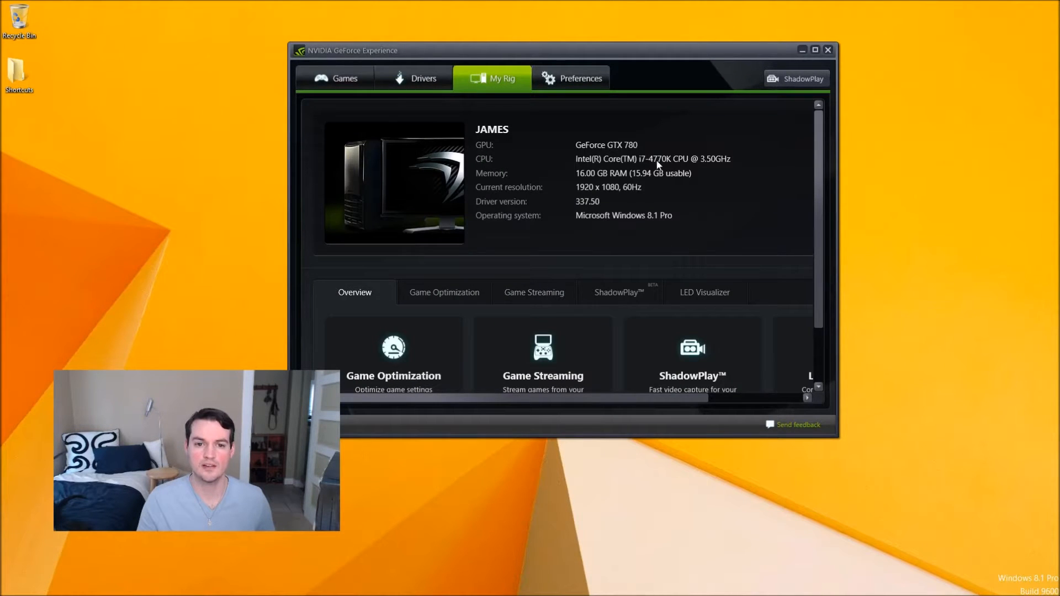
{"action": "mouse_move", "coordinate": [669, 168]}
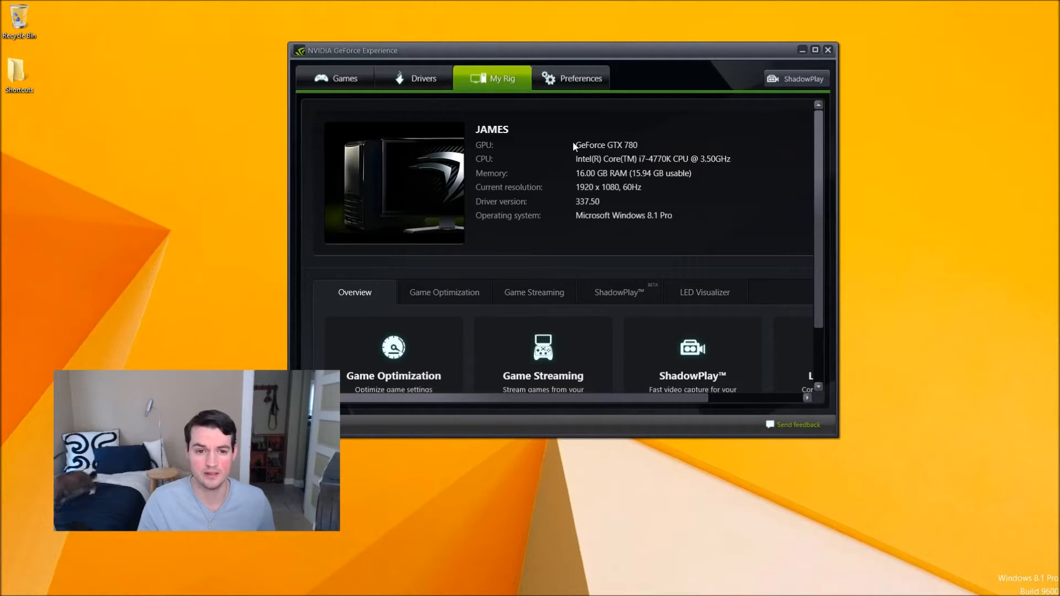
{"action": "mouse_move", "coordinate": [634, 144]}
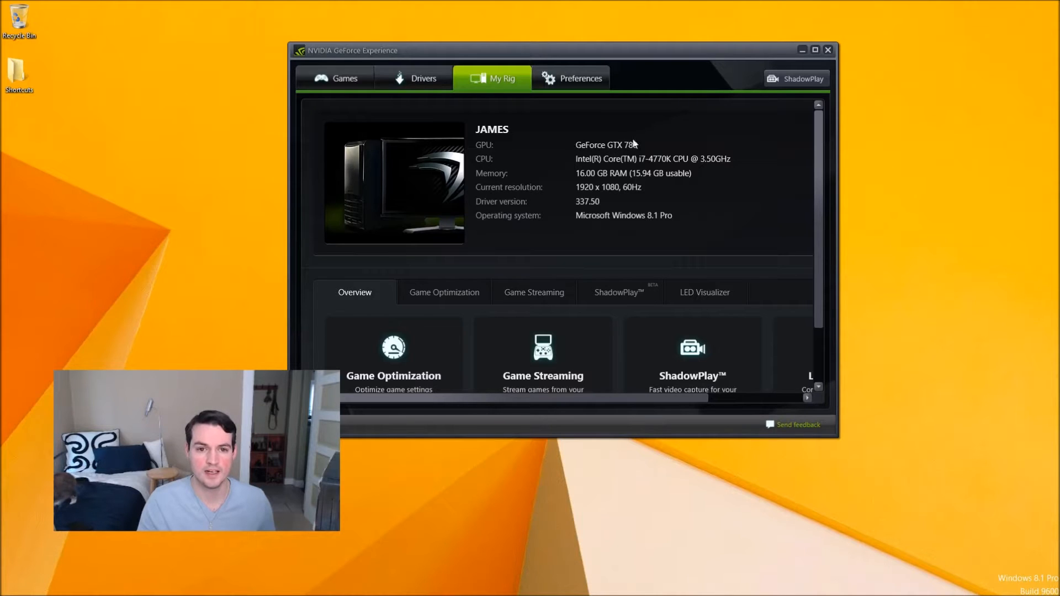
Close the GeForce Experience window after reviewing the My Rig hardware specs
{"action": "left_click", "coordinate": [828, 49]}
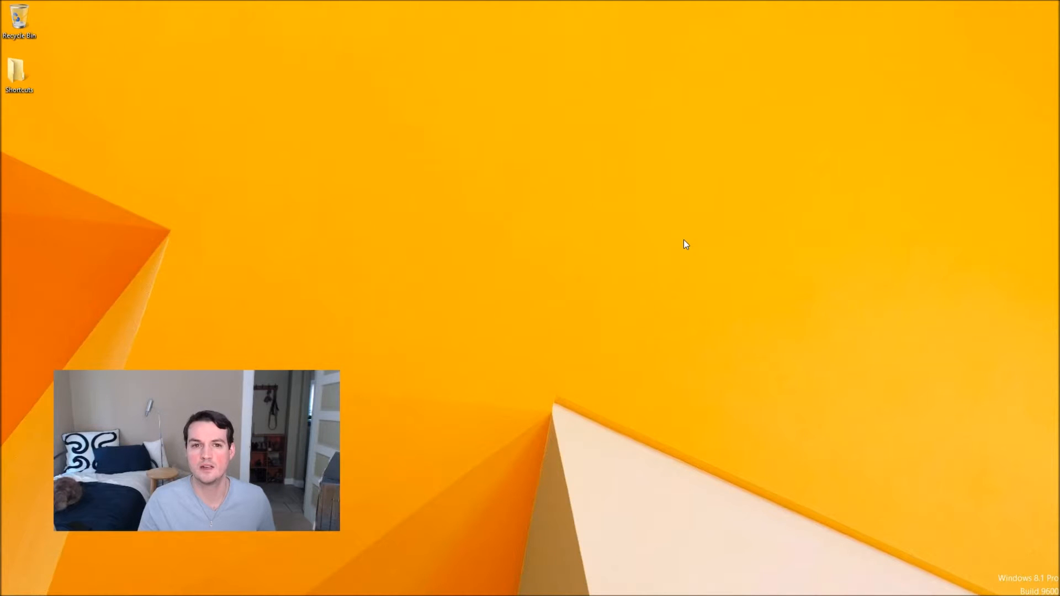
{"action": "mouse_move", "coordinate": [440, 587]}
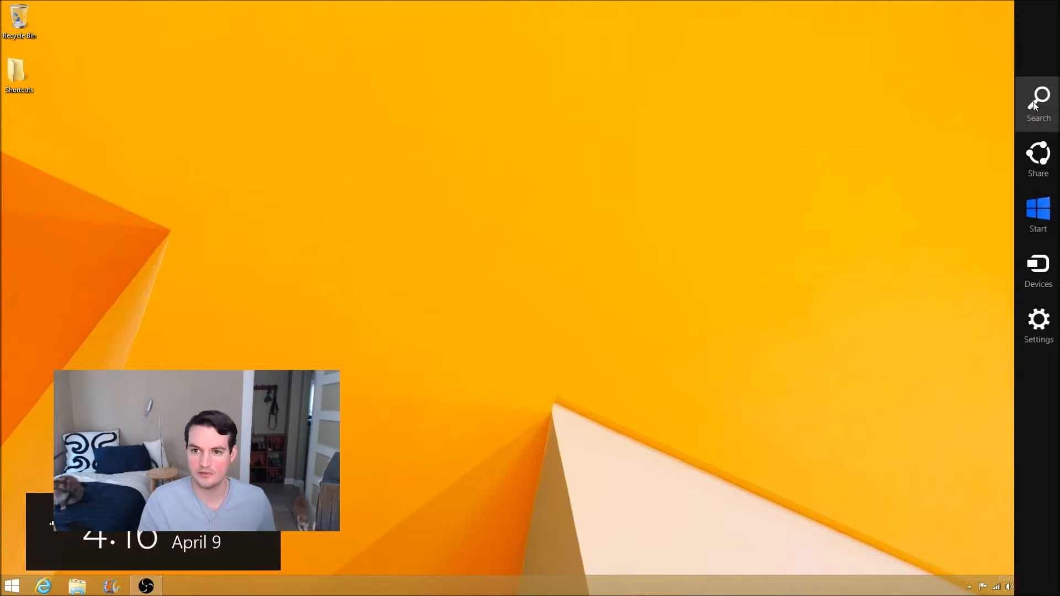
Open Control Panel's Hardware and Sound Power Options and edit the High performance plan
{"action": "type", "text": "Con"}
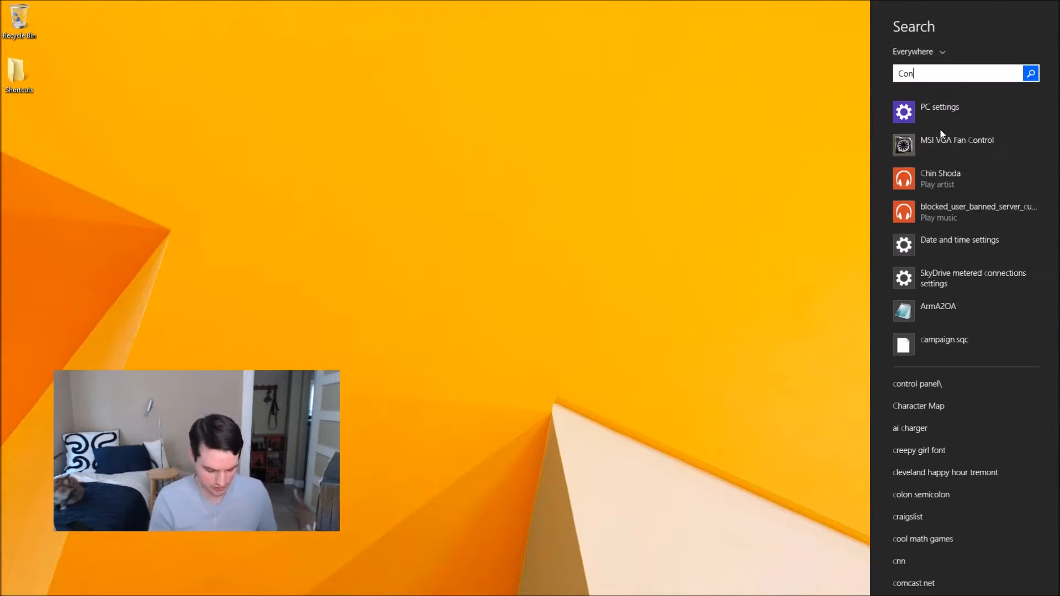
{"action": "left_click", "coordinate": [917, 384]}
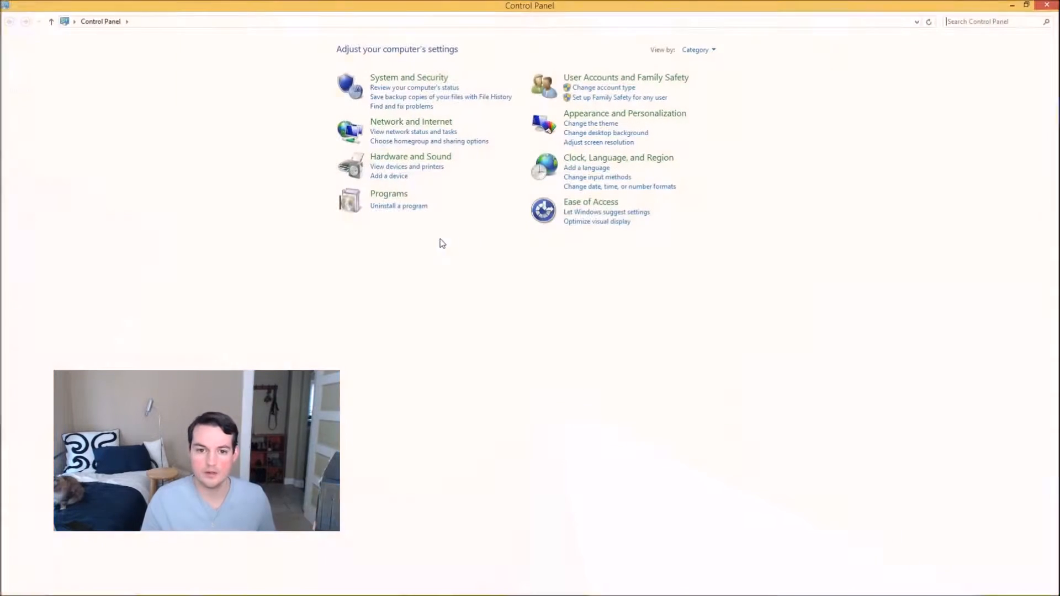
{"action": "mouse_move", "coordinate": [410, 156]}
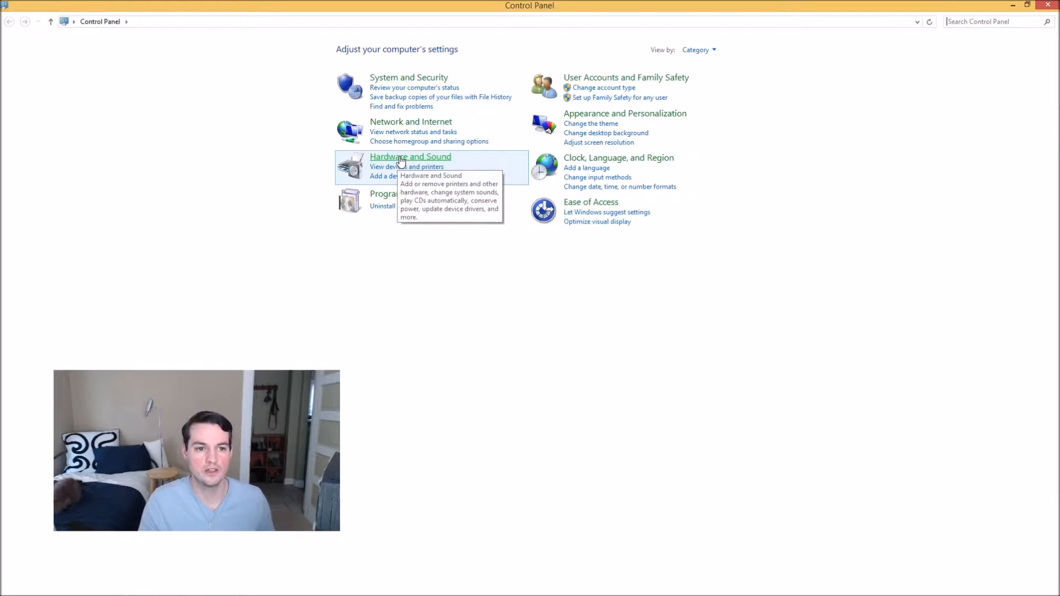
{"action": "left_click", "coordinate": [410, 156]}
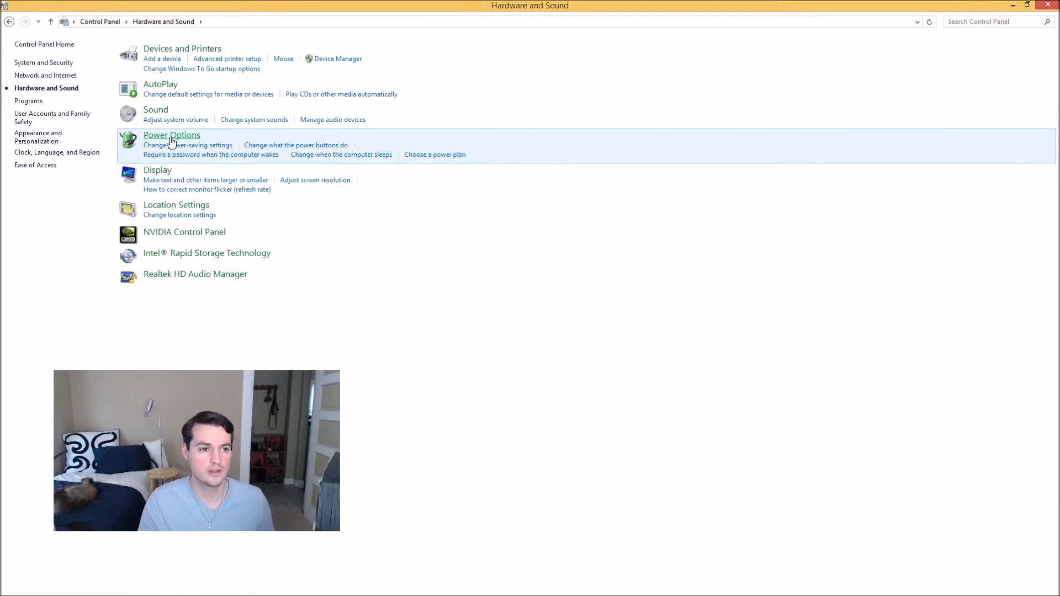
{"action": "left_click", "coordinate": [171, 135]}
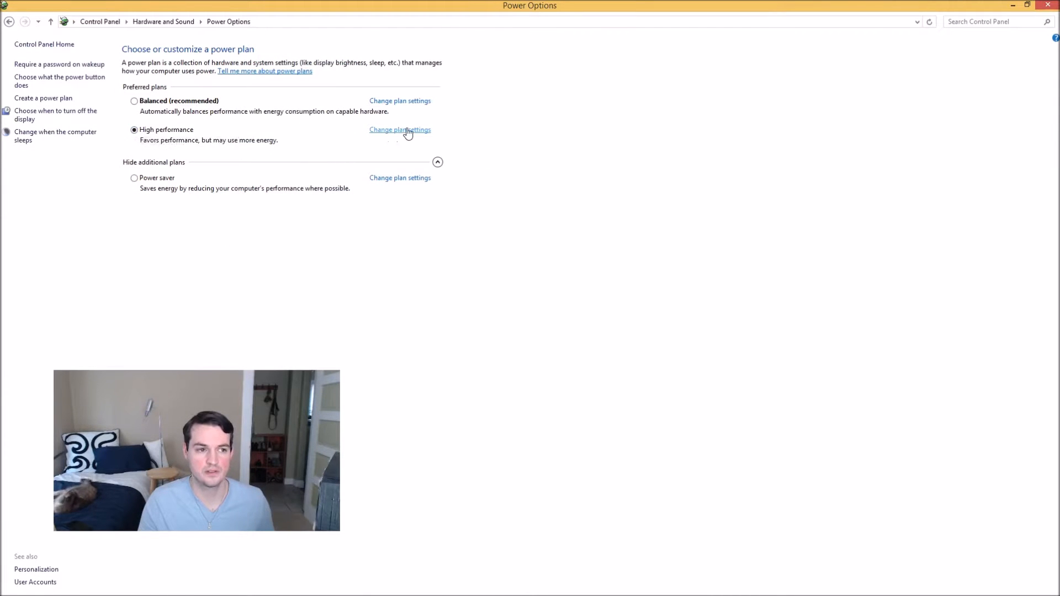
{"action": "left_click", "coordinate": [399, 129]}
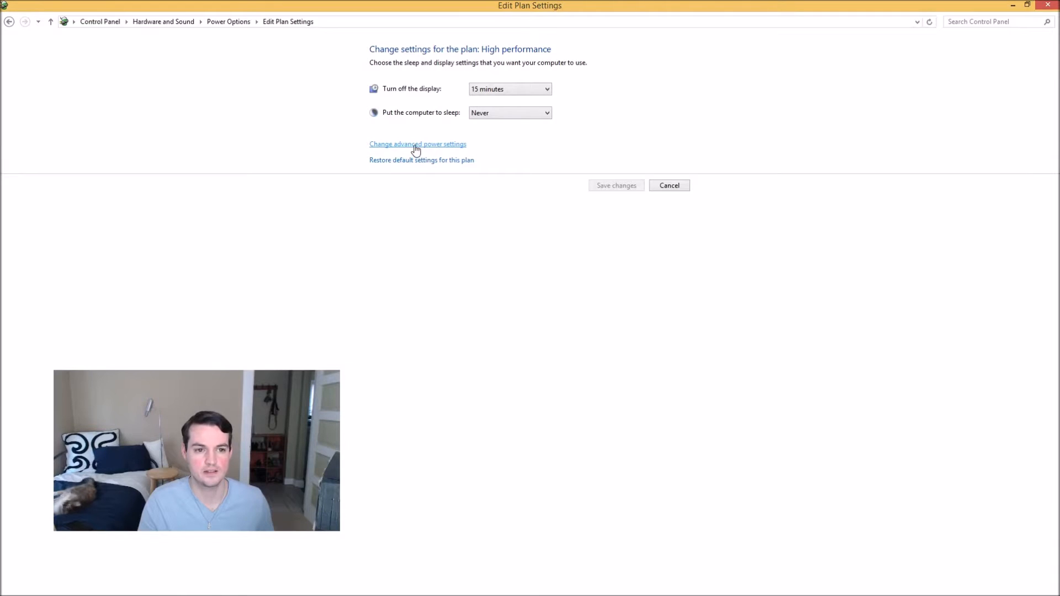
Check the advanced power settings, including 100% minimum processor state, then close Control Panel
{"action": "left_click", "coordinate": [418, 144]}
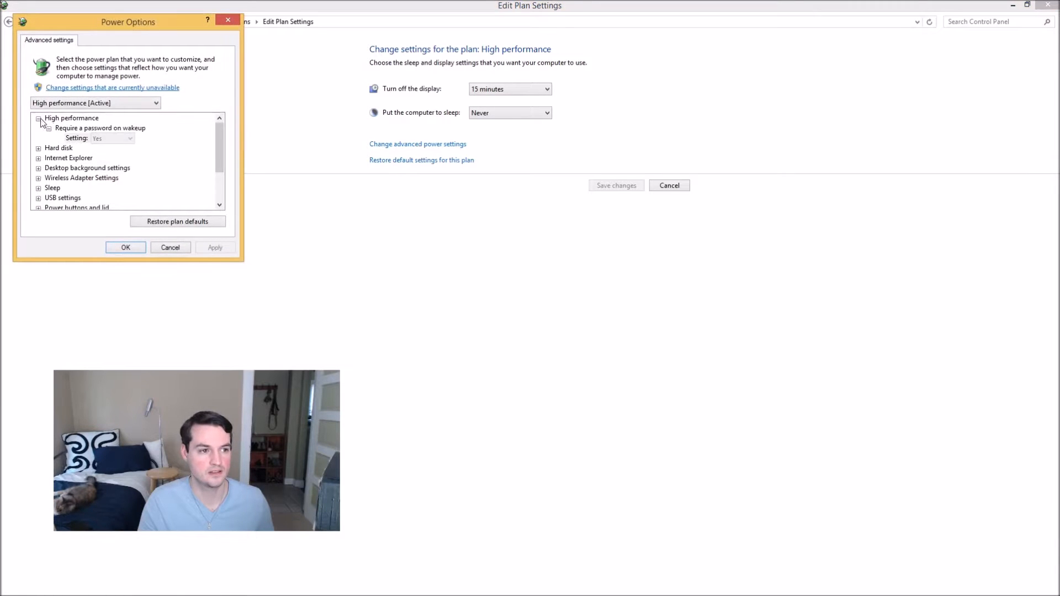
{"action": "left_click", "coordinate": [38, 117]}
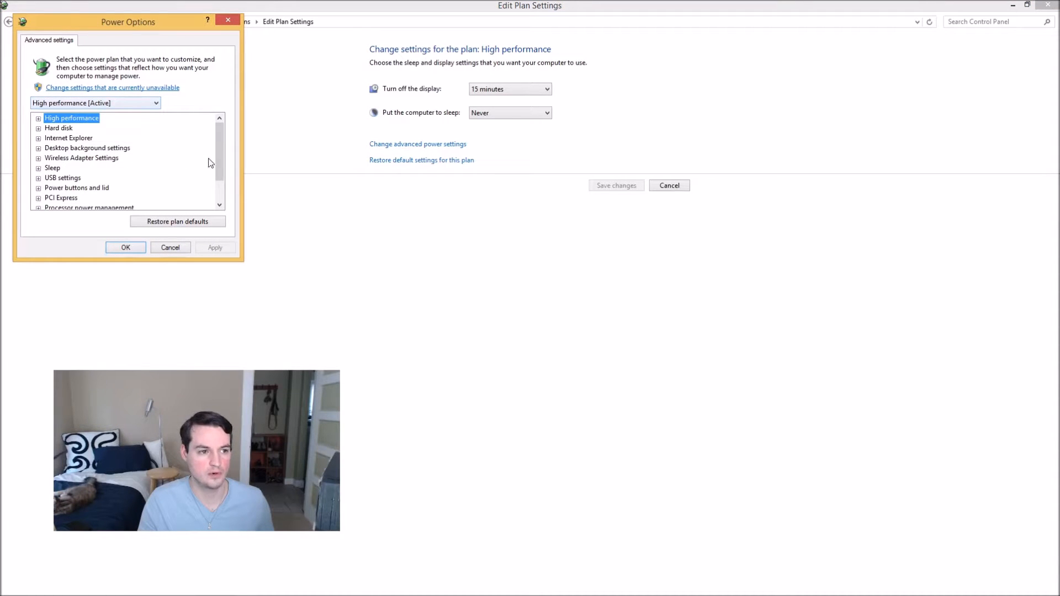
{"action": "scroll", "scroll_direction": "down", "scroll_amount": 3}
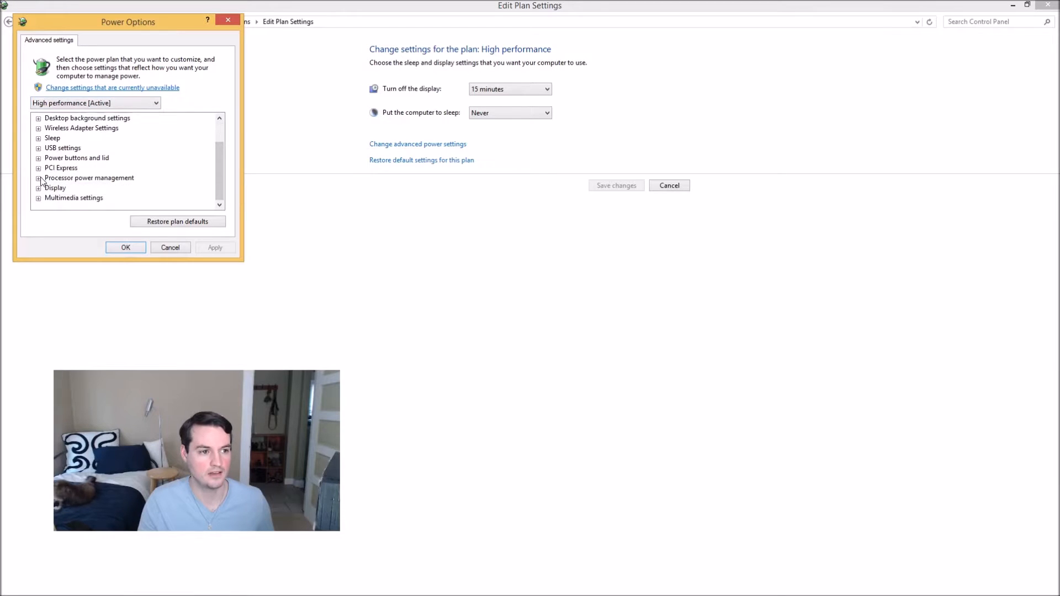
{"action": "left_click", "coordinate": [38, 168]}
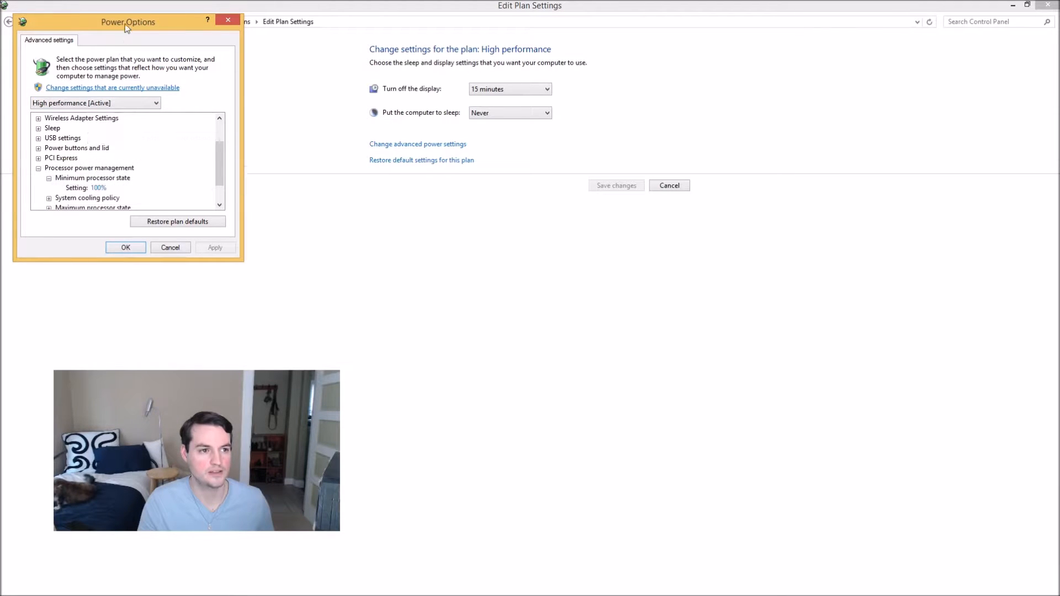
{"action": "left_click_drag", "start_coordinate": [128, 21], "coordinate": [715, 210]}
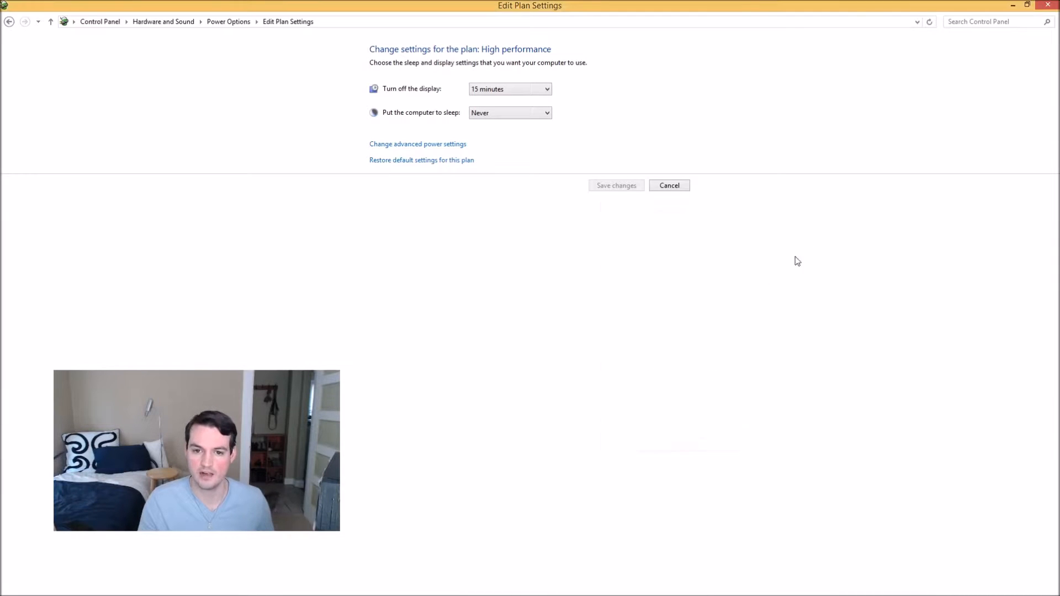
{"action": "left_click", "coordinate": [669, 186]}
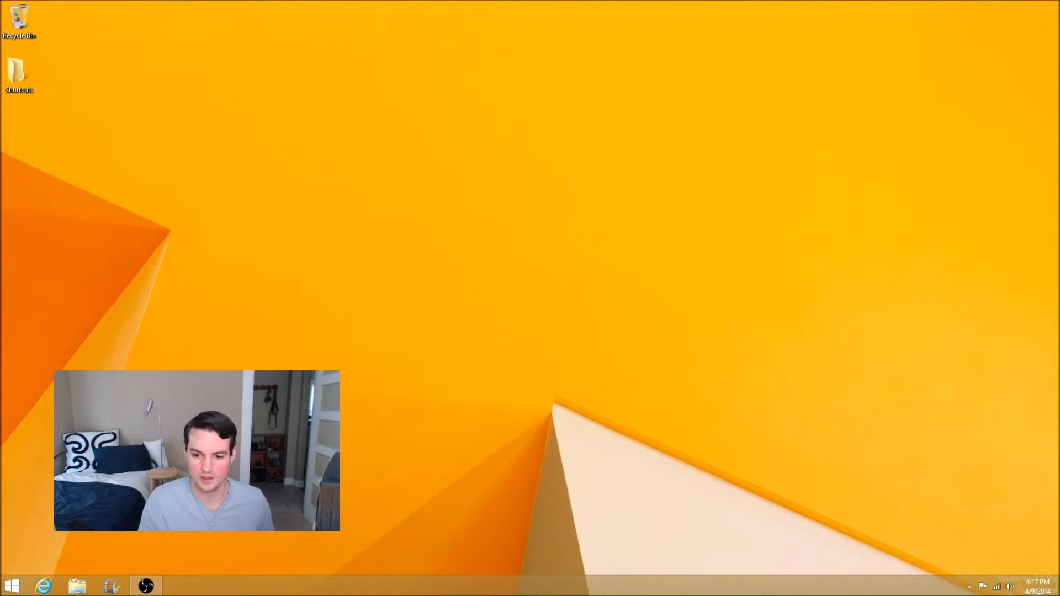
Launch Steam from the system tray and open DayZ's launch options dialog
{"action": "left_click", "coordinate": [969, 586]}
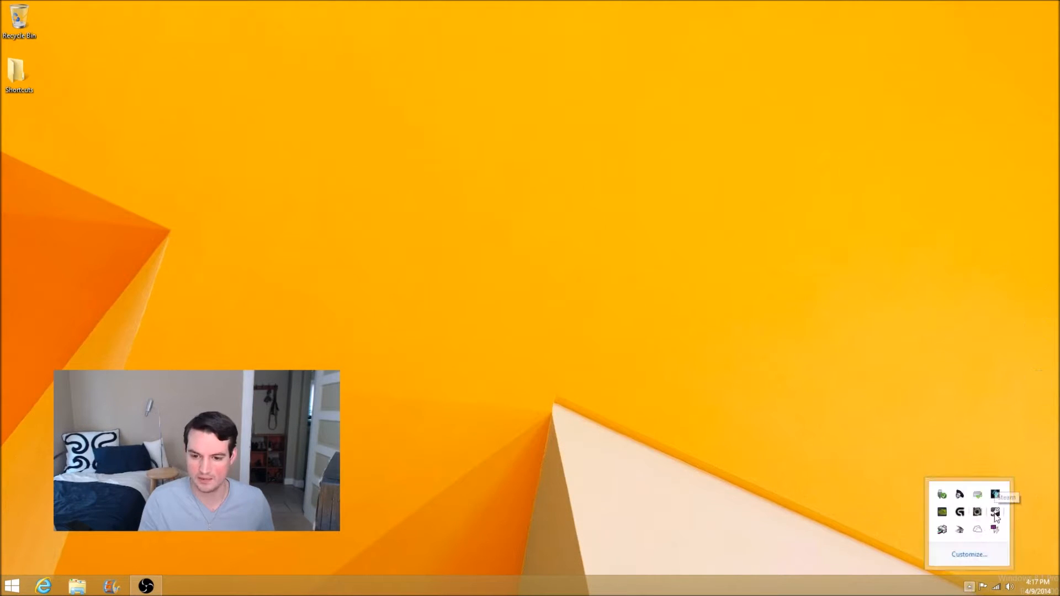
{"action": "left_click", "coordinate": [994, 494]}
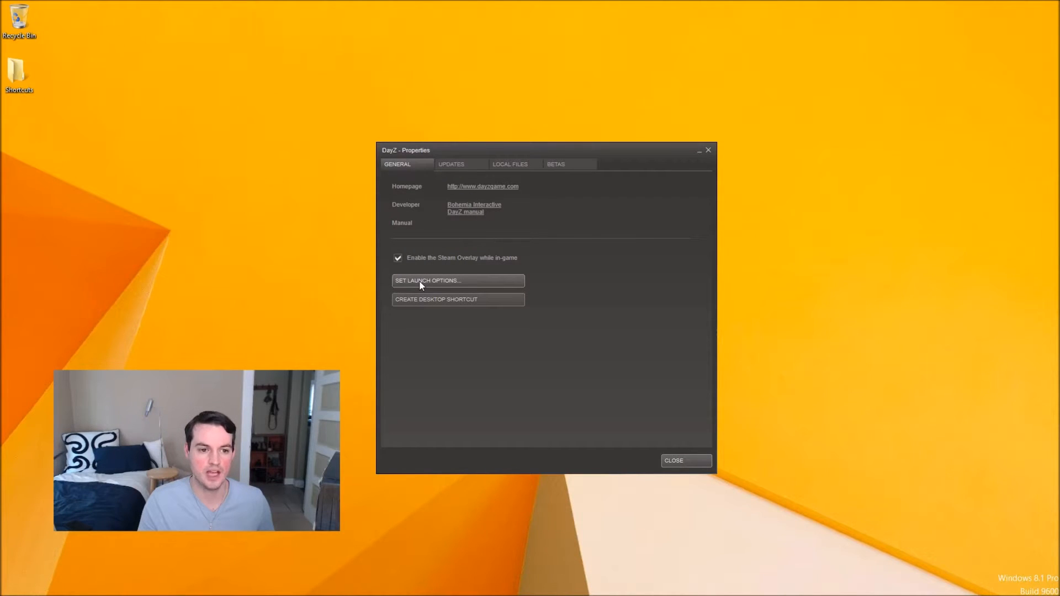
{"action": "left_click", "coordinate": [457, 280]}
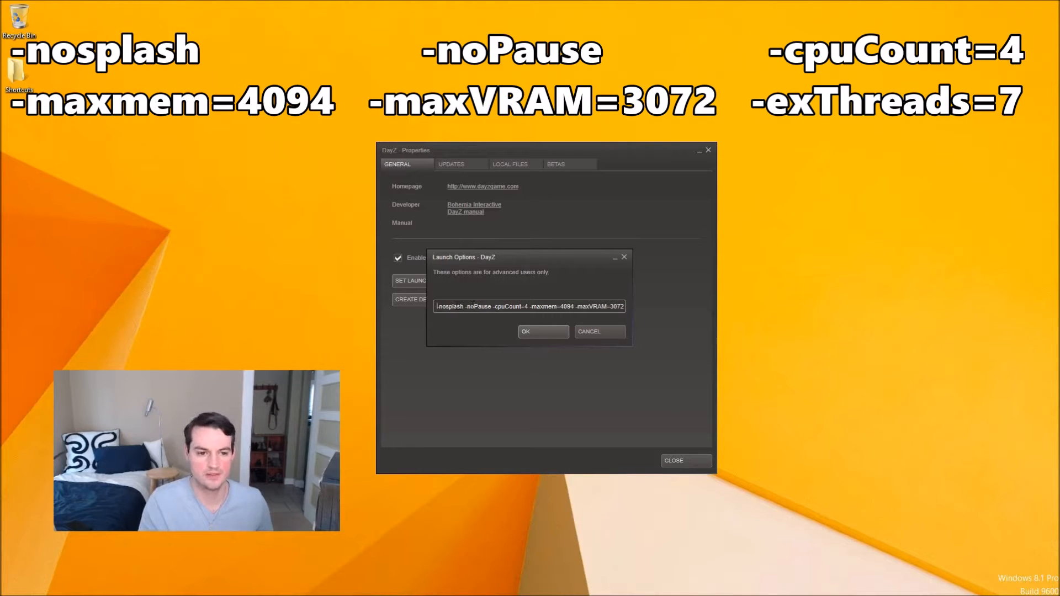
Append -exThreads=7 to DayZ's launch options and confirm them
{"action": "double_click", "coordinate": [477, 306]}
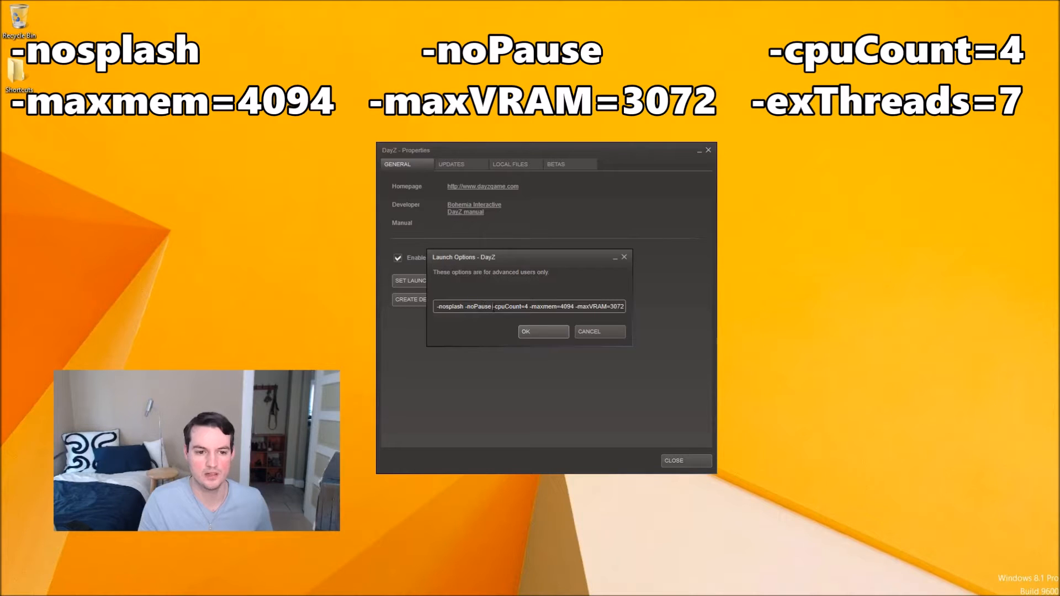
{"action": "double_click", "coordinate": [510, 306]}
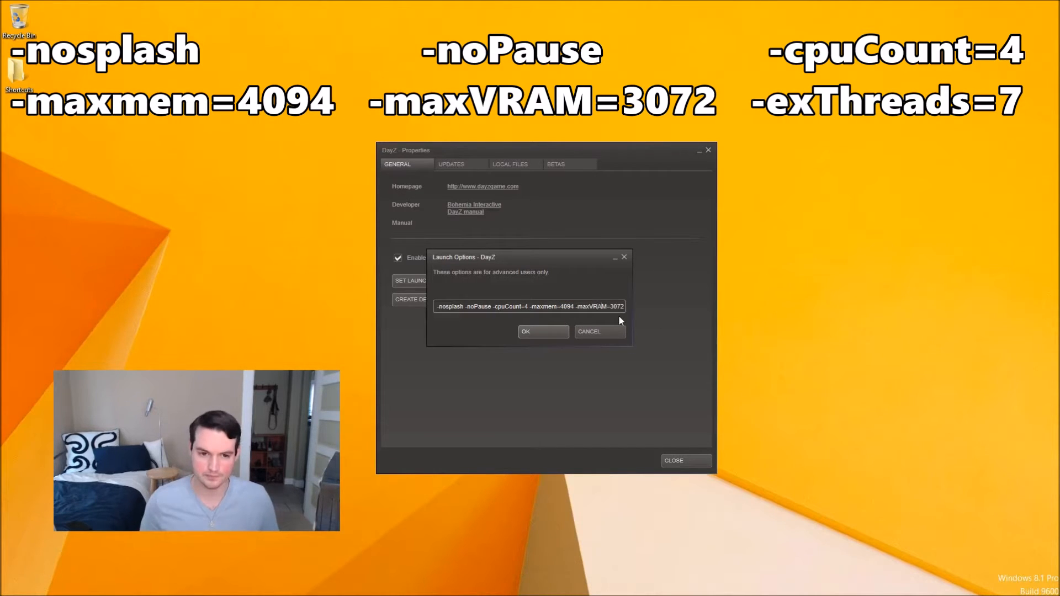
{"action": "type", "text": "-exThreads=7"}
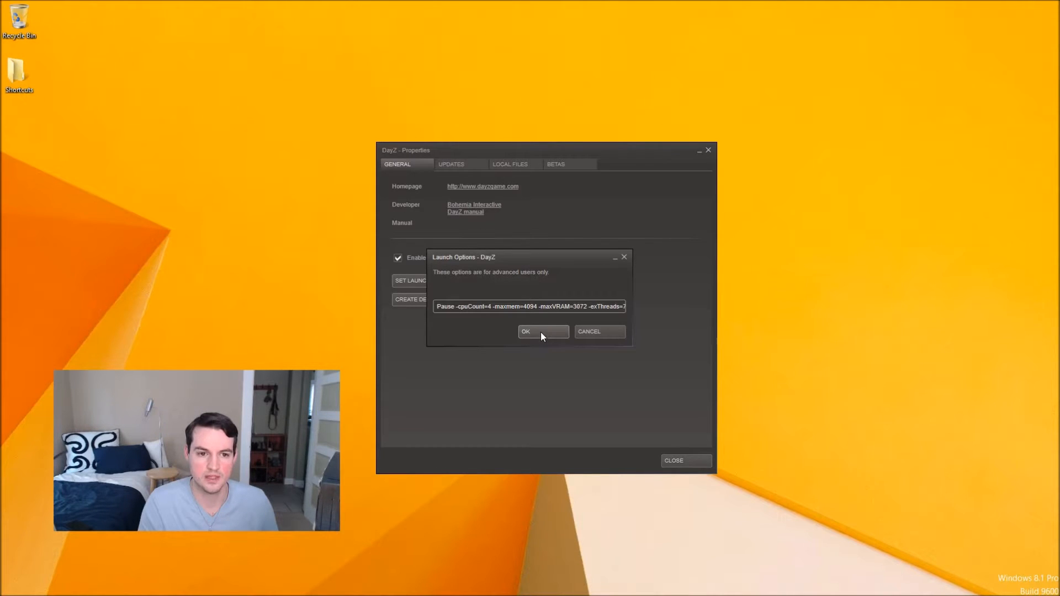
{"action": "left_click", "coordinate": [542, 331]}
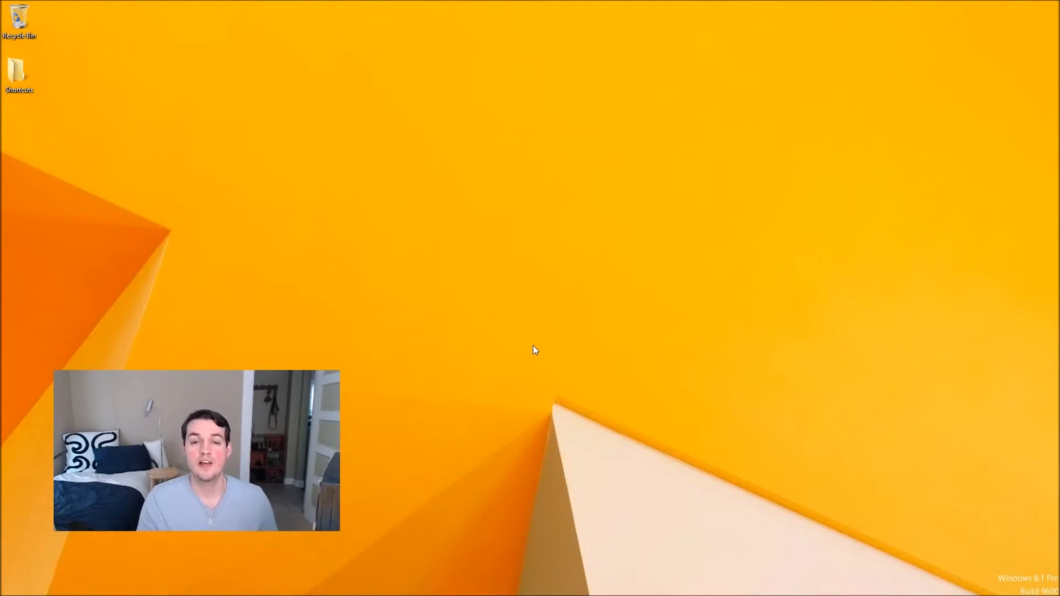
Browse to This PC > Documents > DayZ and select the DayZ config file
{"action": "left_click", "coordinate": [76, 585]}
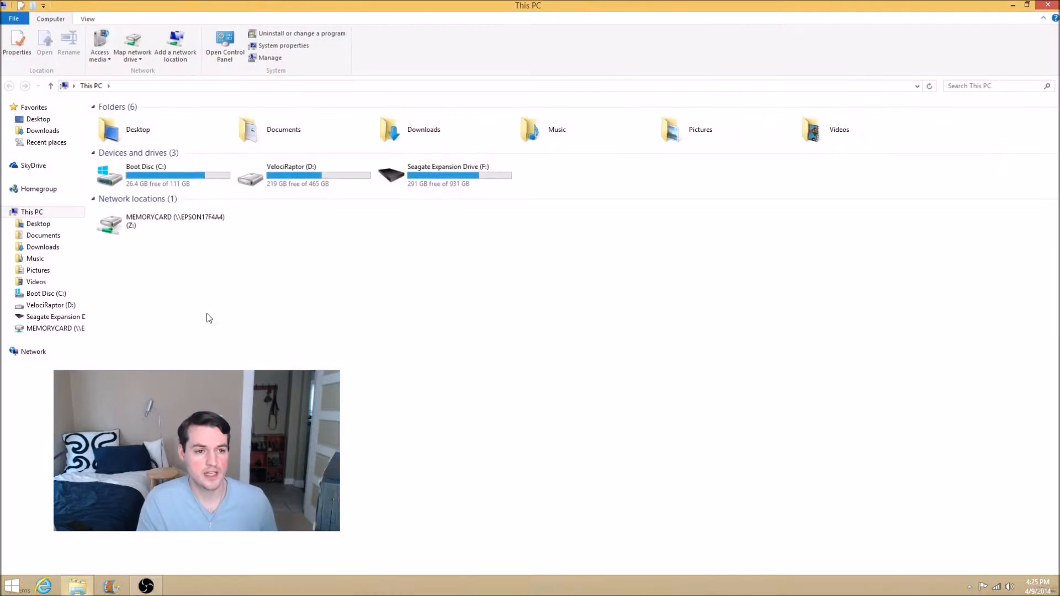
{"action": "mouse_move", "coordinate": [283, 129]}
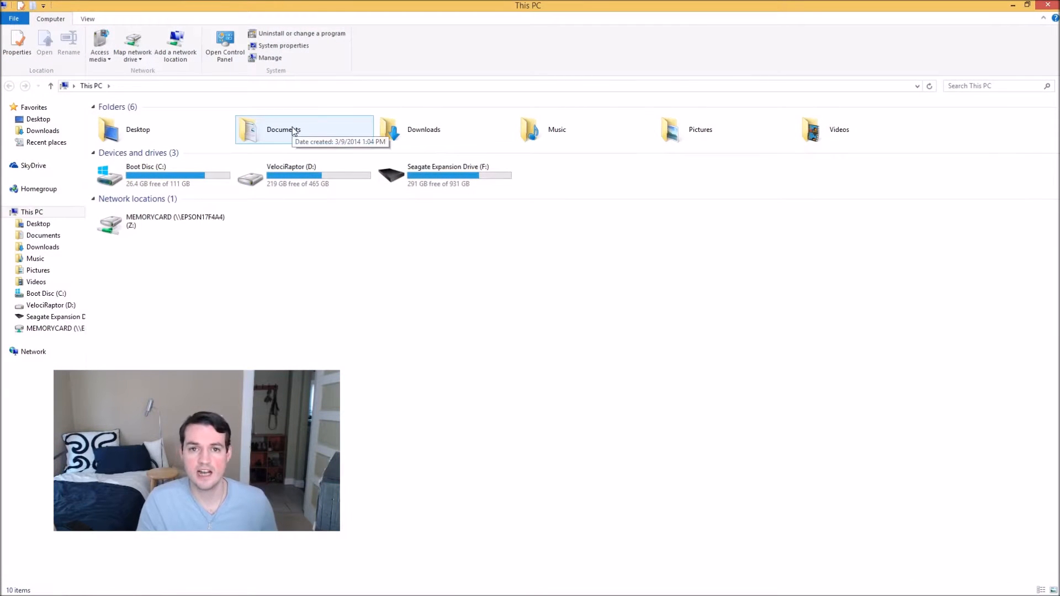
{"action": "double_click", "coordinate": [283, 129]}
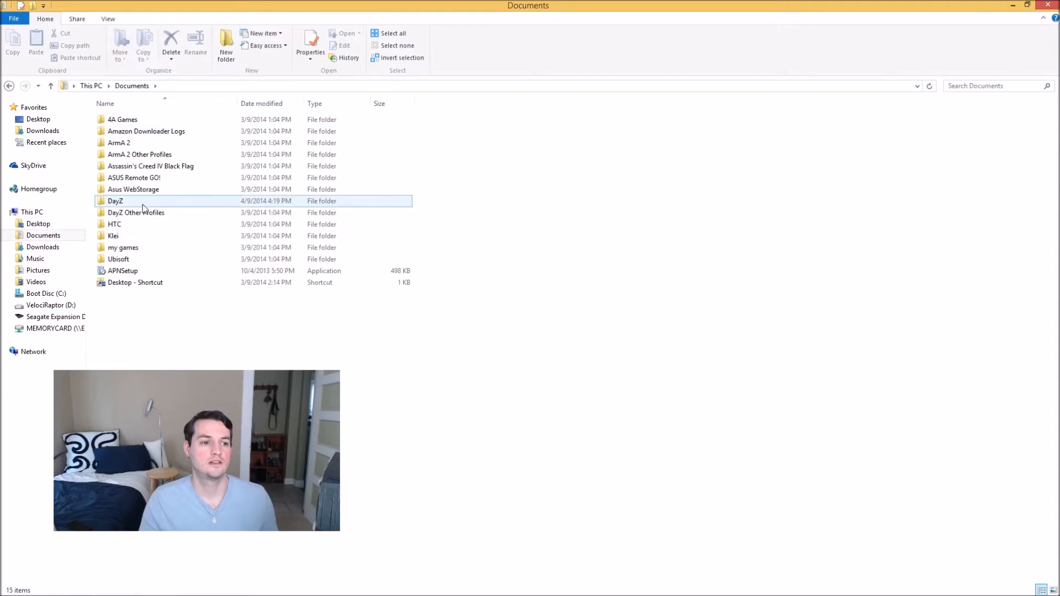
{"action": "double_click", "coordinate": [115, 201]}
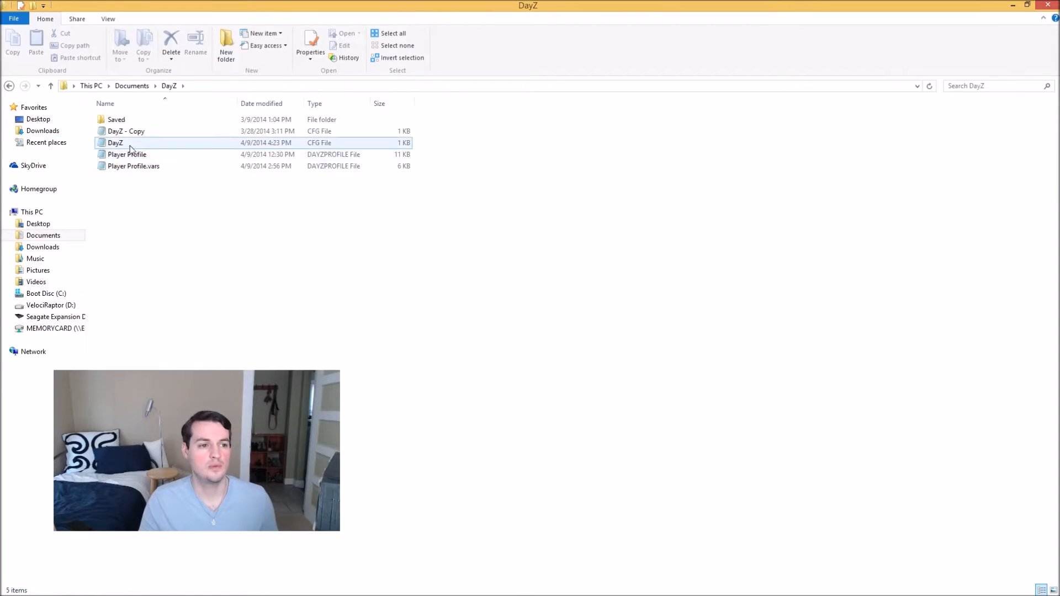
{"action": "left_click", "coordinate": [125, 131]}
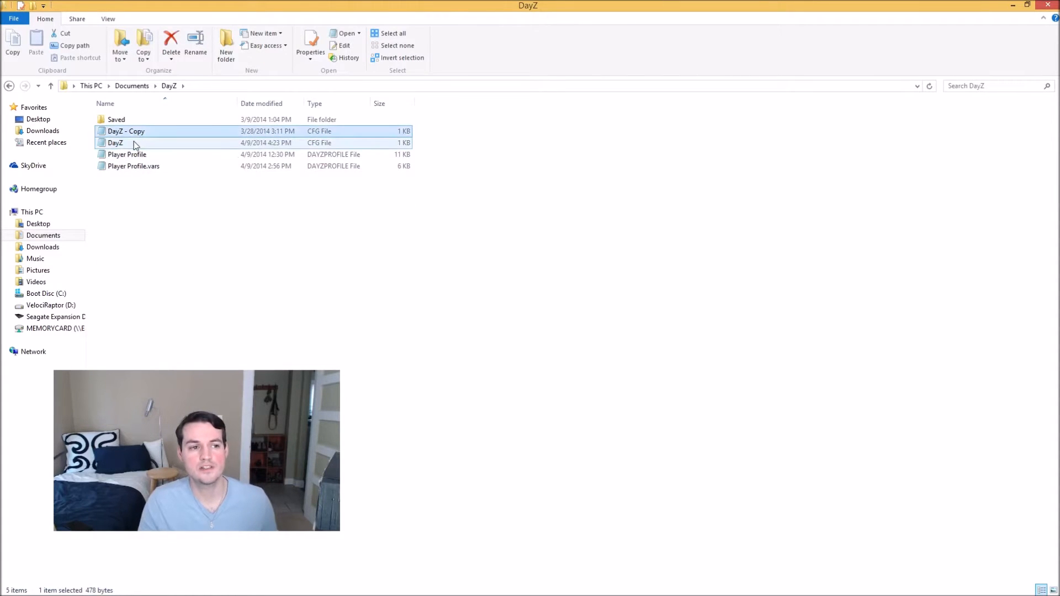
{"action": "left_click", "coordinate": [125, 130]}
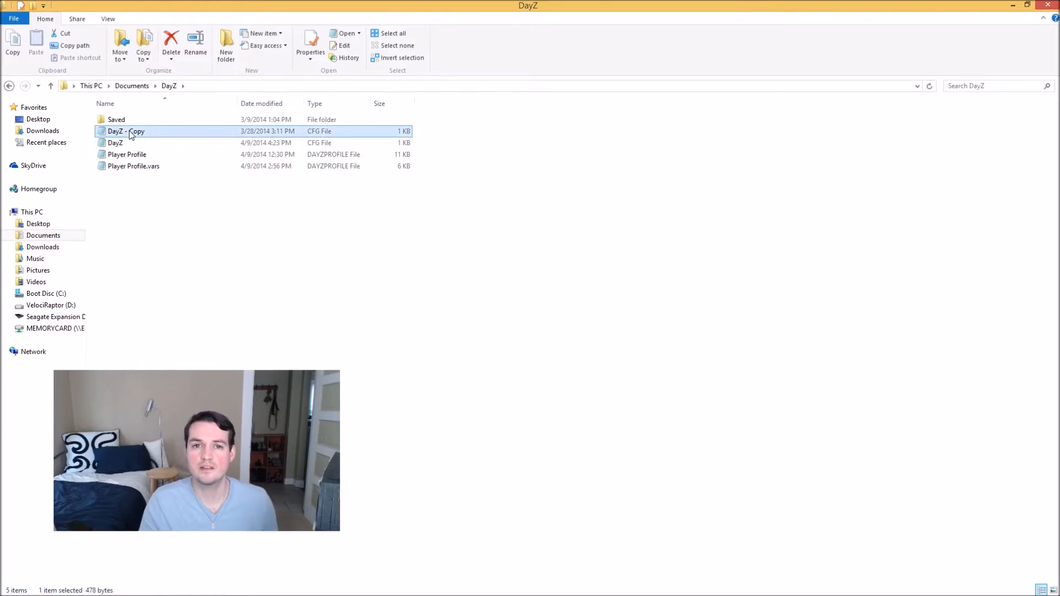
{"action": "left_click", "coordinate": [115, 142]}
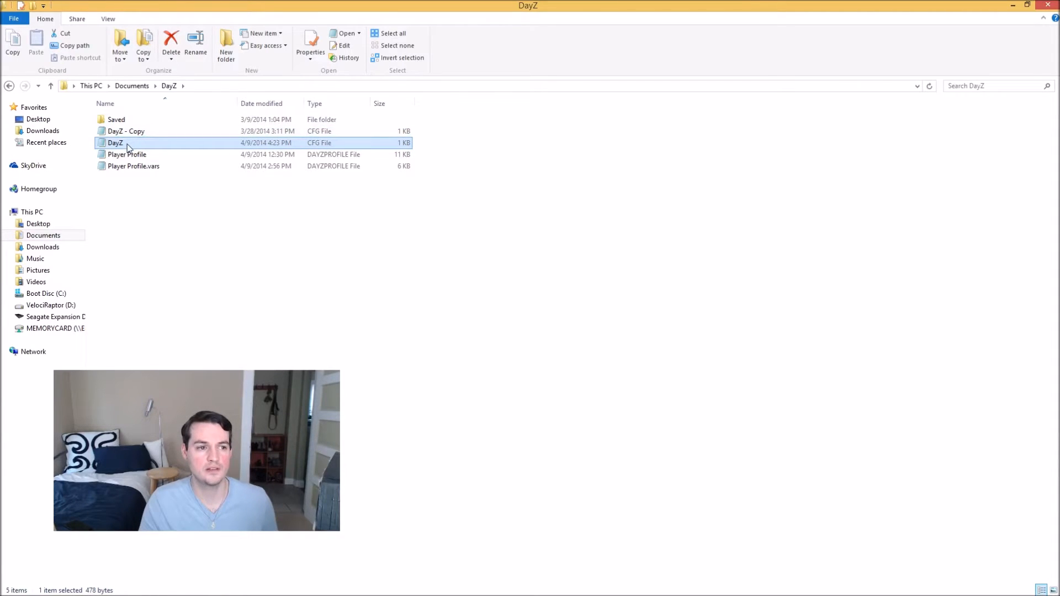
{"action": "left_click", "coordinate": [126, 154]}
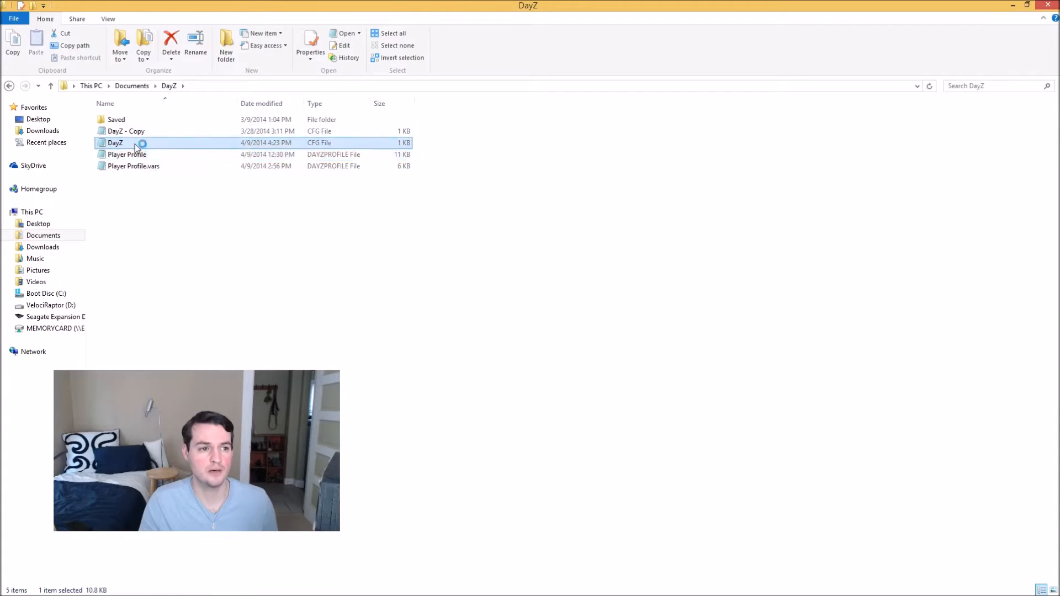
Open DayZ.cfg in Notepad, review its settings, and close it
{"action": "double_click", "coordinate": [115, 143]}
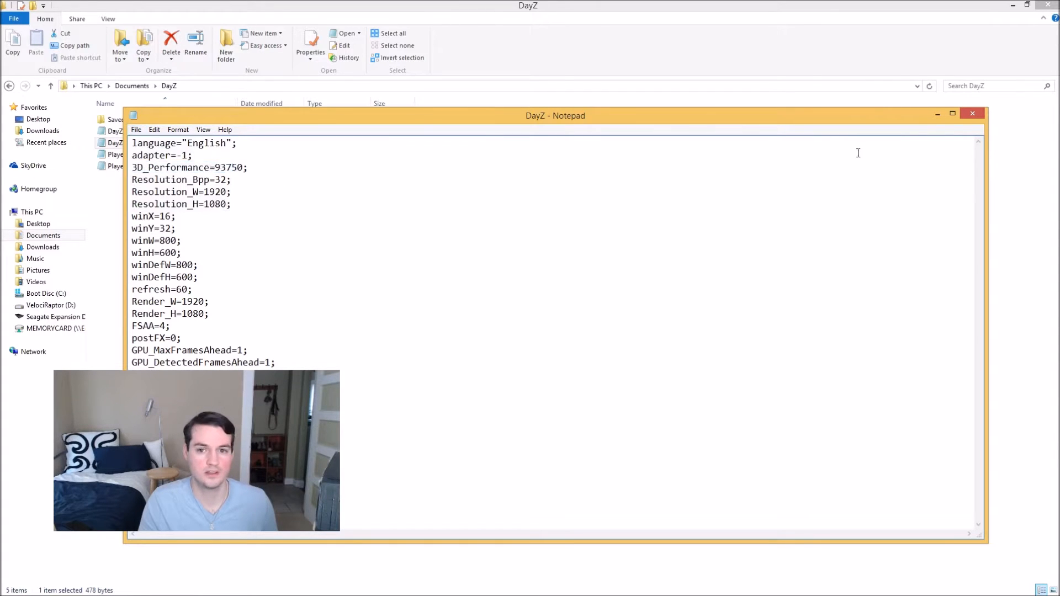
{"action": "left_click", "coordinate": [972, 113]}
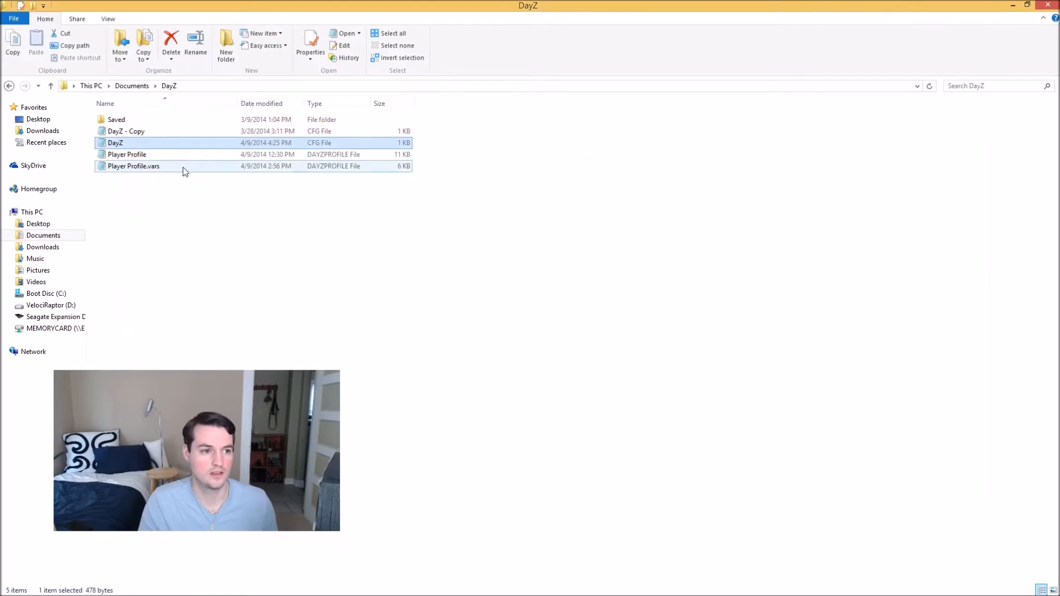
Open Player Profile in Notepad and highlight the shadowZDistance, viewDistance and object view distance values
{"action": "left_click", "coordinate": [126, 154]}
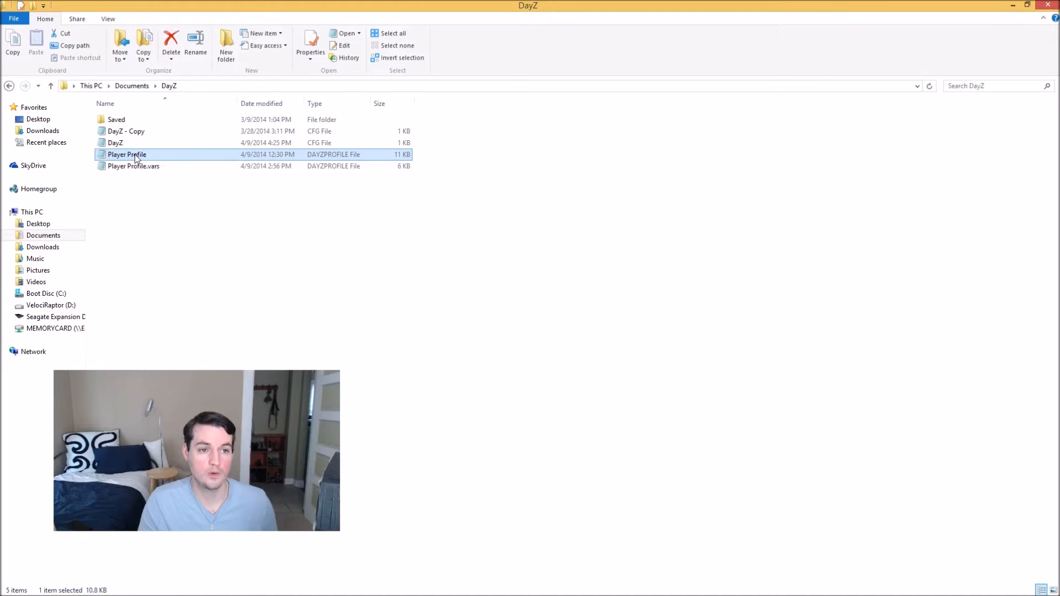
{"action": "double_click", "coordinate": [126, 154]}
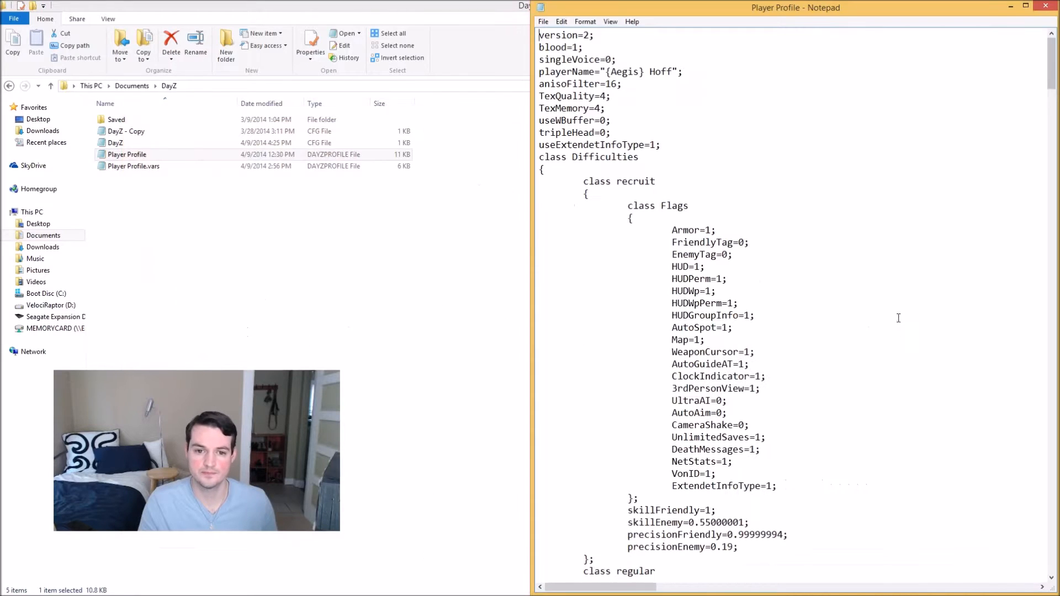
{"action": "scroll", "scroll_direction": "down", "scroll_amount": 3}
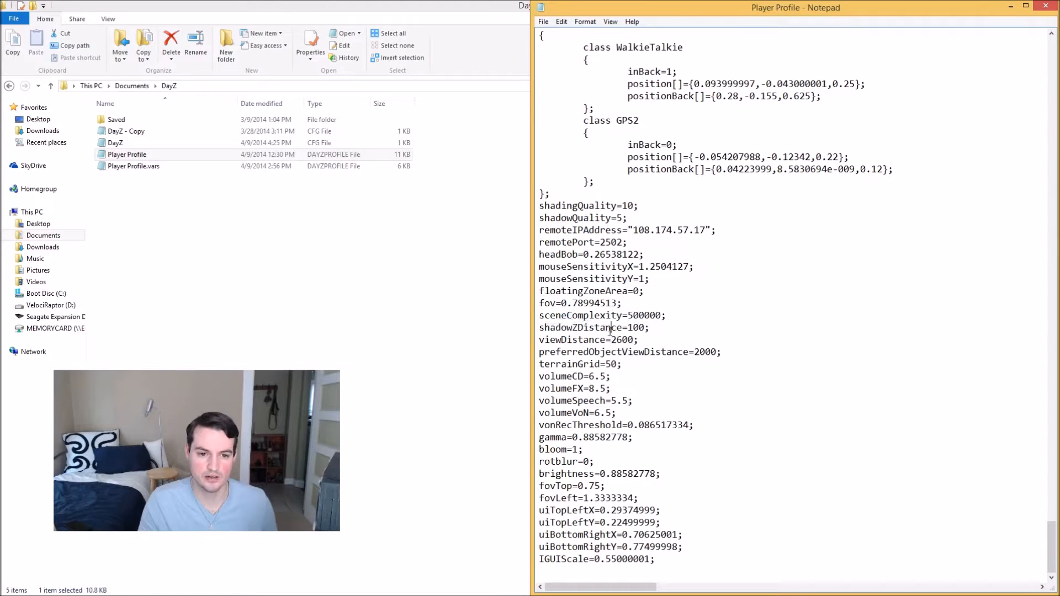
{"action": "double_click", "coordinate": [644, 315]}
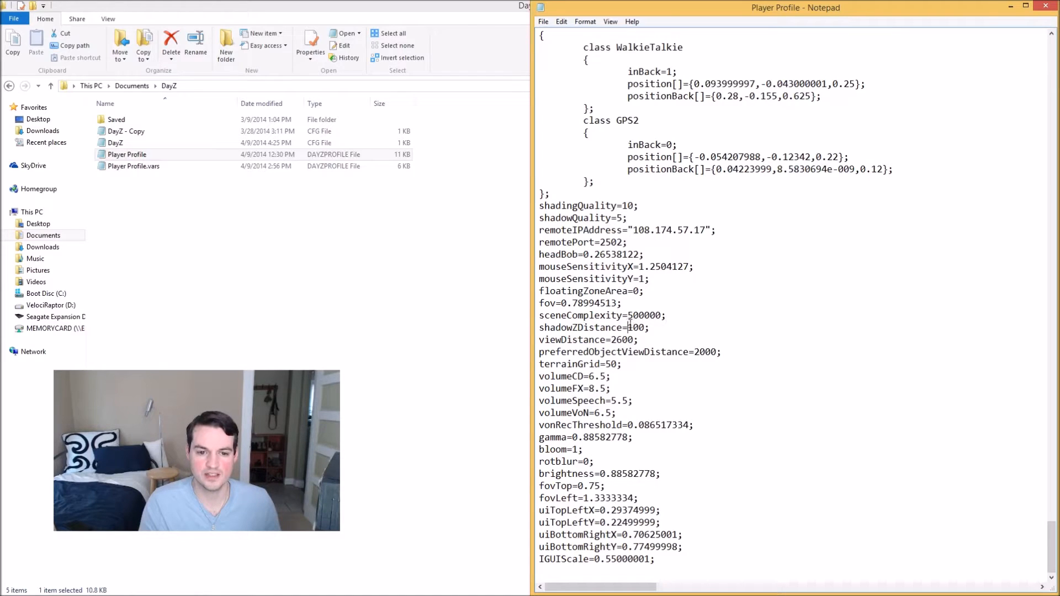
{"action": "double_click", "coordinate": [635, 327]}
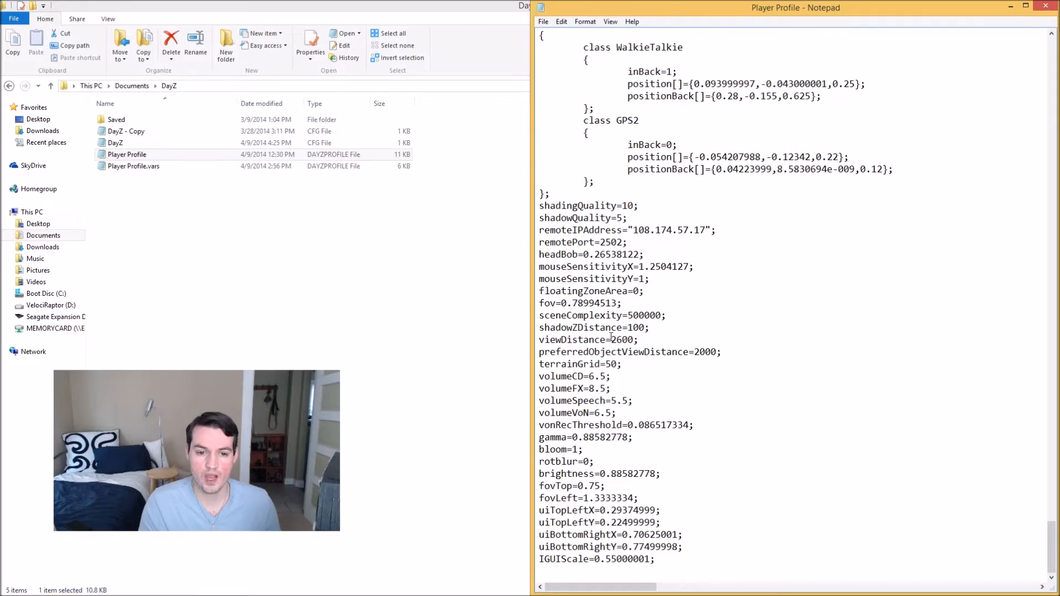
{"action": "double_click", "coordinate": [620, 340]}
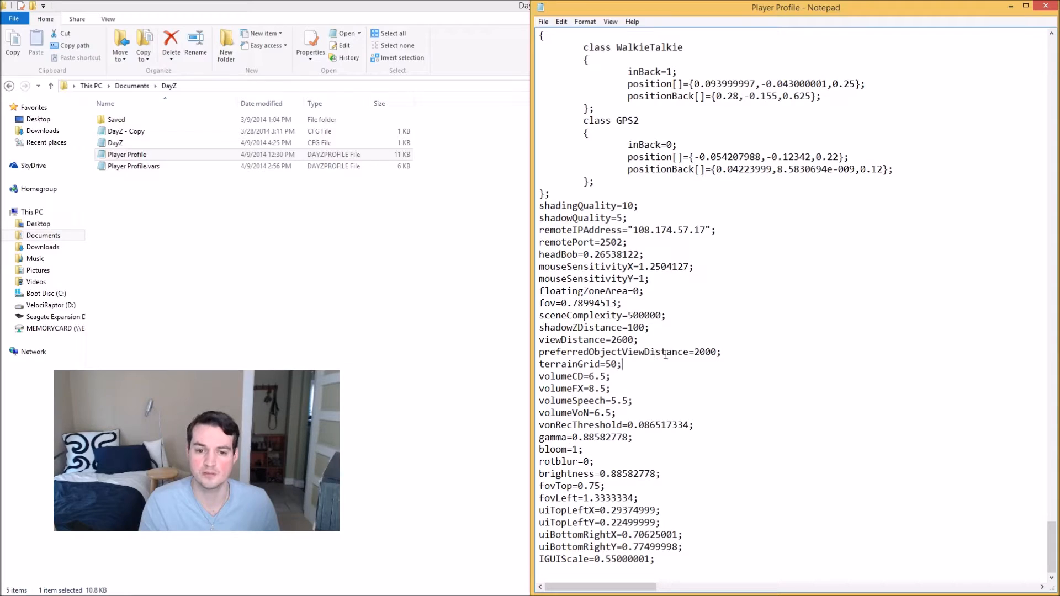
{"action": "double_click", "coordinate": [621, 340]}
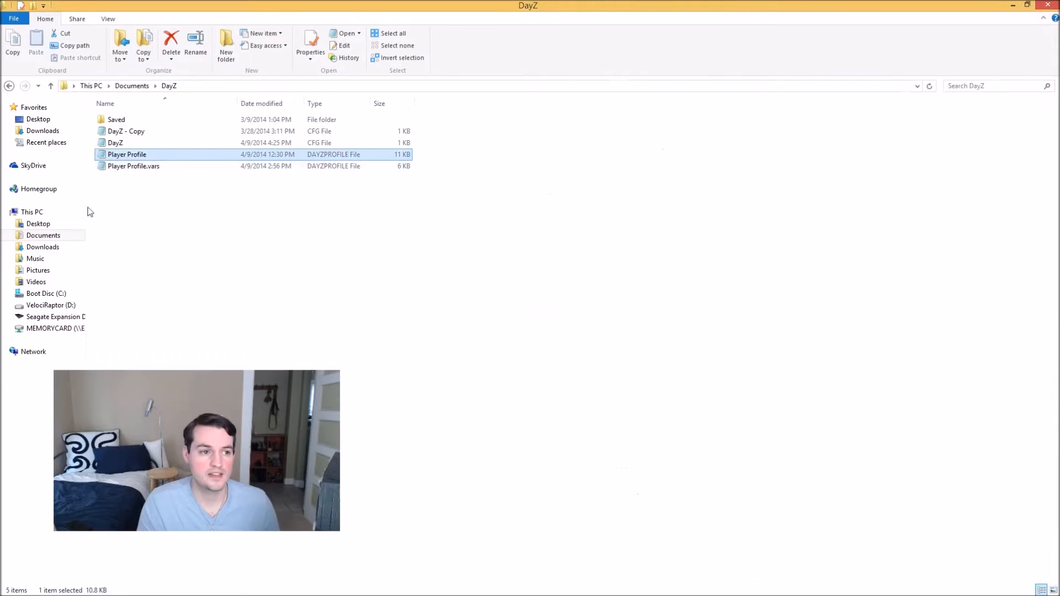
Make the Player Profile file read-only through its Properties dialog
{"action": "right_click", "coordinate": [127, 154]}
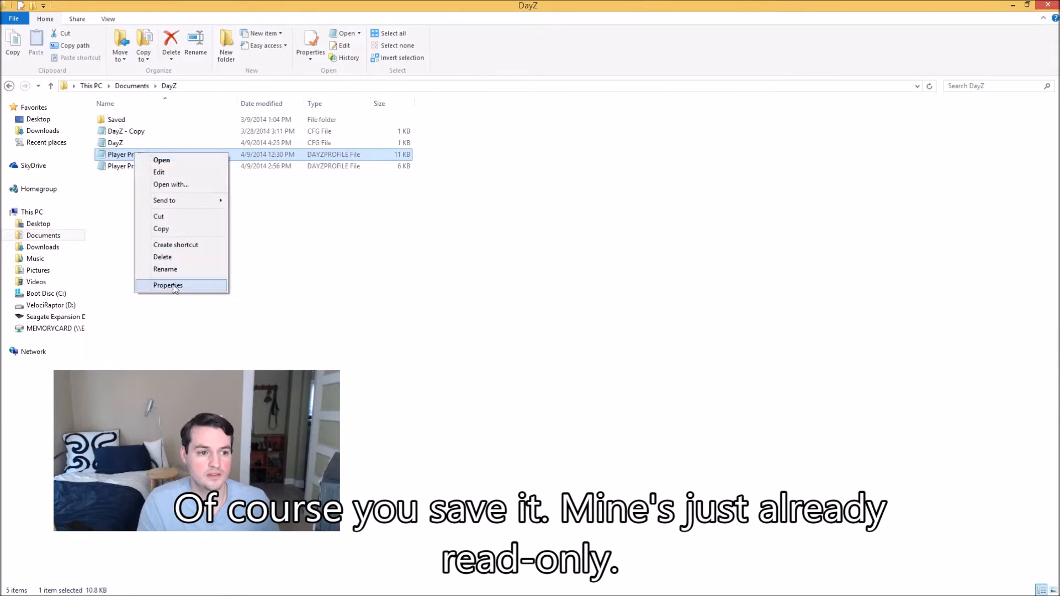
{"action": "left_click", "coordinate": [167, 285]}
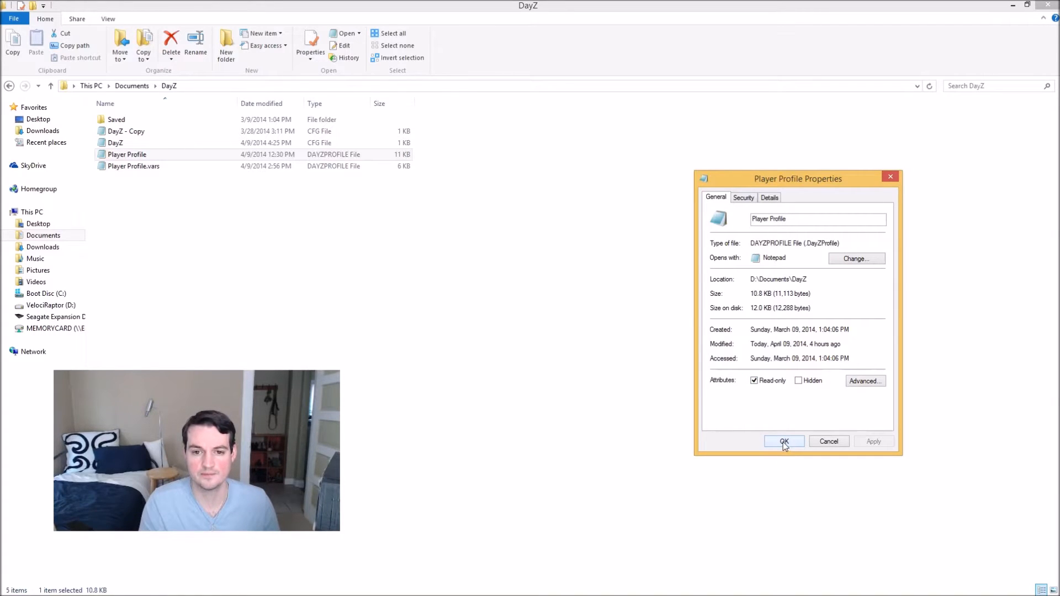
{"action": "left_click", "coordinate": [783, 440]}
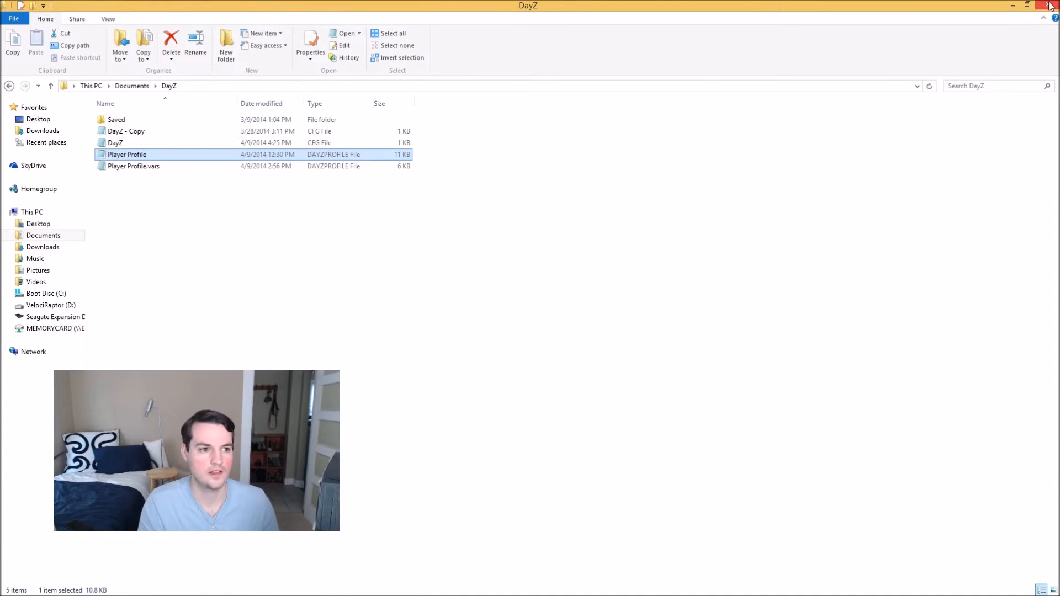
Close Explorer, open DayZ's Video options, check rendering resolutions, and show Textures
{"action": "left_click", "coordinate": [1051, 5]}
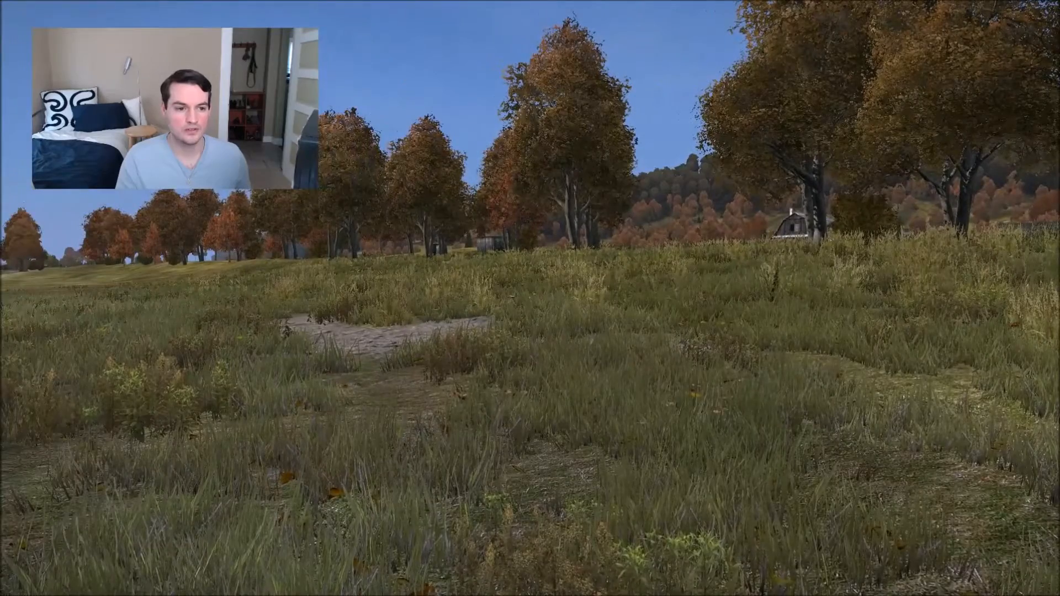
{"action": "key", "text": "Escape"}
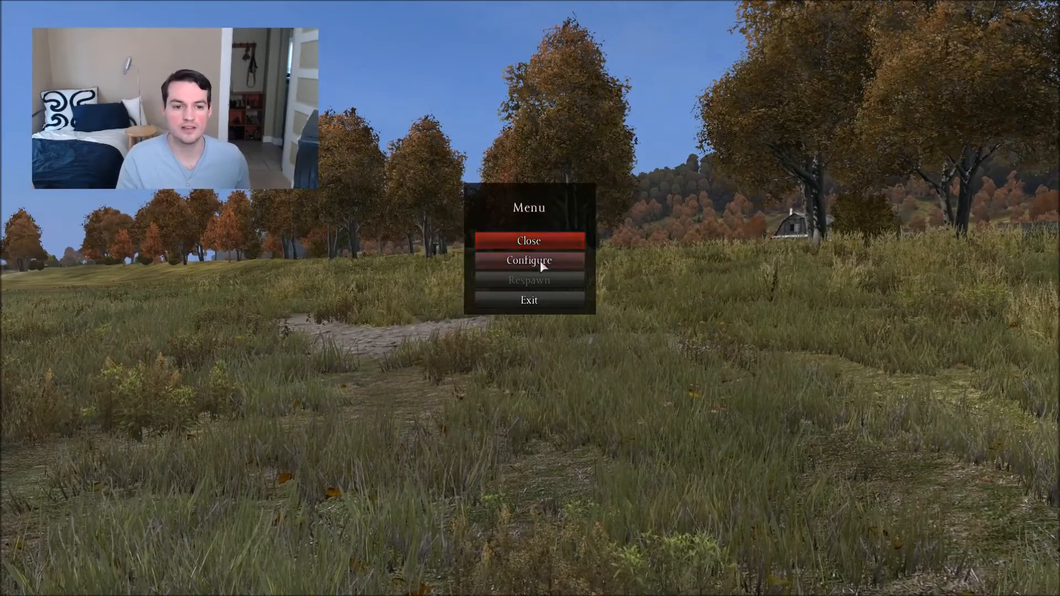
{"action": "left_click", "coordinate": [529, 260]}
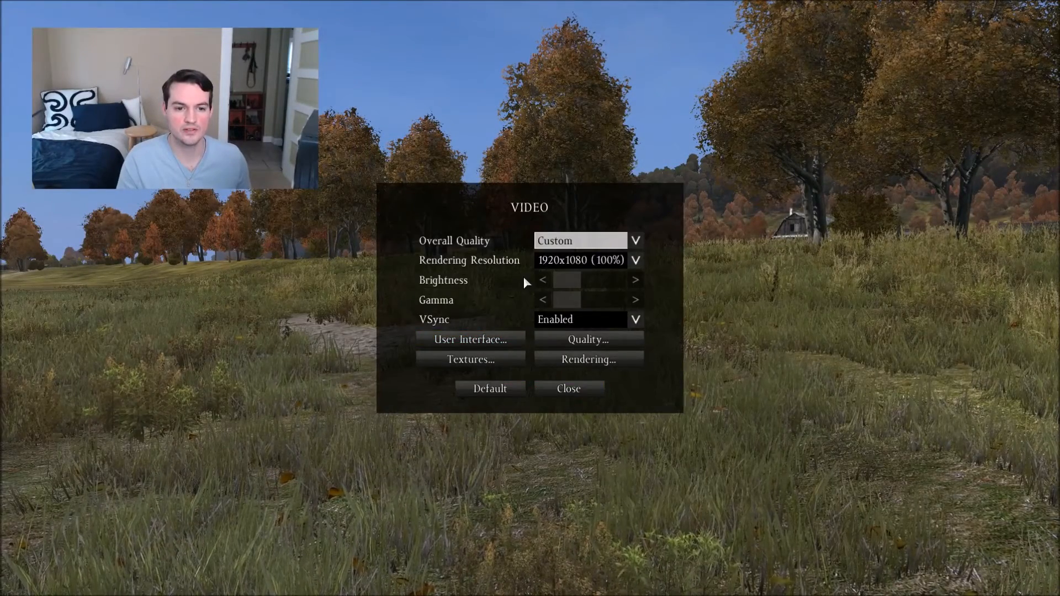
{"action": "left_click", "coordinate": [471, 359]}
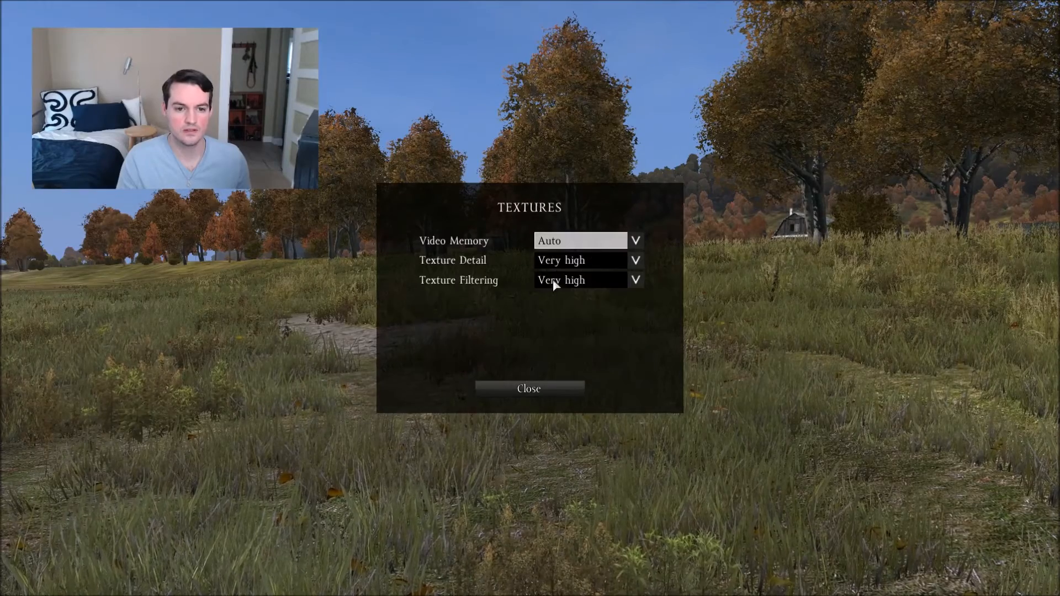
{"action": "left_click", "coordinate": [529, 388]}
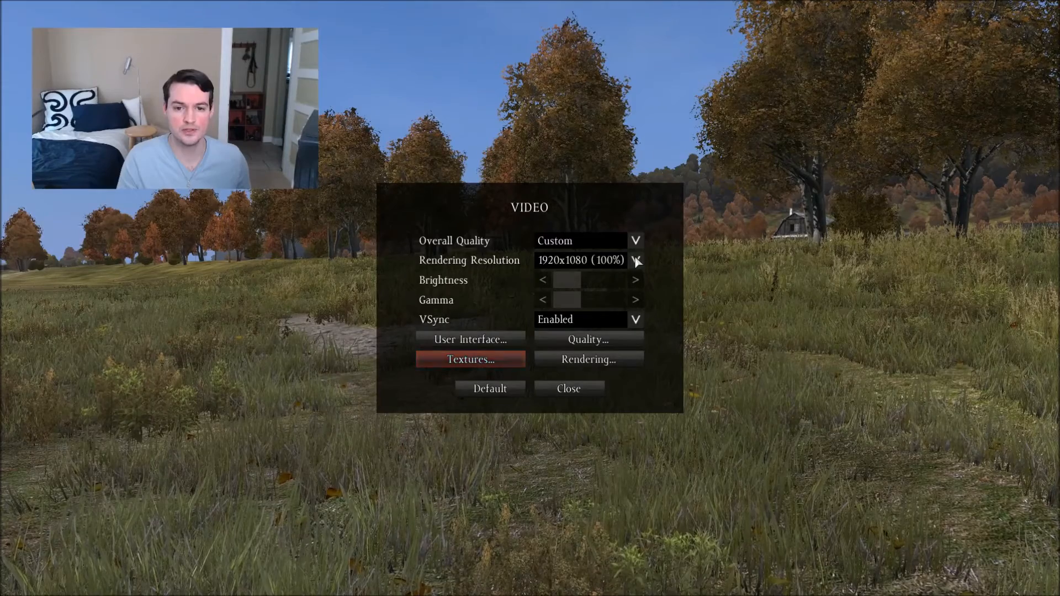
{"action": "mouse_move", "coordinate": [634, 261]}
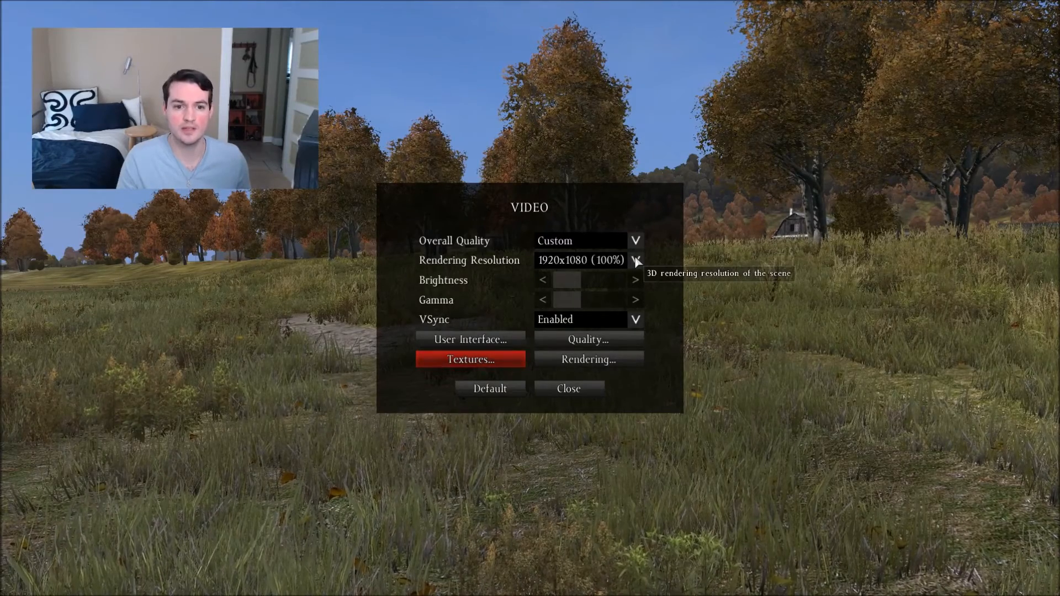
{"action": "left_click", "coordinate": [634, 260]}
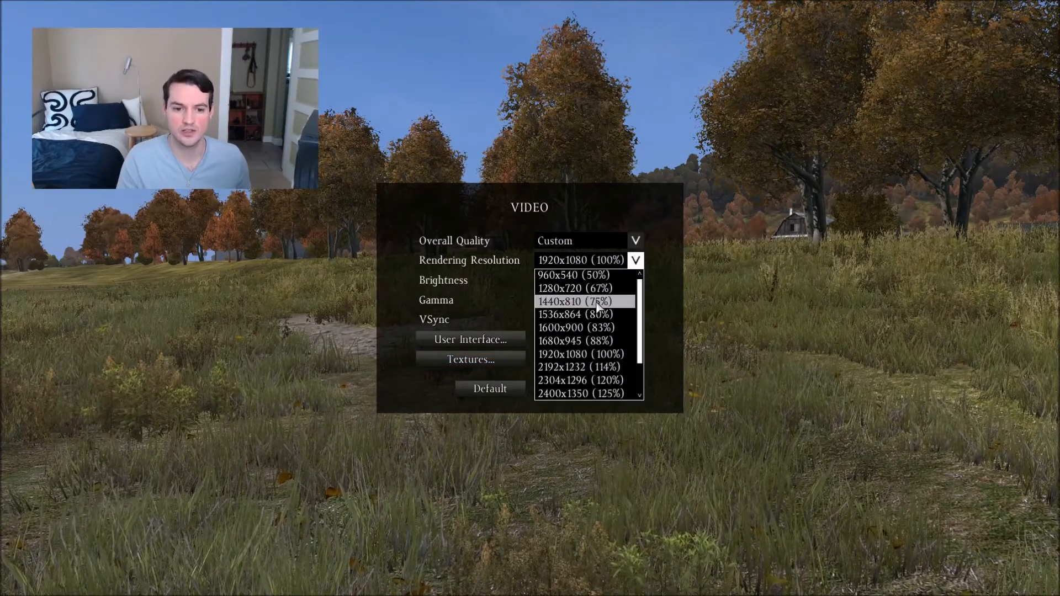
{"action": "mouse_move", "coordinate": [602, 302]}
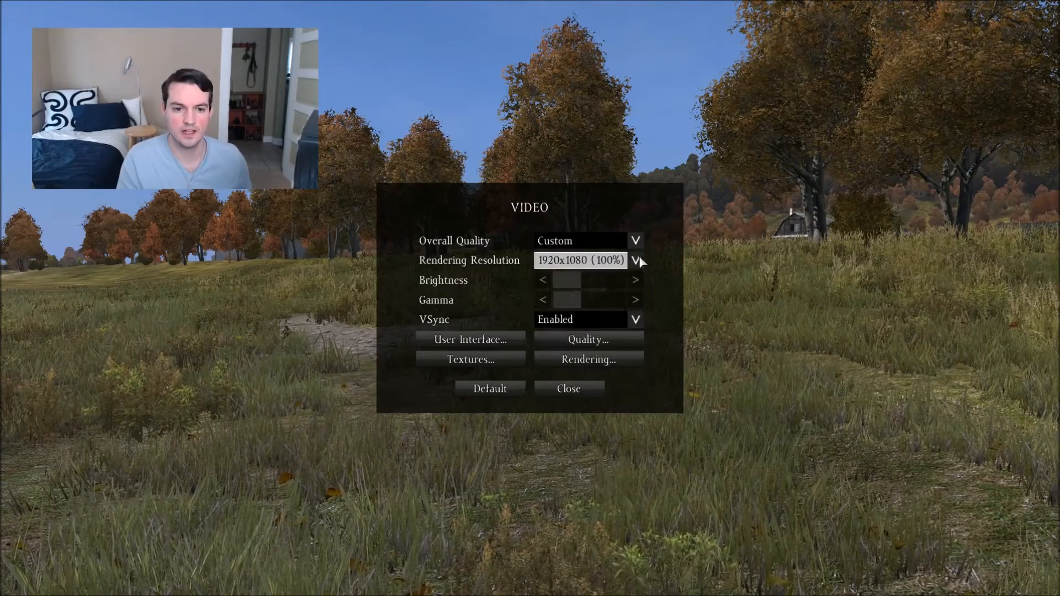
{"action": "mouse_move", "coordinate": [469, 358]}
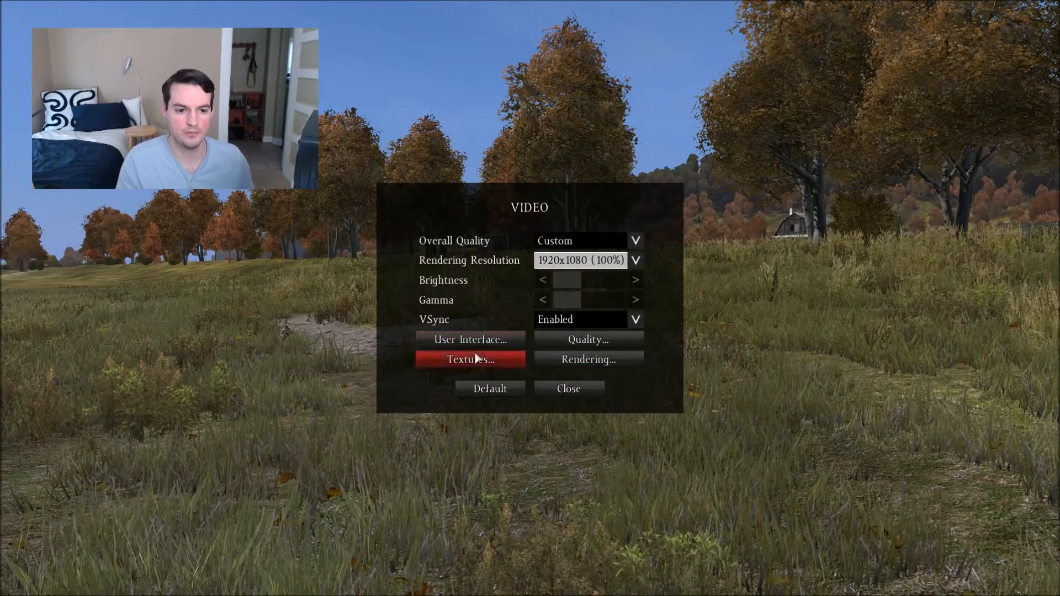
{"action": "left_click", "coordinate": [470, 359]}
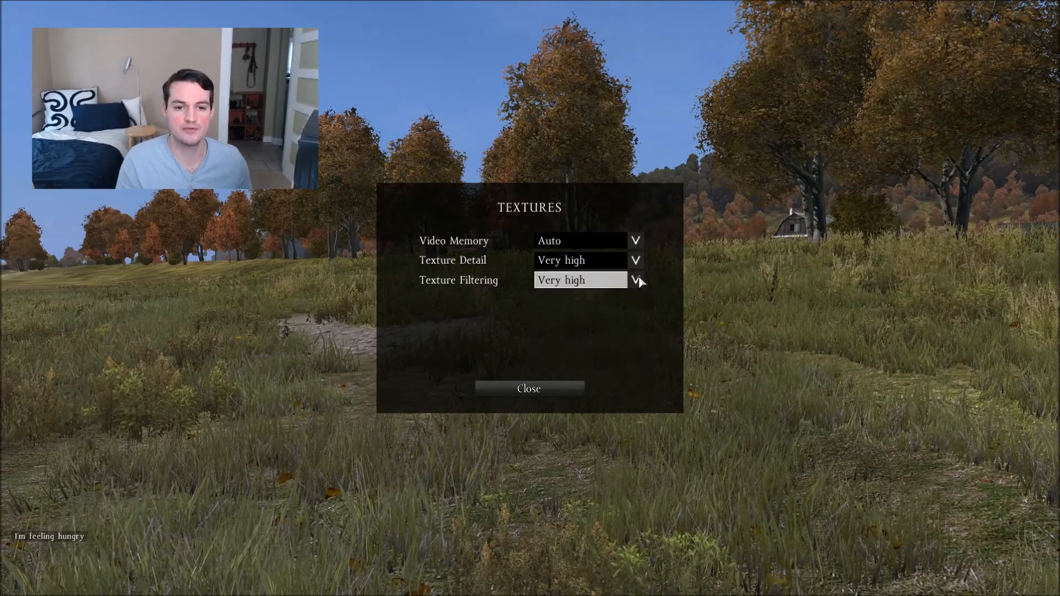
{"action": "mouse_move", "coordinate": [635, 280]}
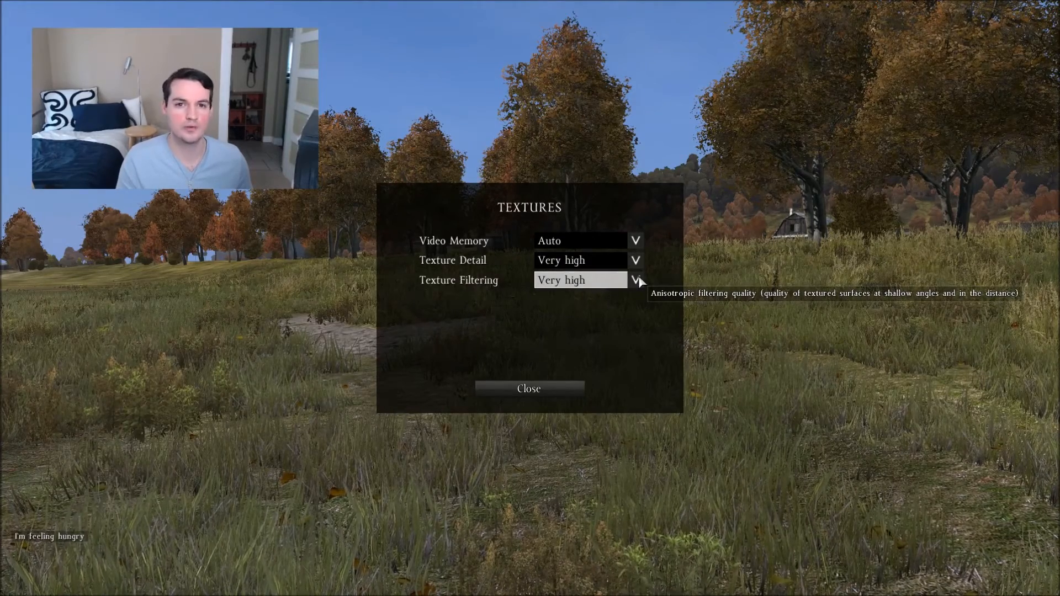
{"action": "mouse_move", "coordinate": [643, 282]}
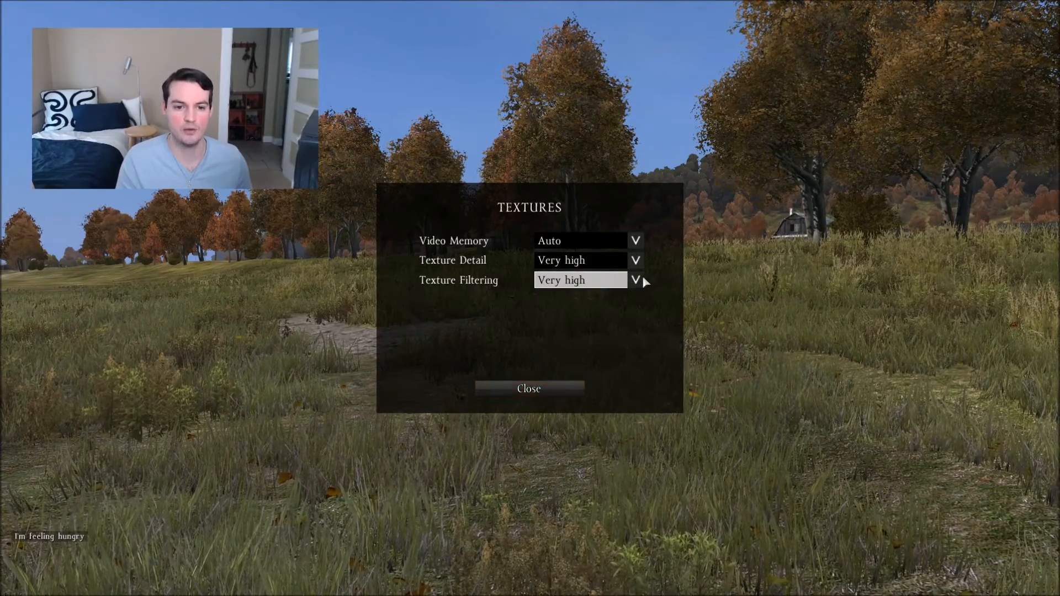
Set Objects quality to Very high in the Quality options
{"action": "left_click", "coordinate": [529, 388]}
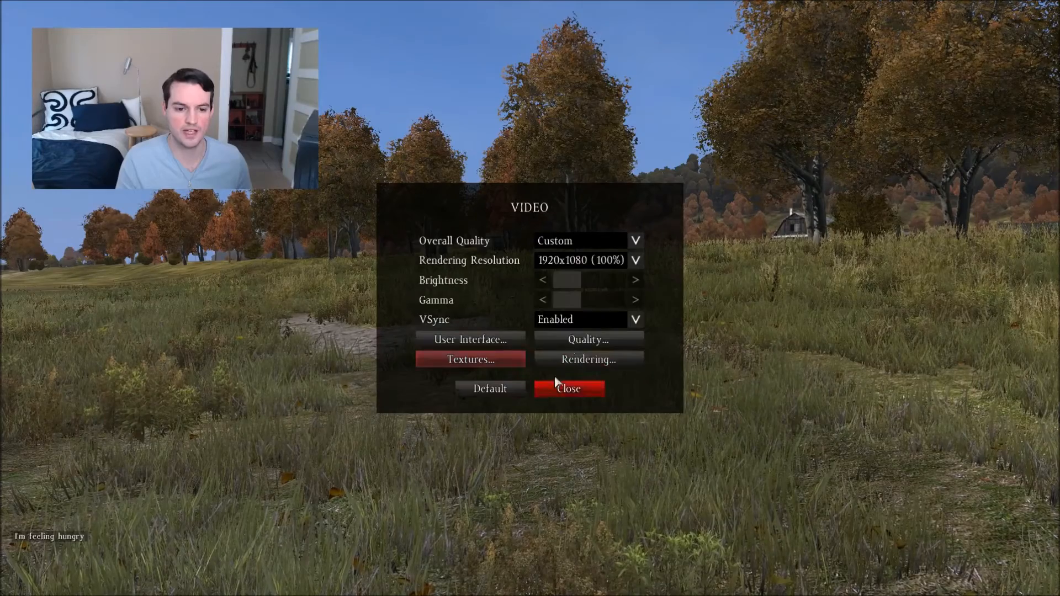
{"action": "left_click", "coordinate": [587, 340]}
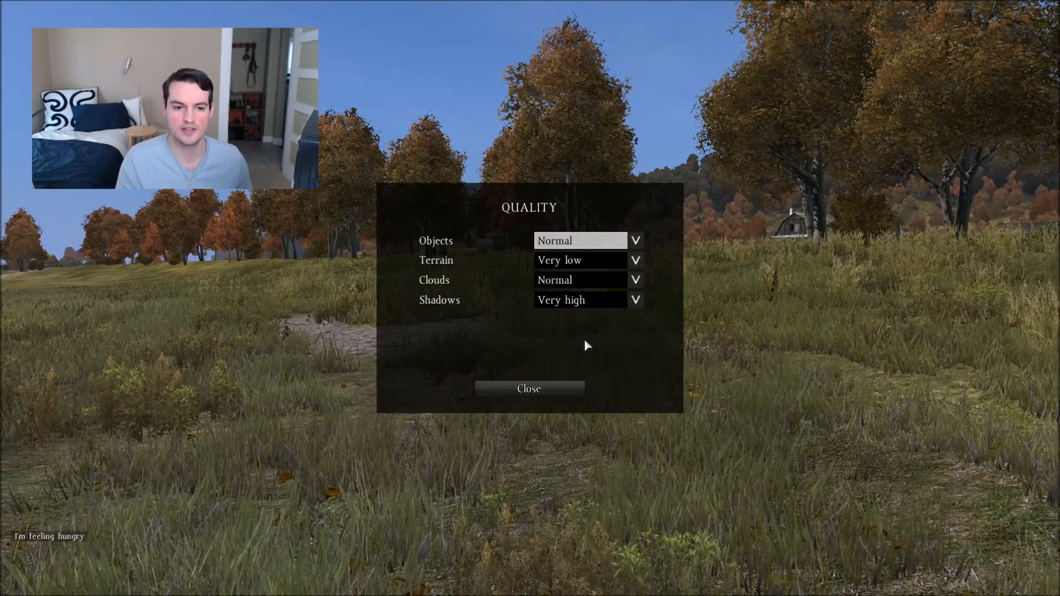
{"action": "left_click", "coordinate": [579, 240]}
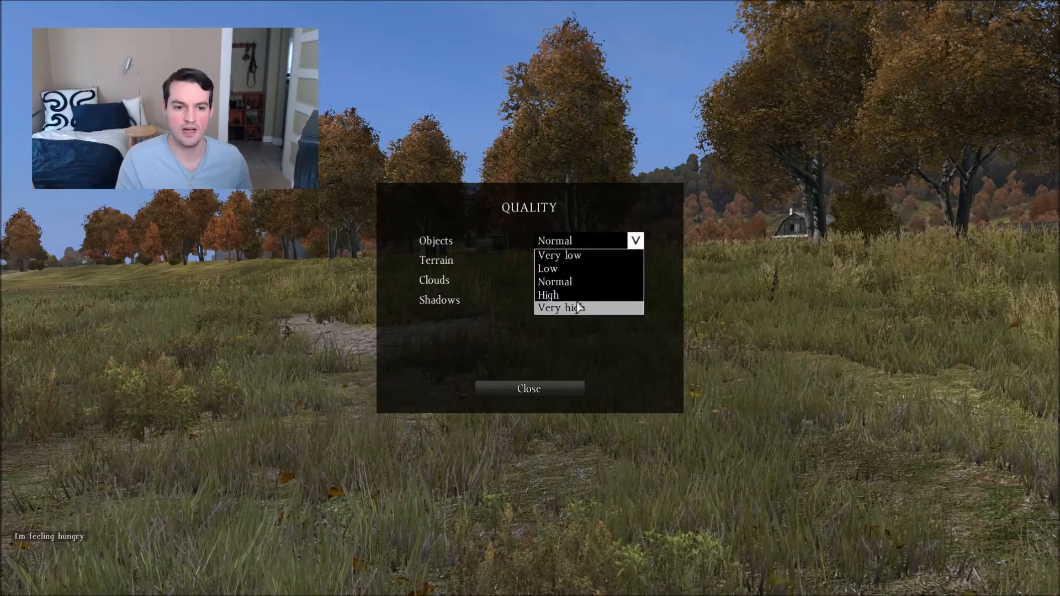
{"action": "left_click", "coordinate": [558, 308]}
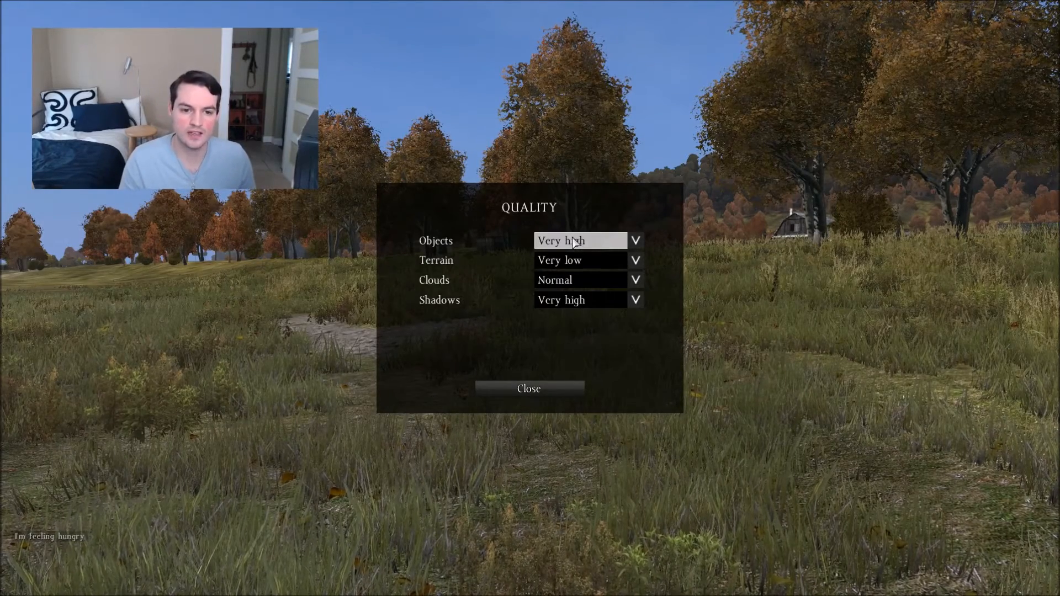
{"action": "mouse_move", "coordinate": [580, 240]}
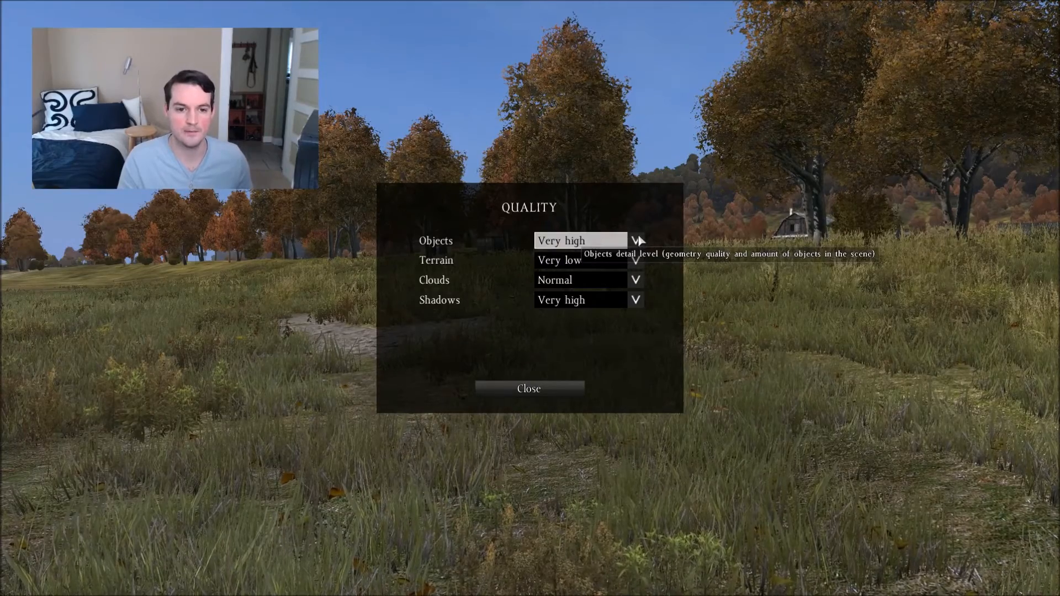
{"action": "mouse_move", "coordinate": [619, 204]}
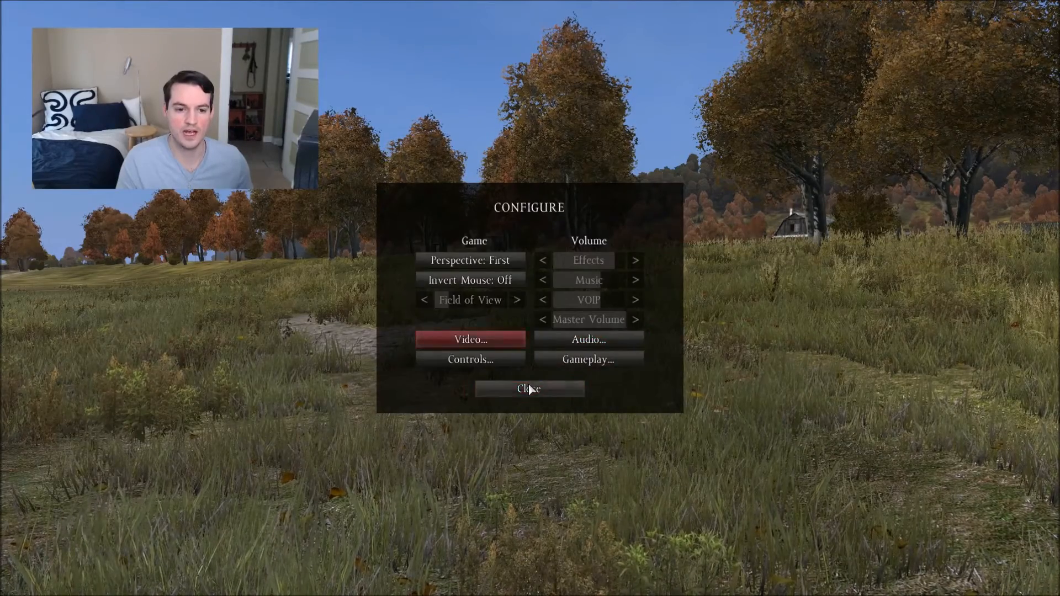
{"action": "left_click", "coordinate": [528, 388]}
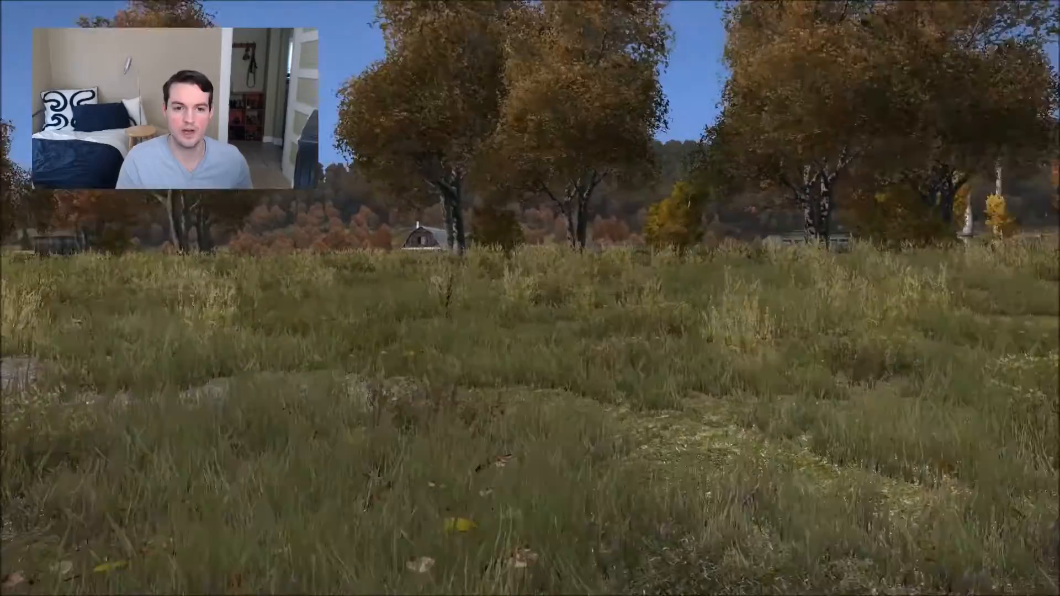
{"action": "scroll", "scroll_direction": "right", "scroll_amount": 3}
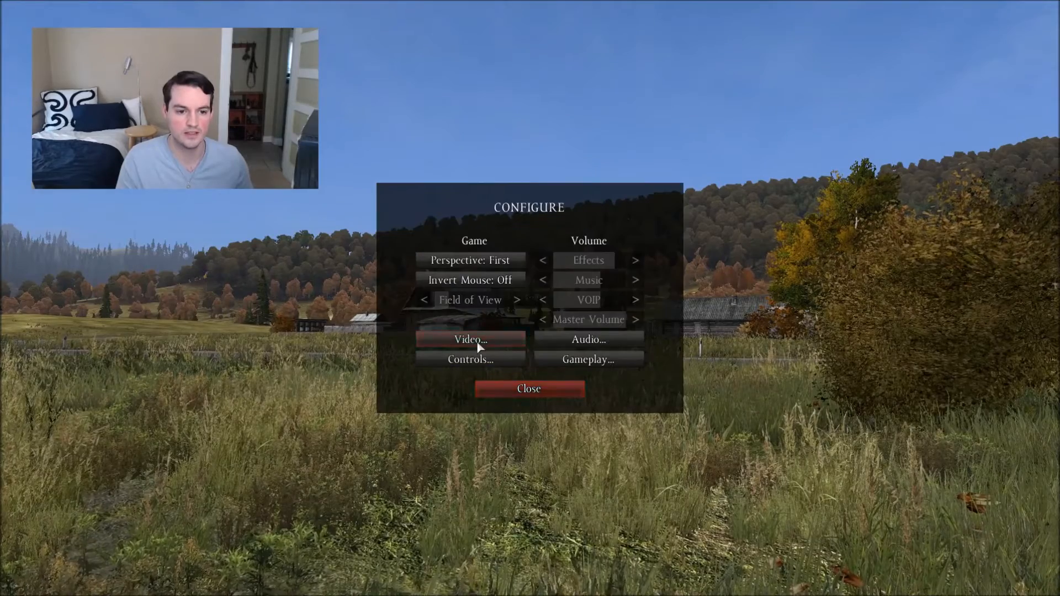
{"action": "left_click", "coordinate": [469, 340]}
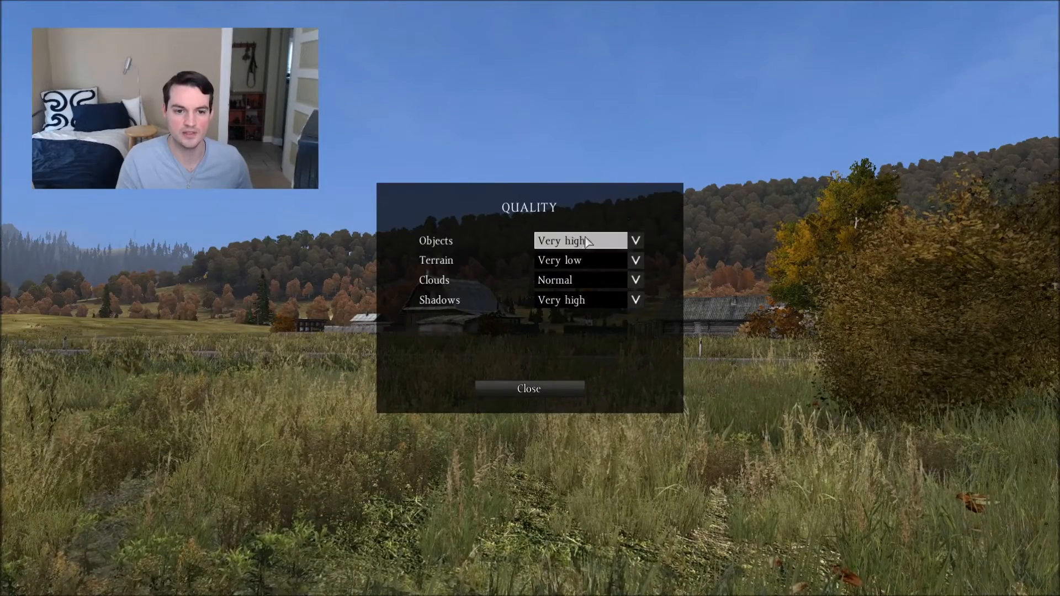
{"action": "mouse_move", "coordinate": [641, 264]}
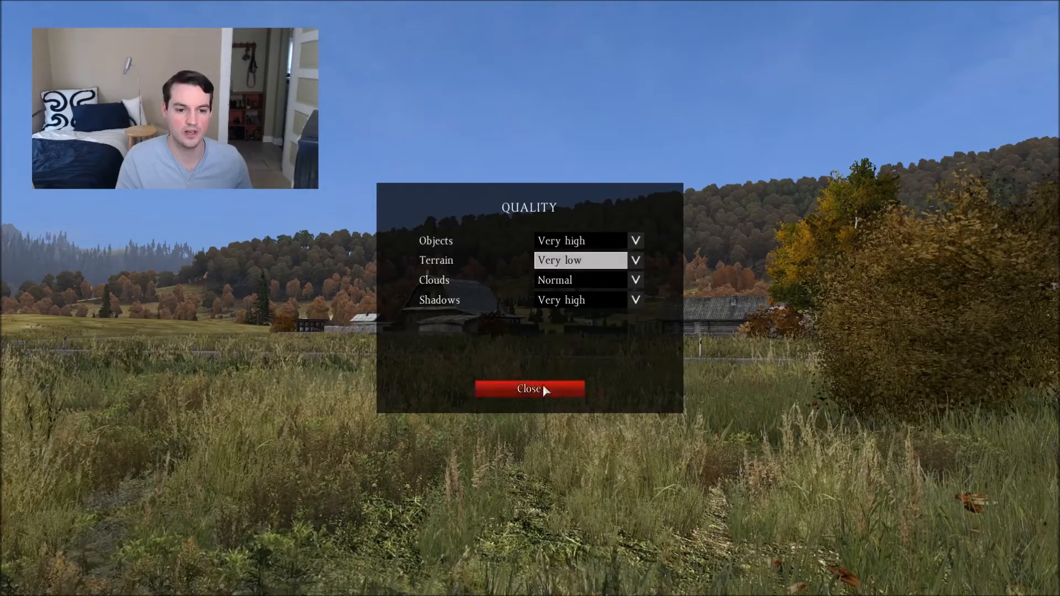
{"action": "left_click", "coordinate": [529, 388]}
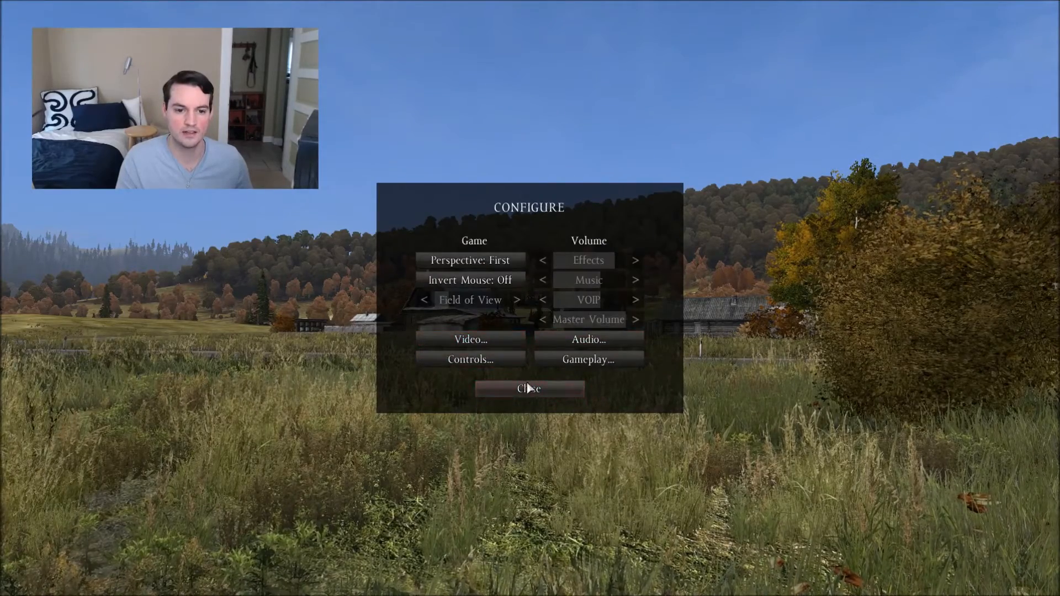
{"action": "left_click", "coordinate": [529, 388]}
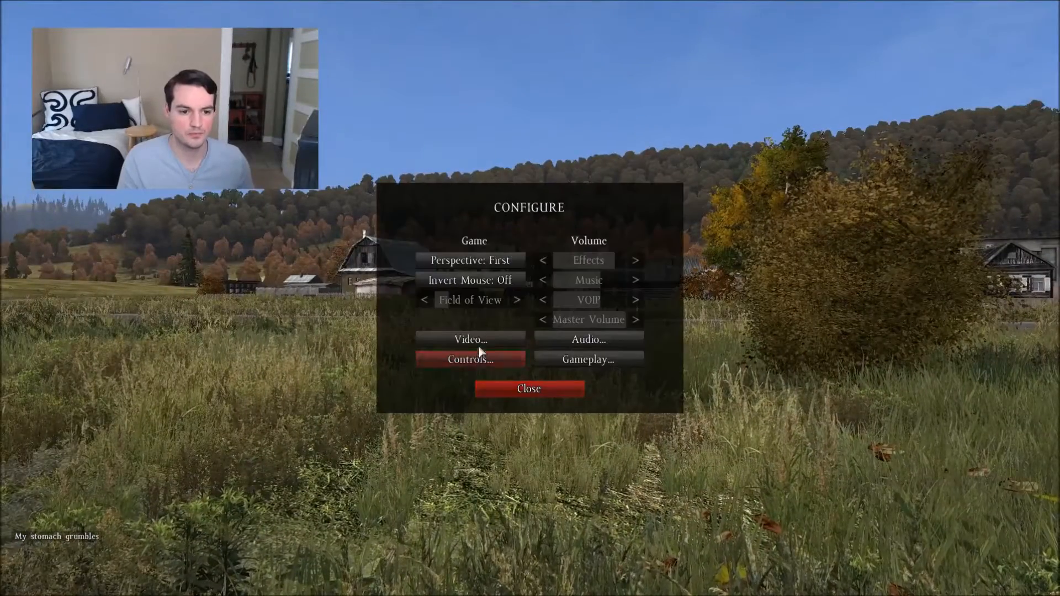
{"action": "left_click", "coordinate": [469, 340]}
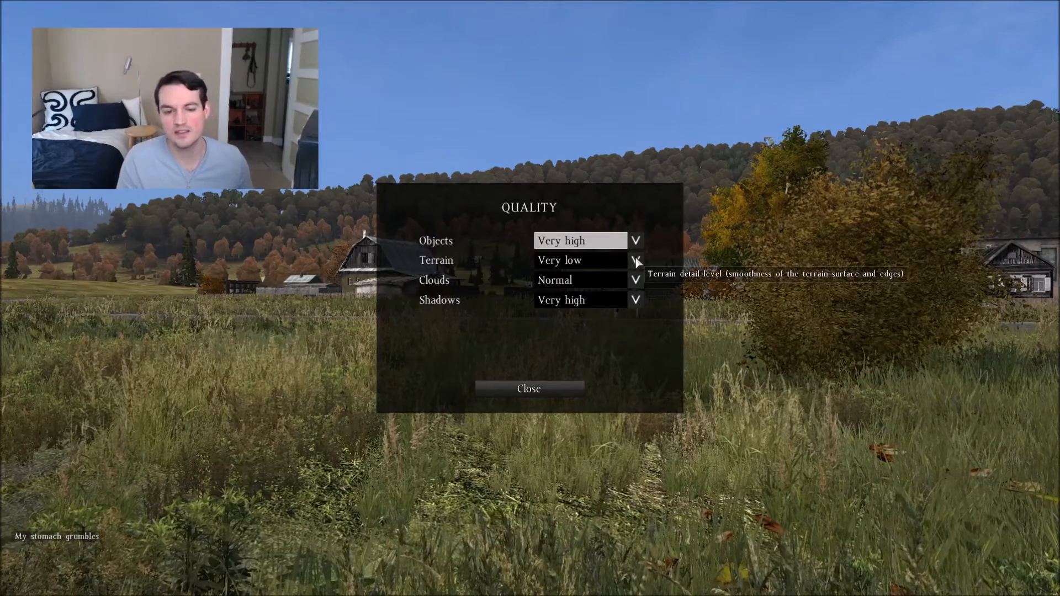
{"action": "left_click", "coordinate": [579, 260]}
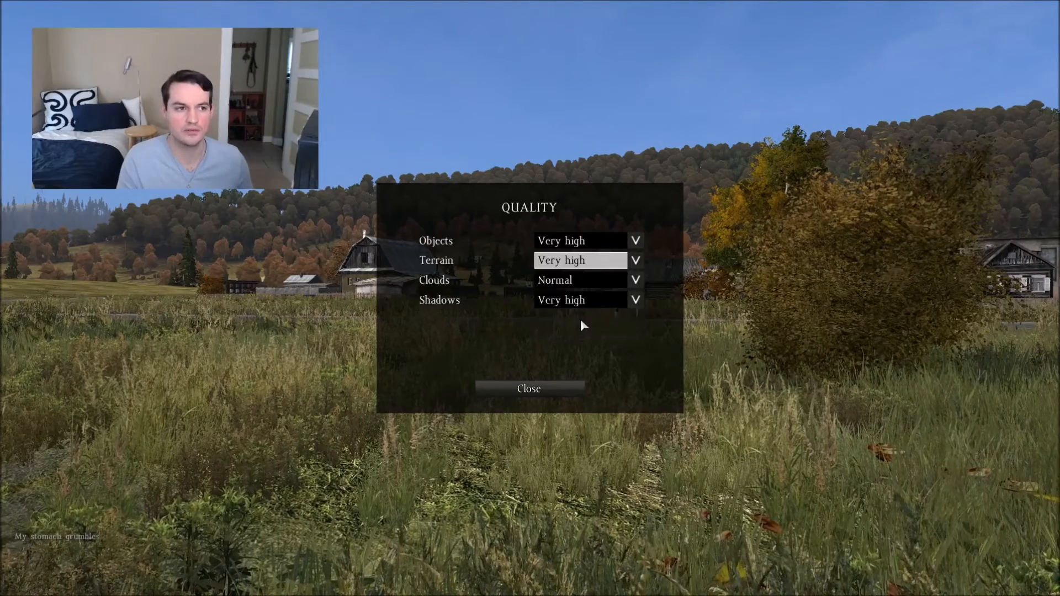
{"action": "left_click", "coordinate": [580, 260]}
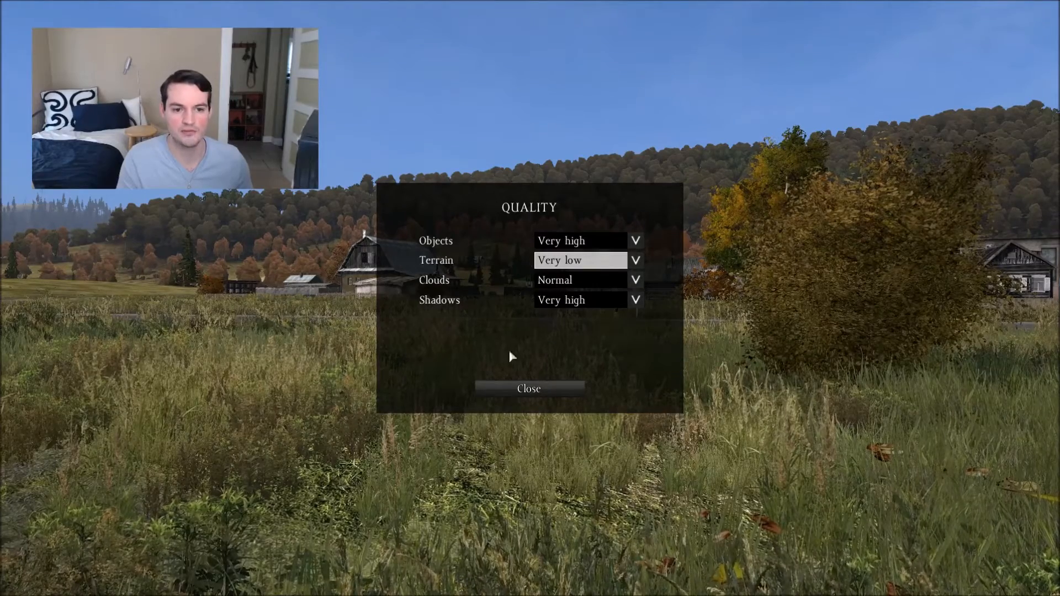
{"action": "mouse_move", "coordinate": [635, 280]}
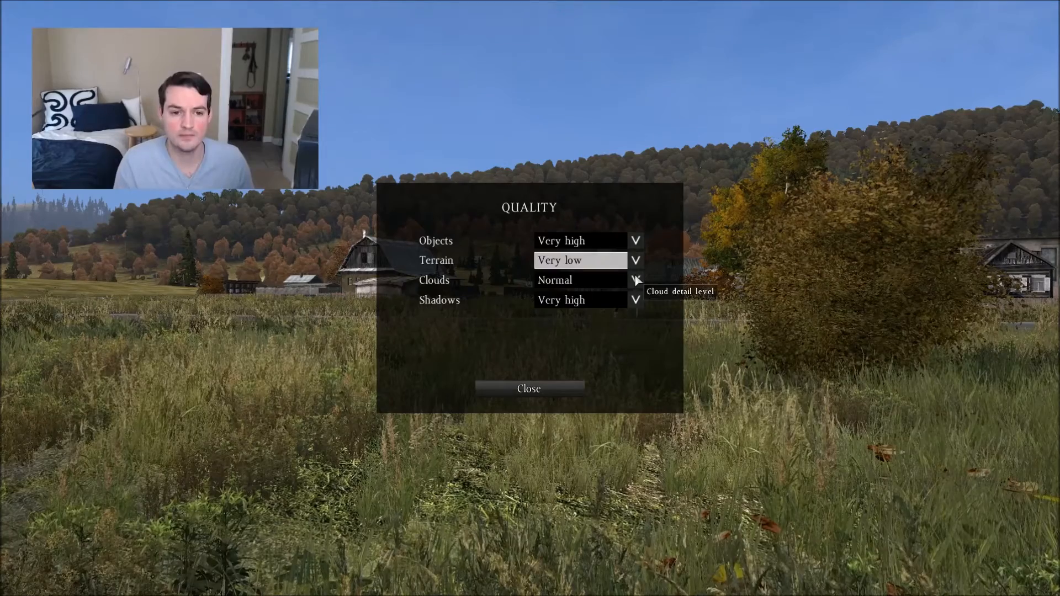
{"action": "mouse_move", "coordinate": [564, 300]}
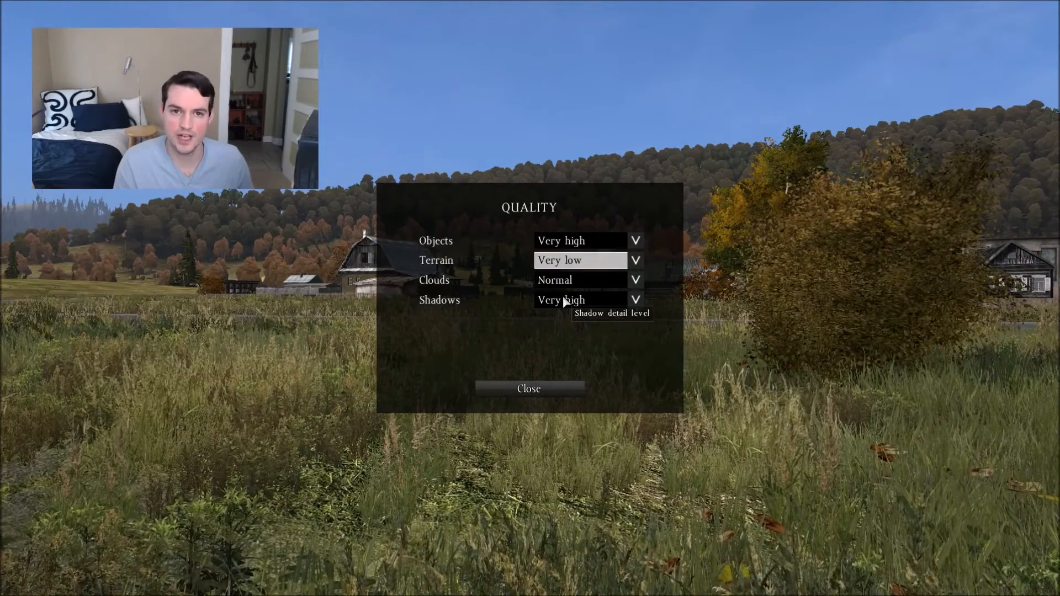
{"action": "mouse_move", "coordinate": [353, 47]}
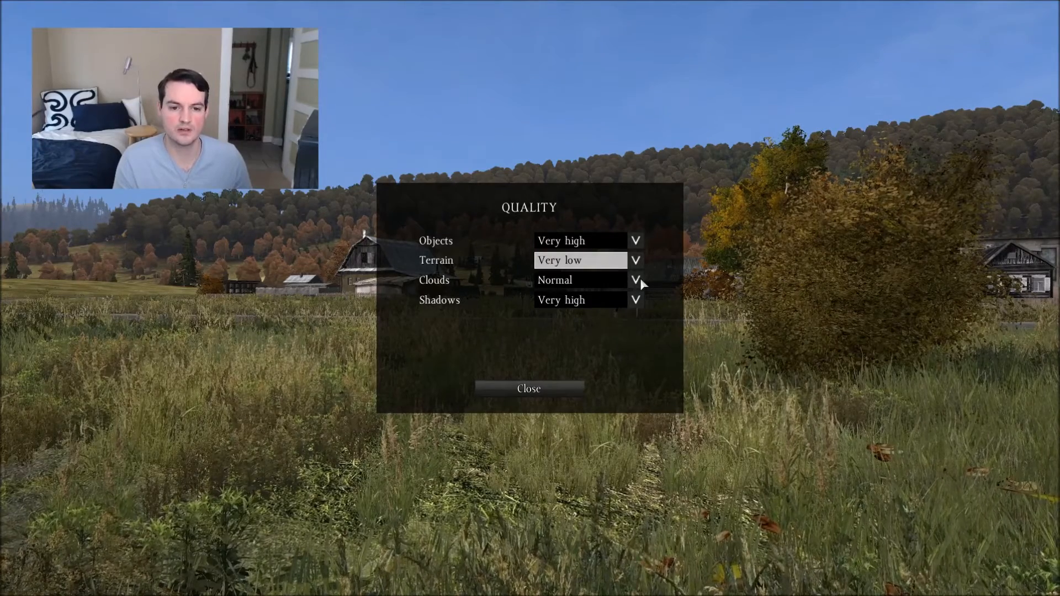
{"action": "mouse_move", "coordinate": [635, 300]}
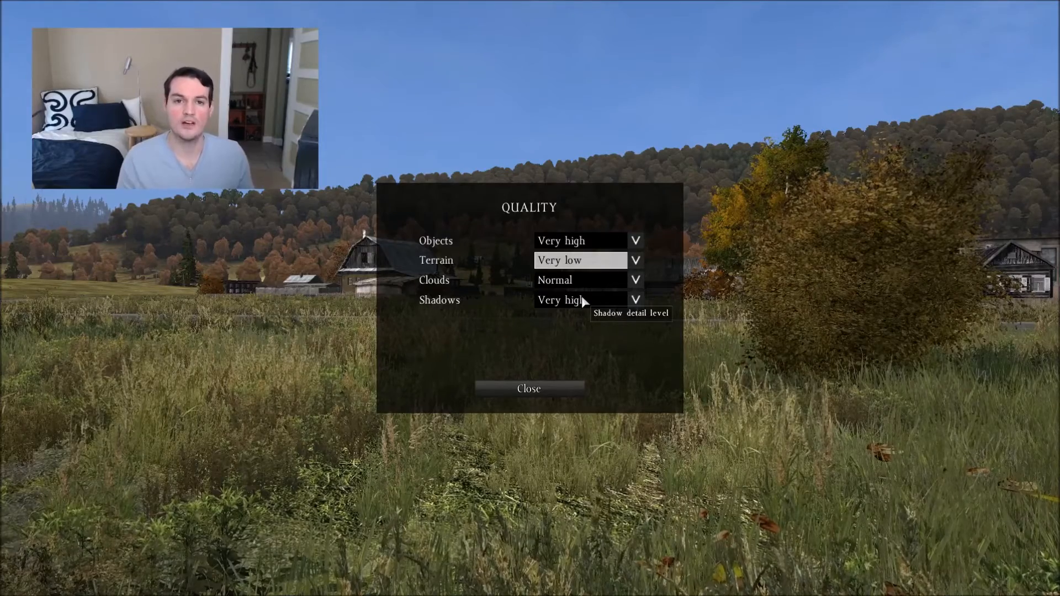
{"action": "left_click", "coordinate": [634, 299]}
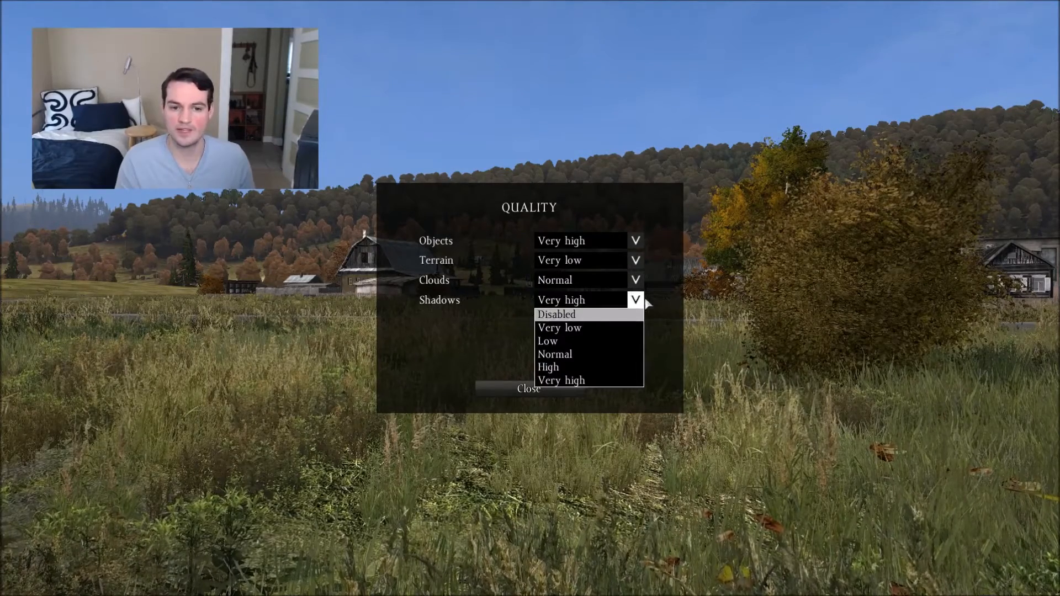
{"action": "left_click", "coordinate": [561, 379]}
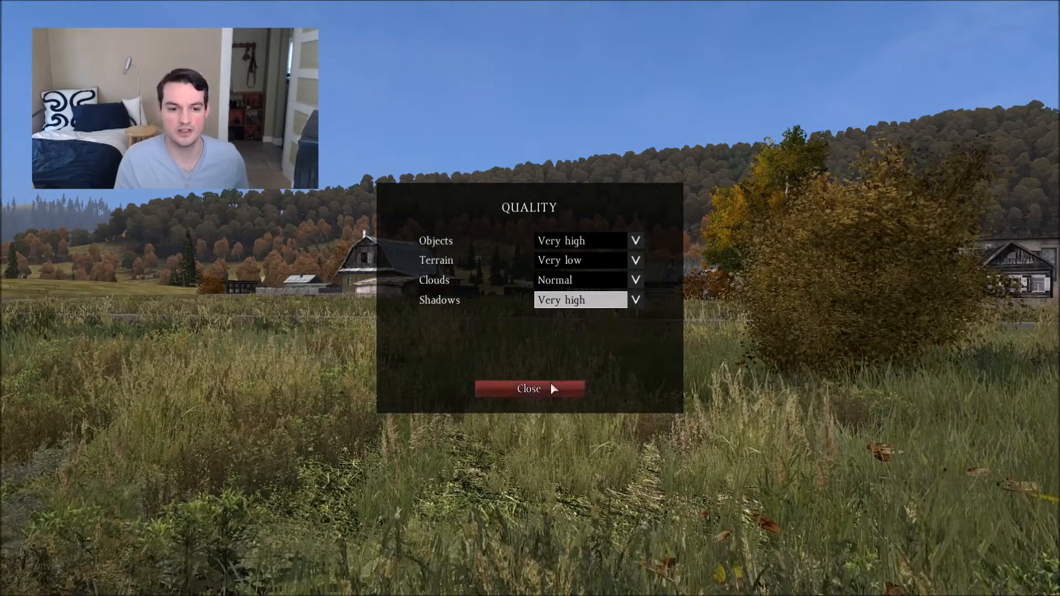
{"action": "left_click", "coordinate": [529, 389]}
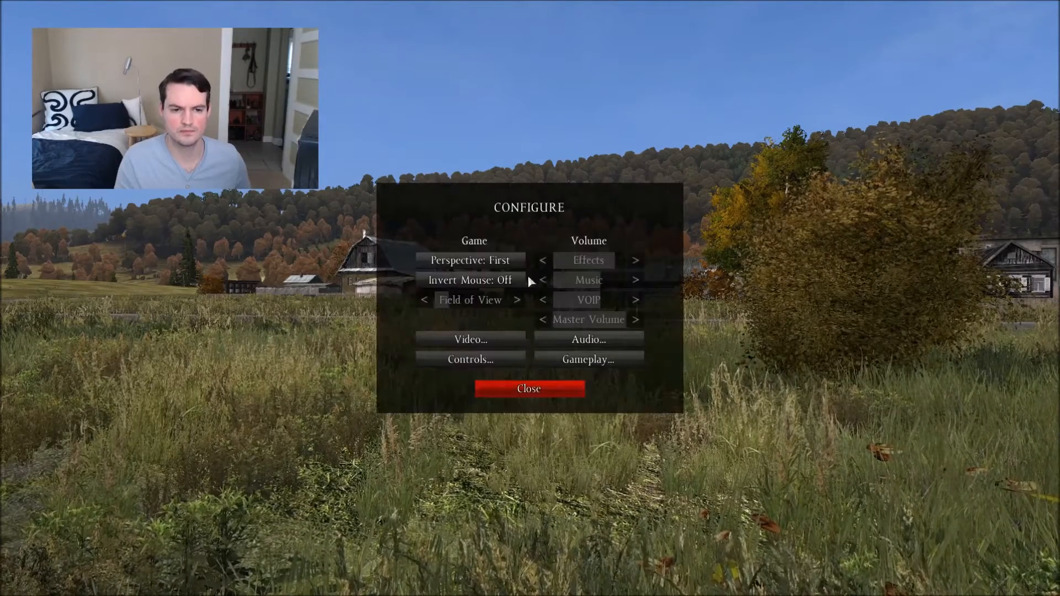
In Rendering, toggle Alpha to Coverage between Disabled and All trees + grass
{"action": "left_click", "coordinate": [470, 338]}
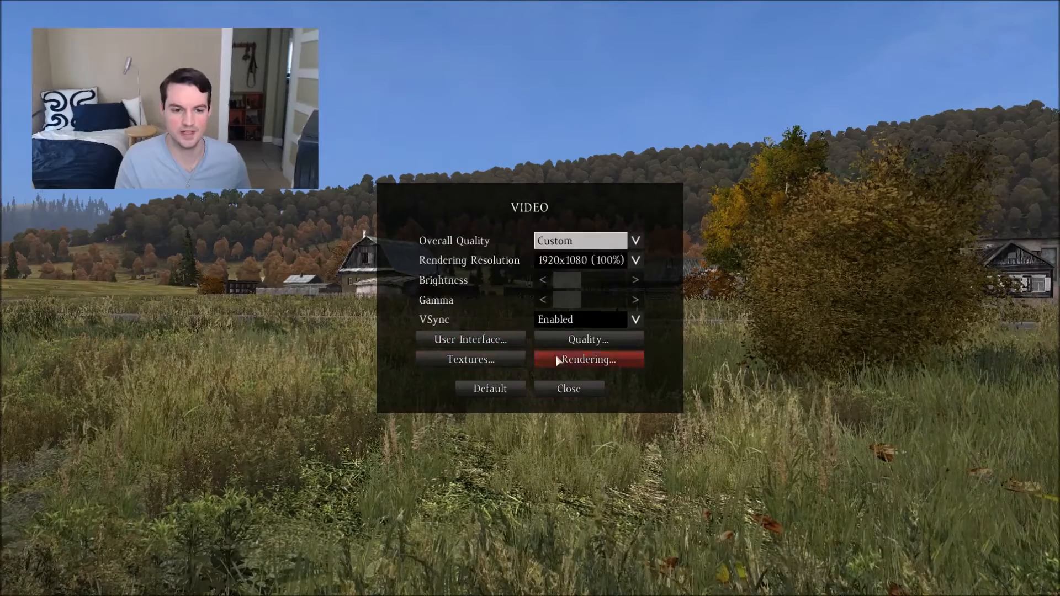
{"action": "left_click", "coordinate": [587, 358]}
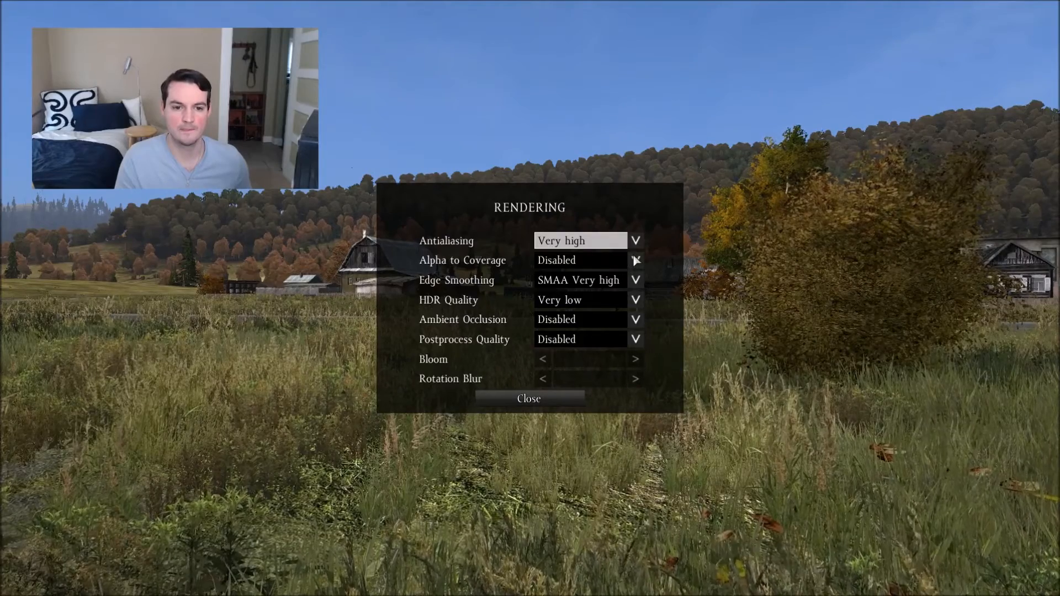
{"action": "mouse_move", "coordinate": [635, 241]}
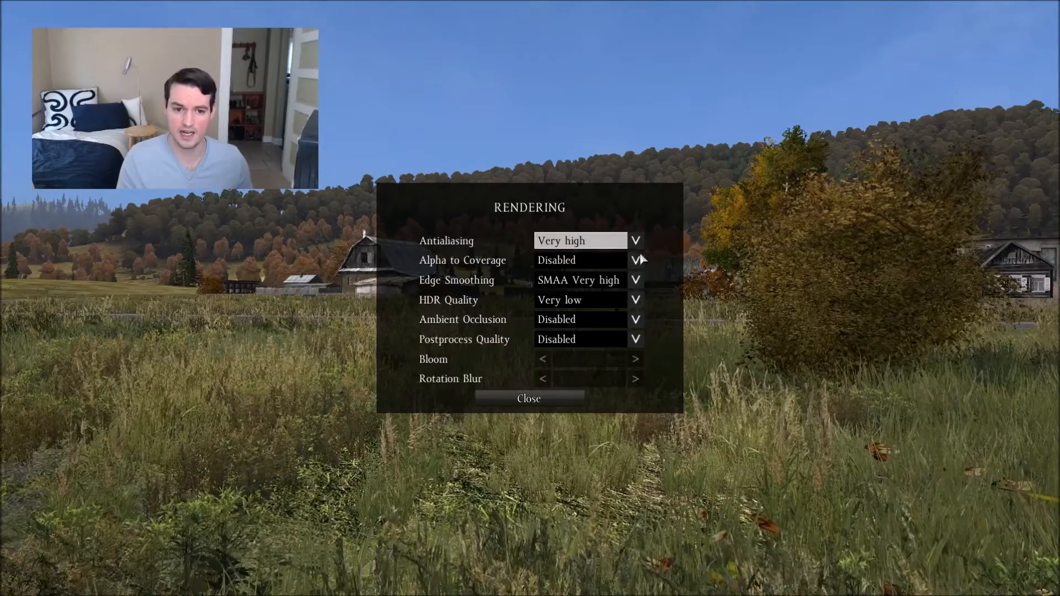
{"action": "mouse_move", "coordinate": [635, 259]}
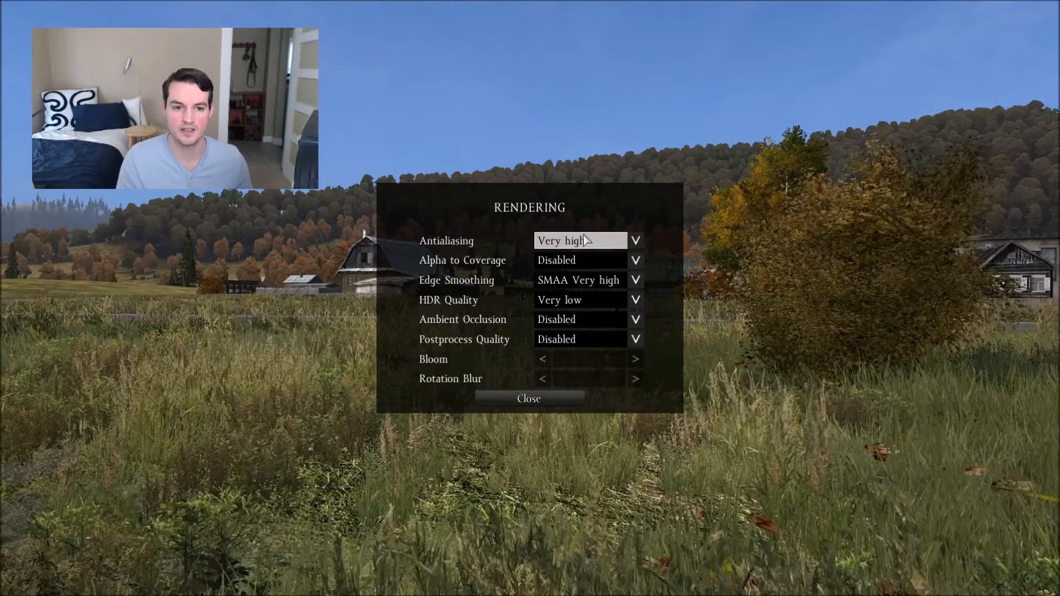
{"action": "mouse_move", "coordinate": [634, 260]}
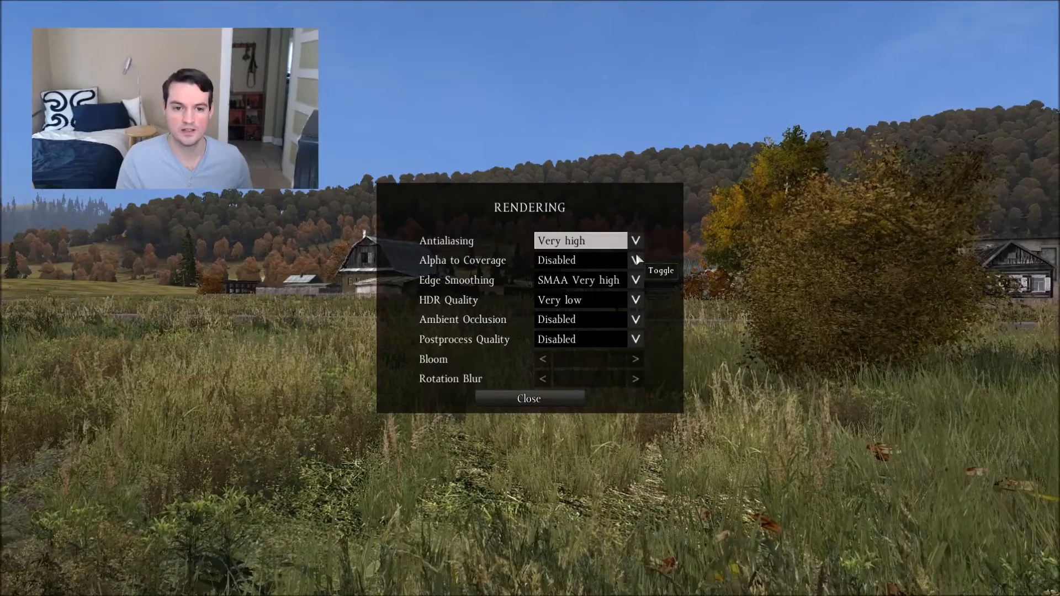
{"action": "left_click", "coordinate": [634, 260]}
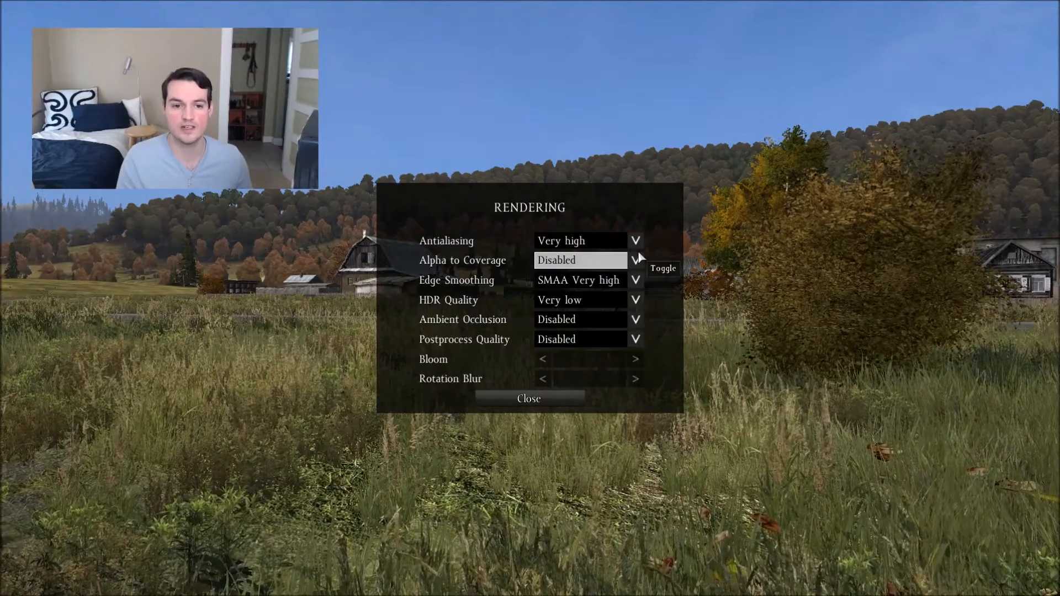
{"action": "left_click", "coordinate": [634, 259]}
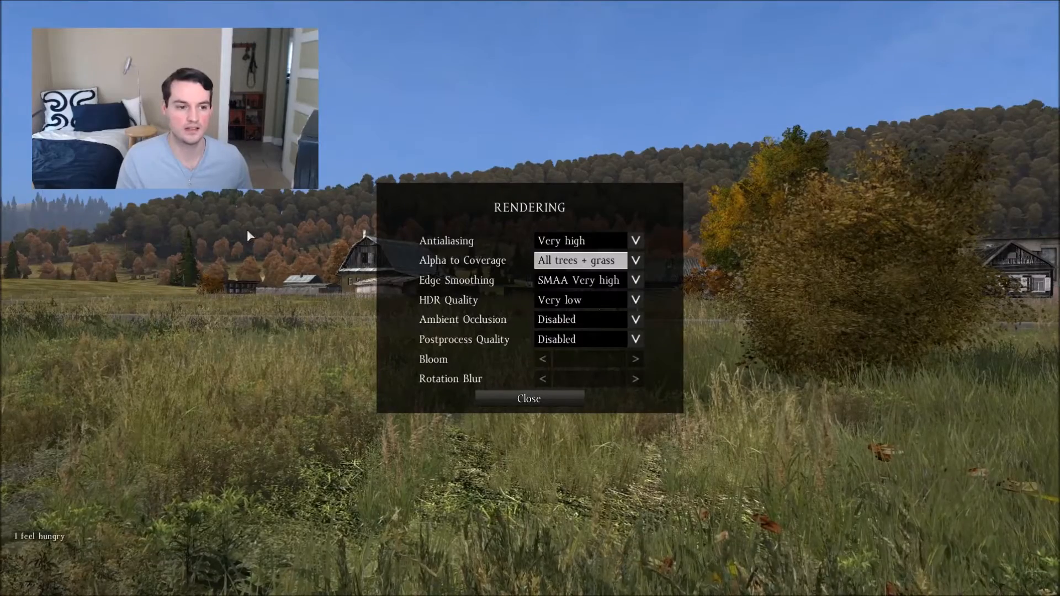
{"action": "left_click", "coordinate": [634, 260]}
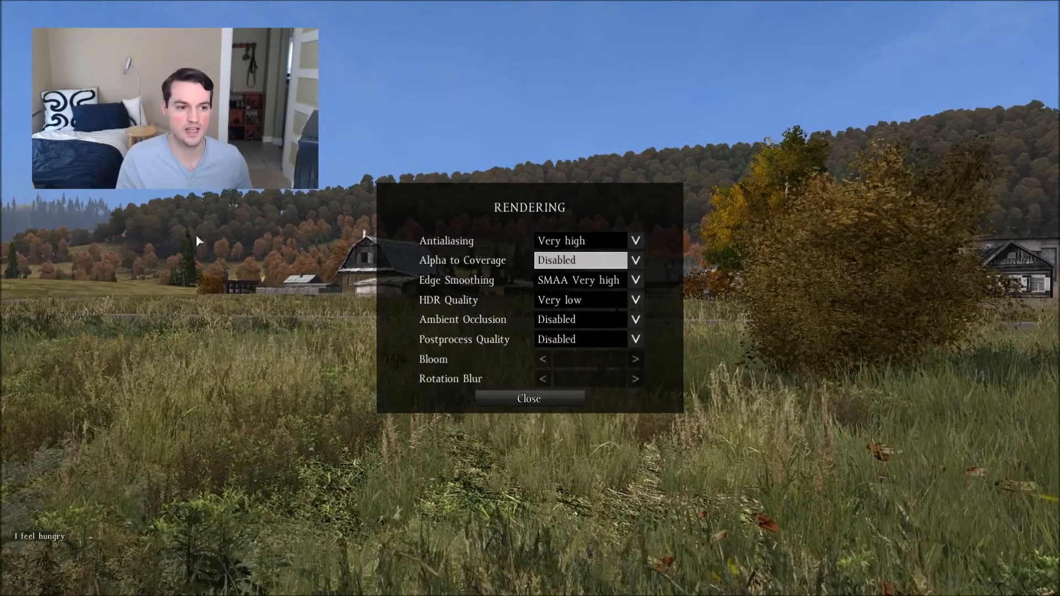
{"action": "mouse_move", "coordinate": [263, 256]}
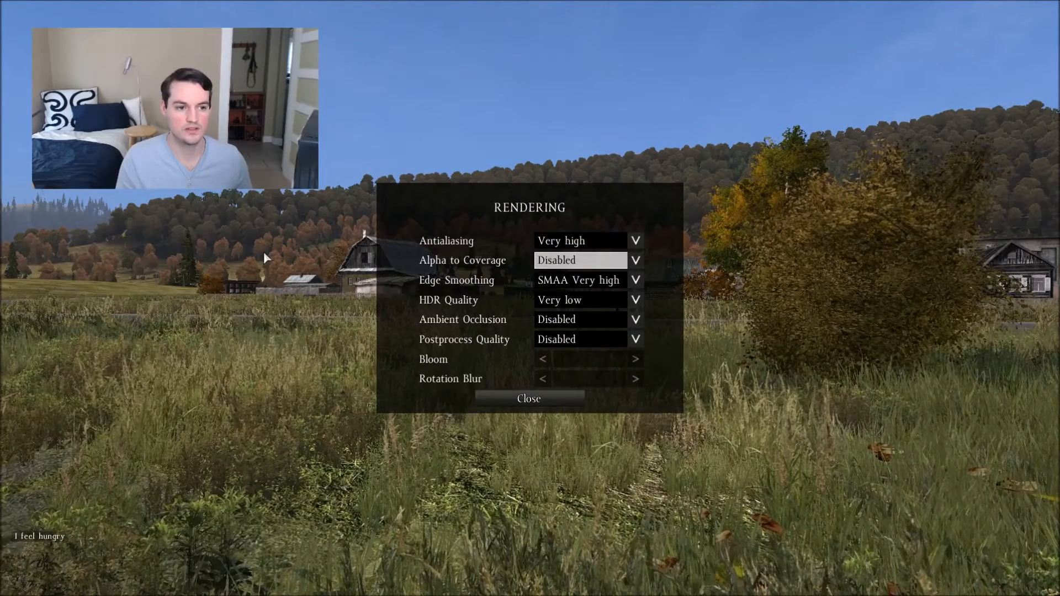
{"action": "mouse_move", "coordinate": [598, 272]}
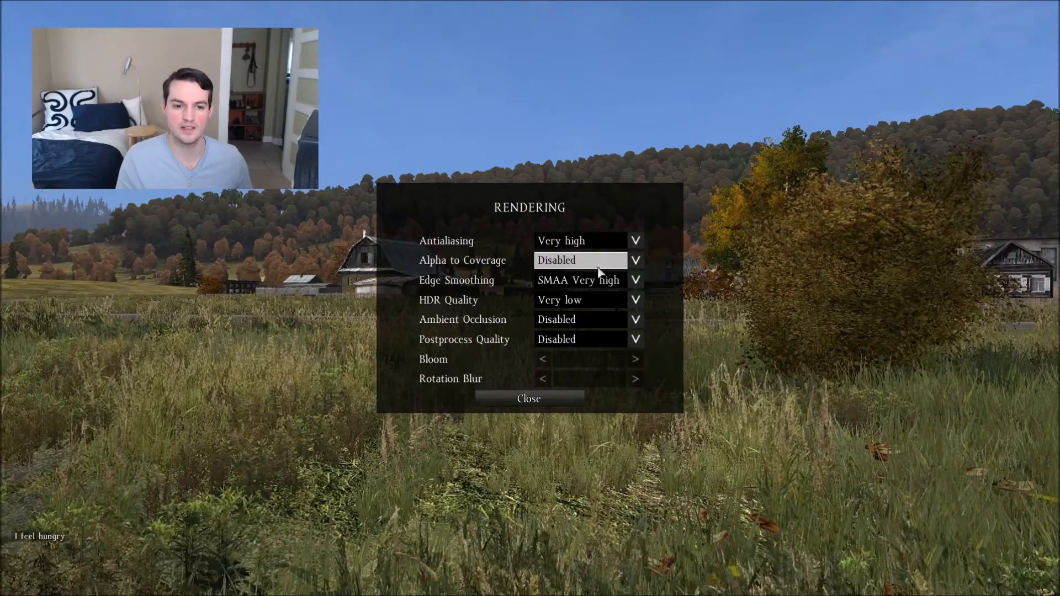
{"action": "left_click", "coordinate": [634, 260]}
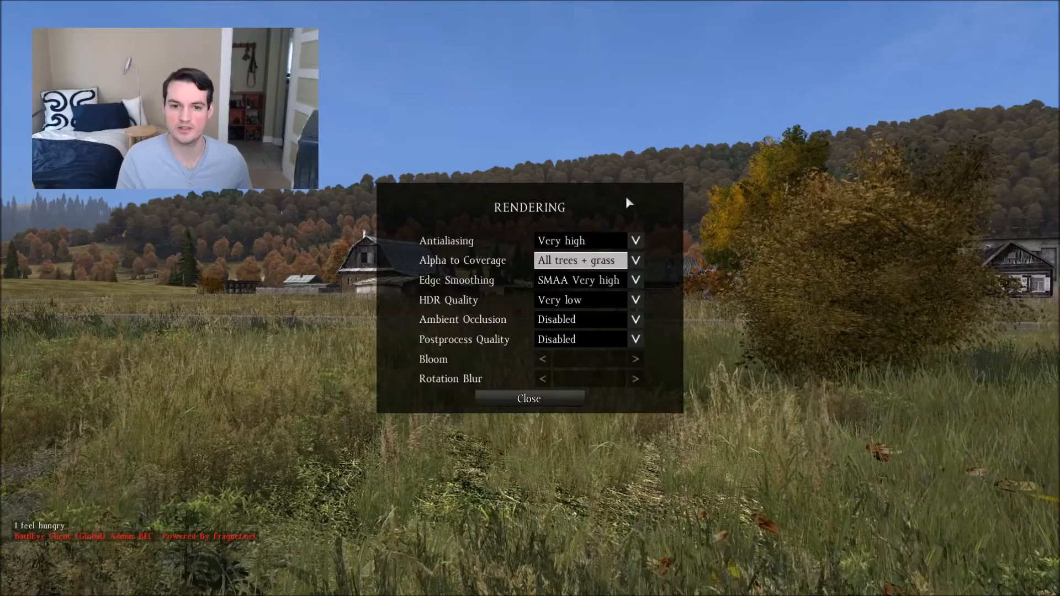
{"action": "left_click", "coordinate": [634, 260]}
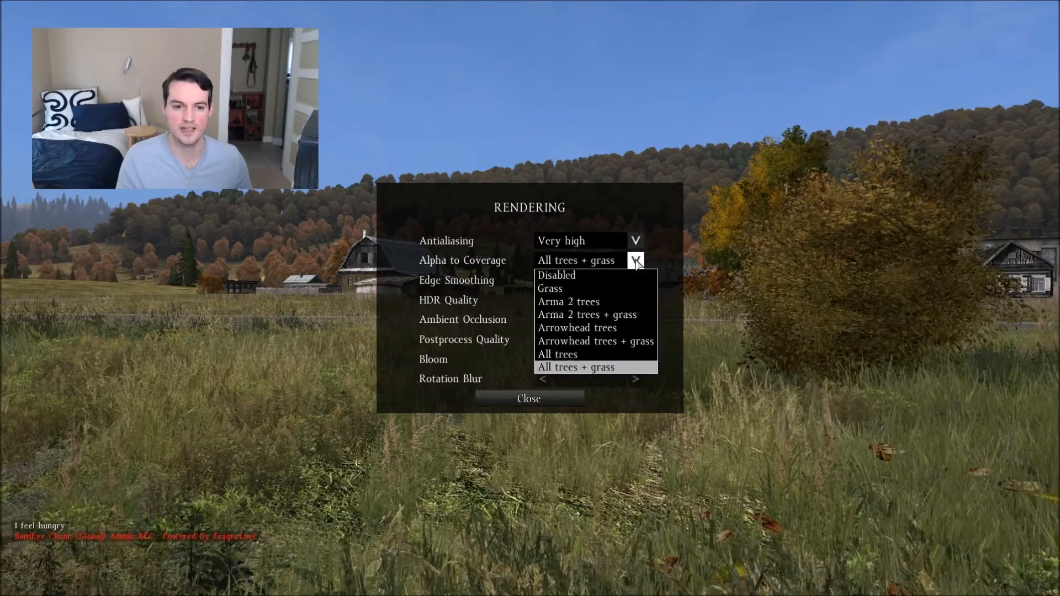
{"action": "left_click", "coordinate": [556, 275]}
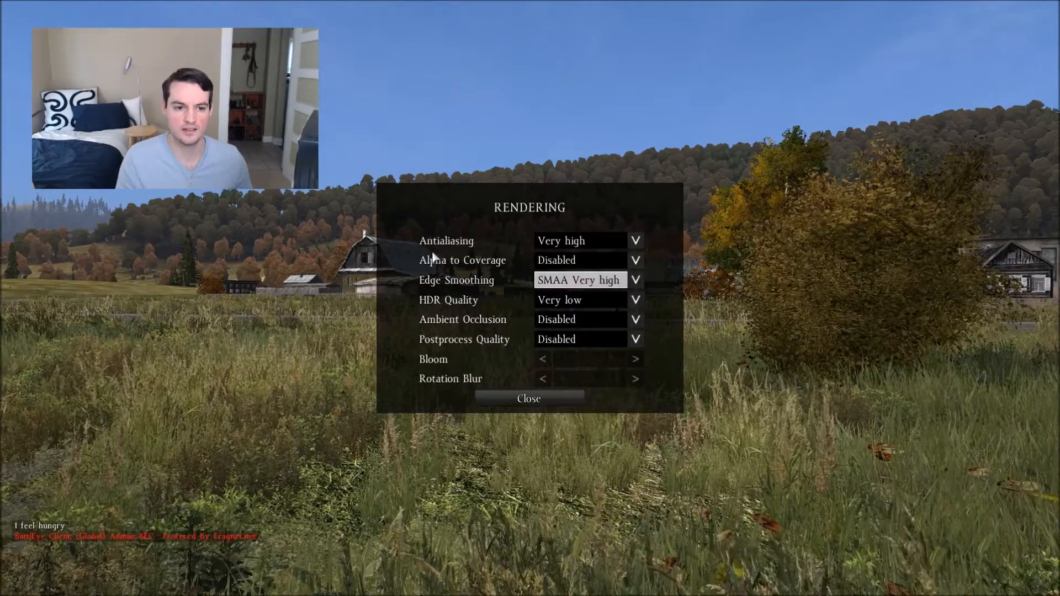
{"action": "mouse_move", "coordinate": [634, 280]}
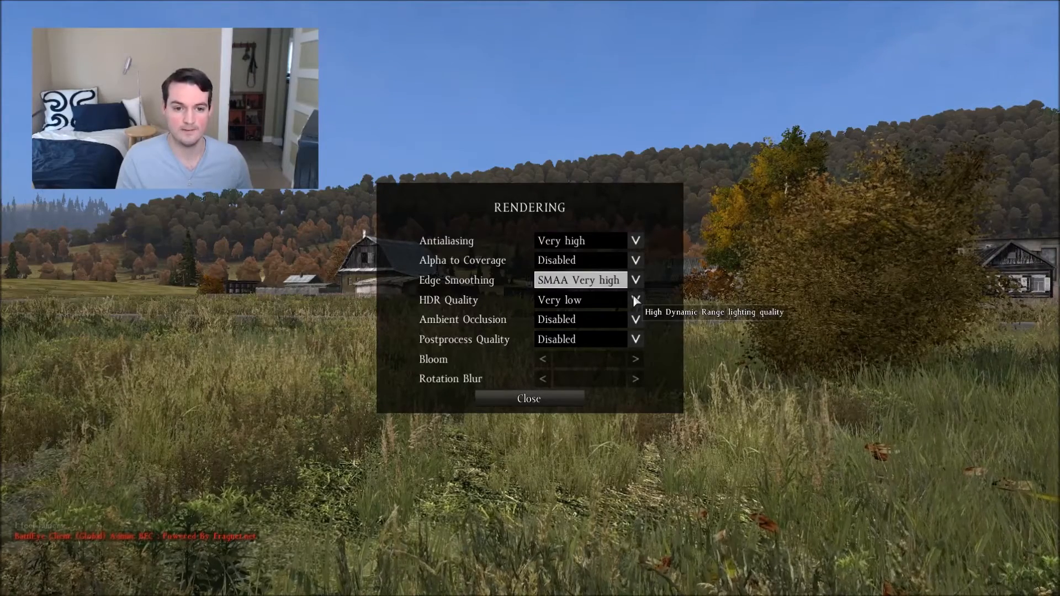
Keep HDR Very low, ambient occlusion and postprocess Disabled, then close Rendering
{"action": "left_click", "coordinate": [633, 279]}
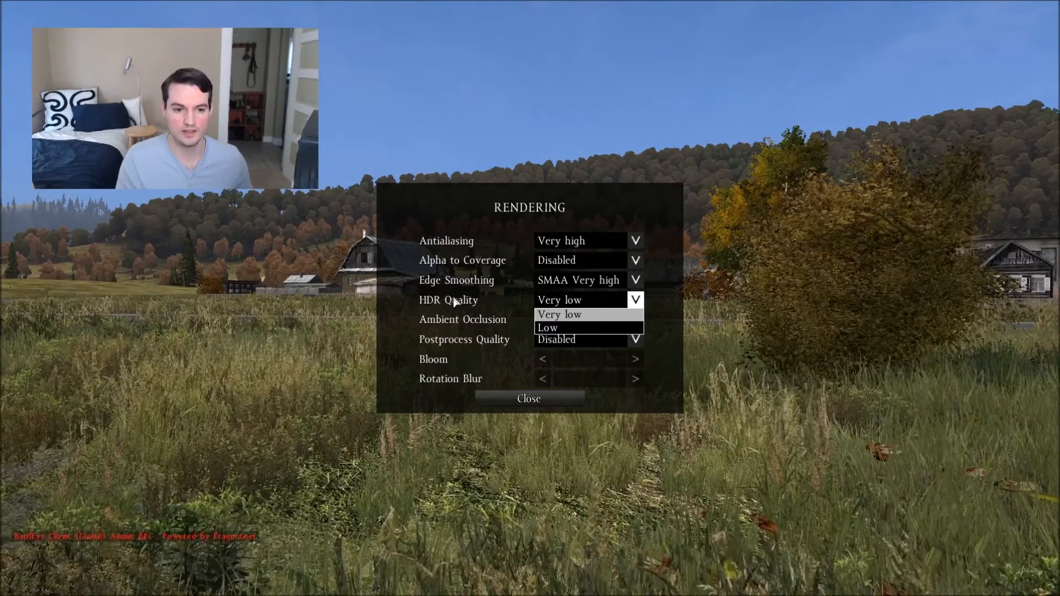
{"action": "left_click", "coordinate": [559, 314]}
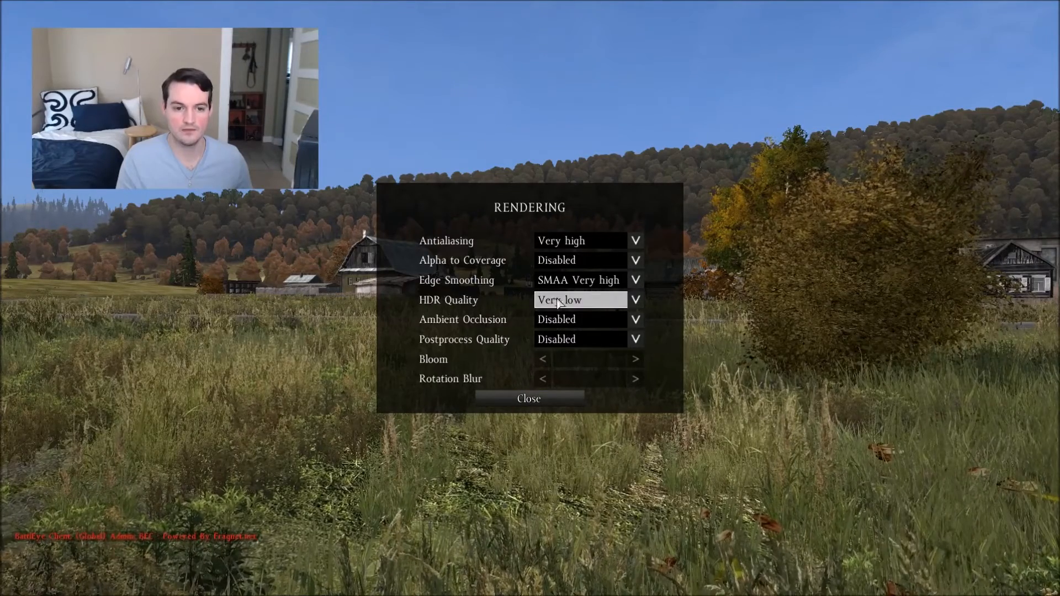
{"action": "mouse_move", "coordinate": [634, 299]}
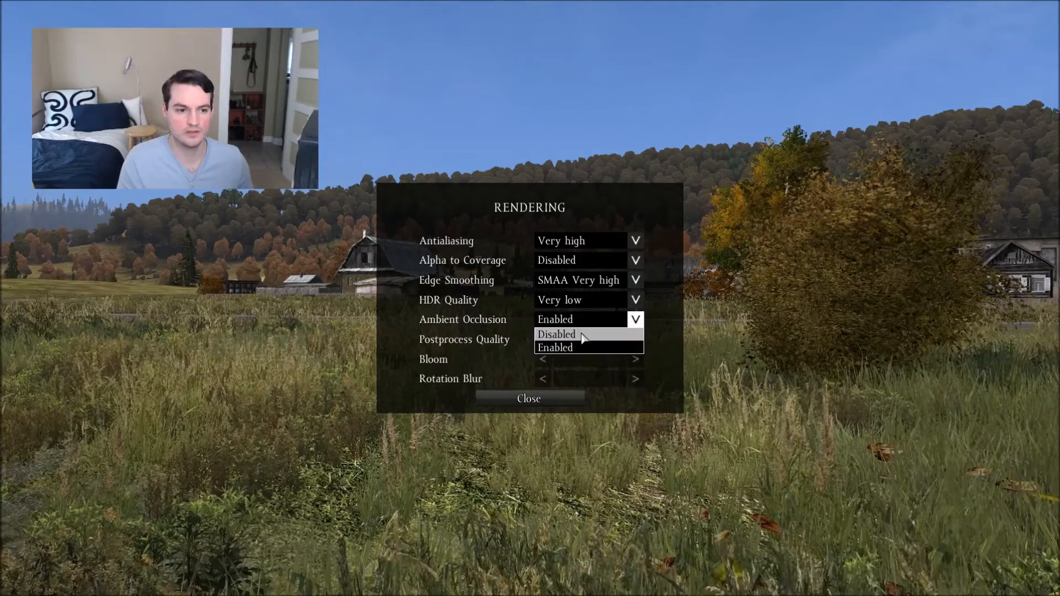
{"action": "left_click", "coordinate": [556, 334]}
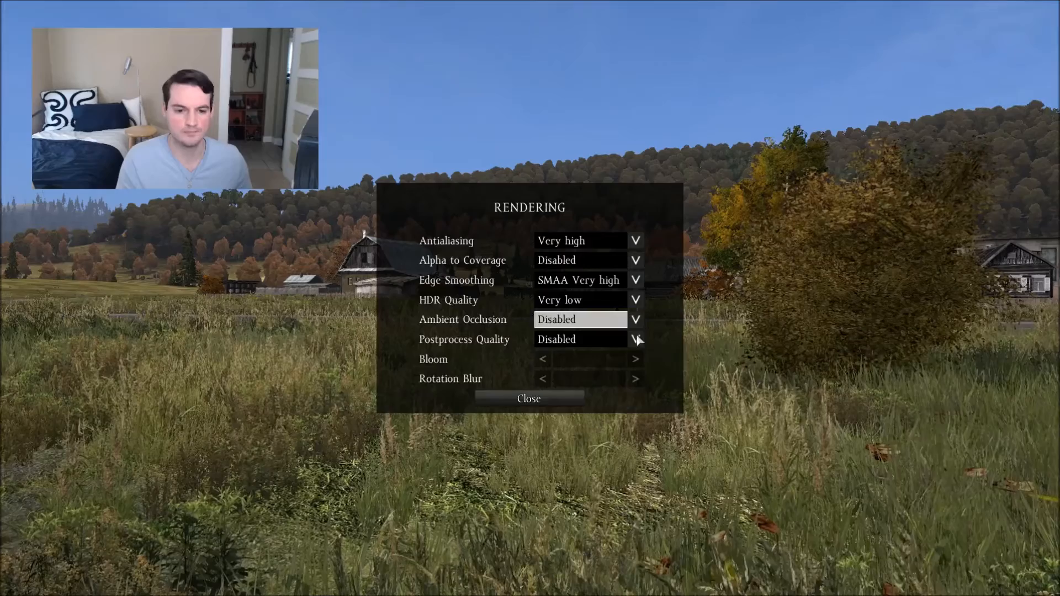
{"action": "left_click", "coordinate": [634, 338]}
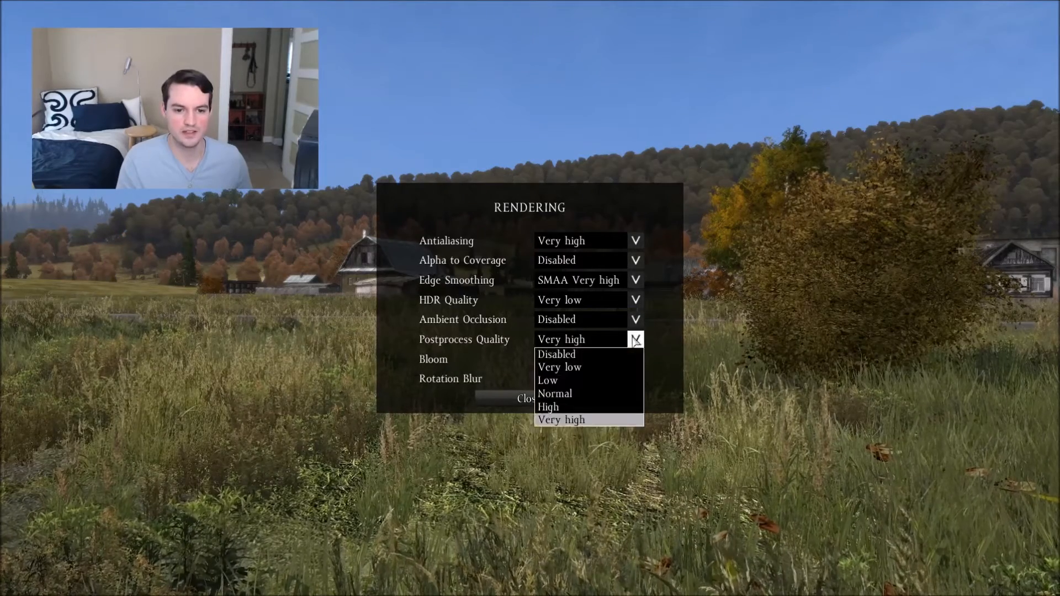
{"action": "mouse_move", "coordinate": [556, 354]}
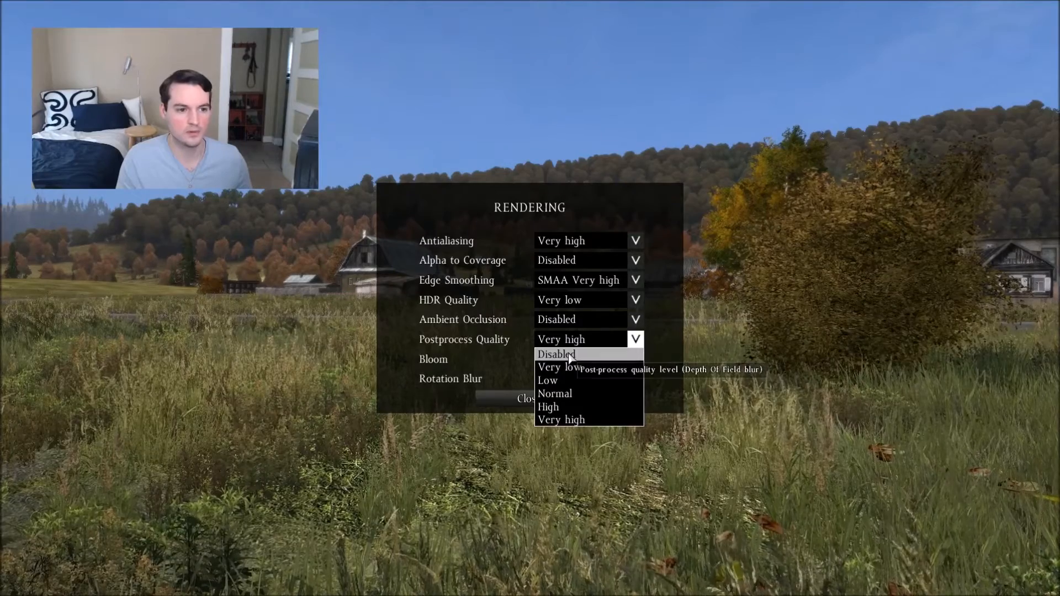
{"action": "left_click", "coordinate": [556, 354]}
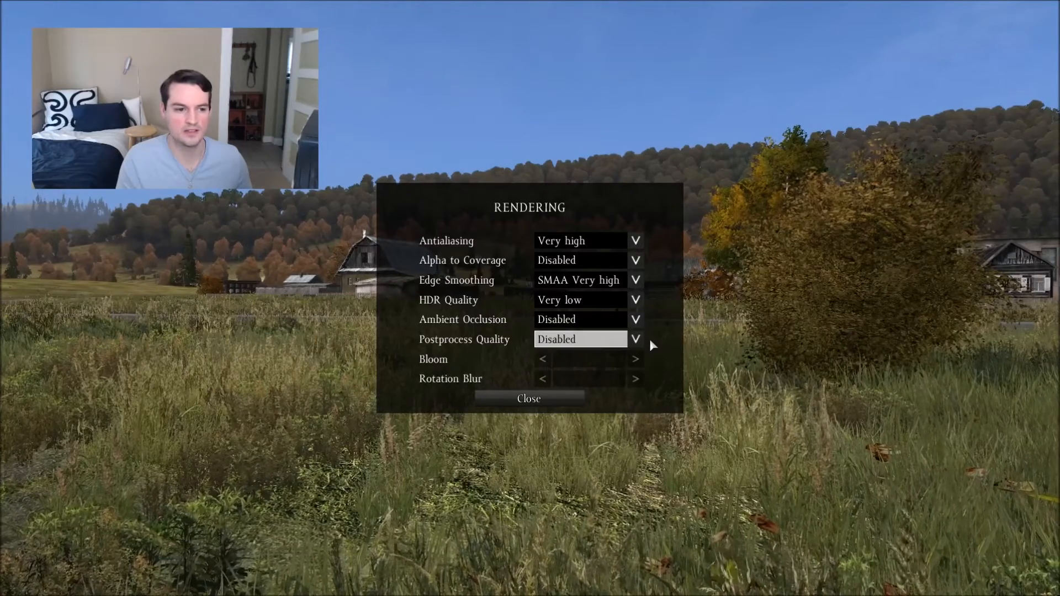
{"action": "mouse_move", "coordinate": [137, 287]}
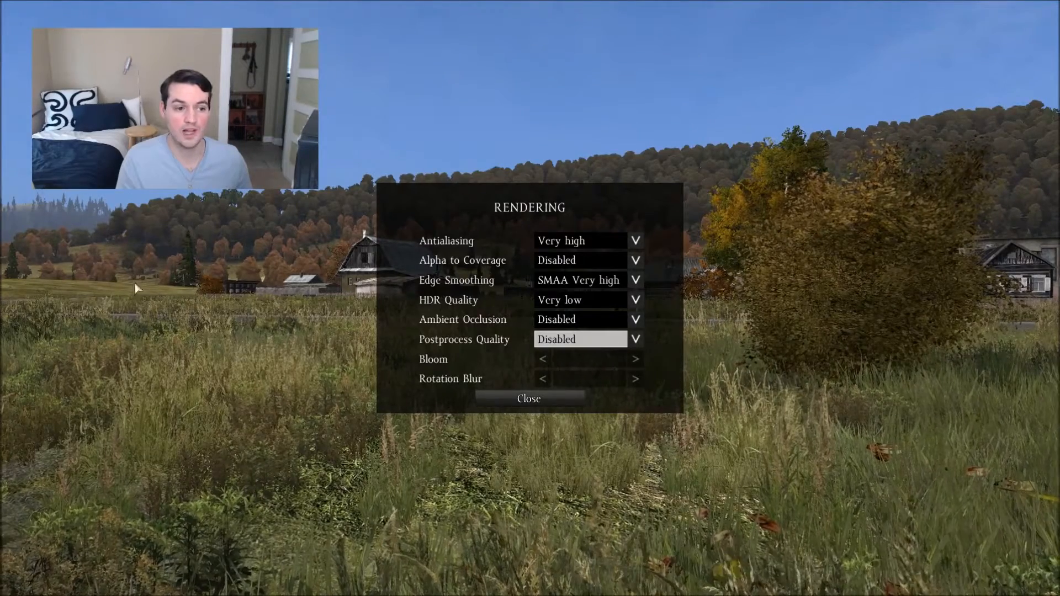
{"action": "mouse_move", "coordinate": [659, 370]}
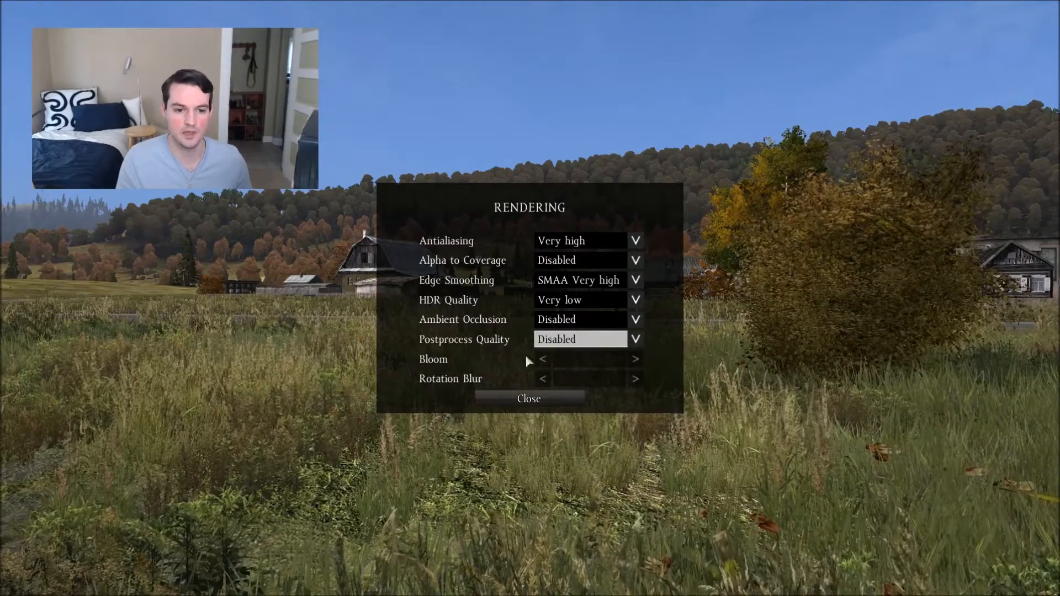
{"action": "left_click", "coordinate": [529, 398]}
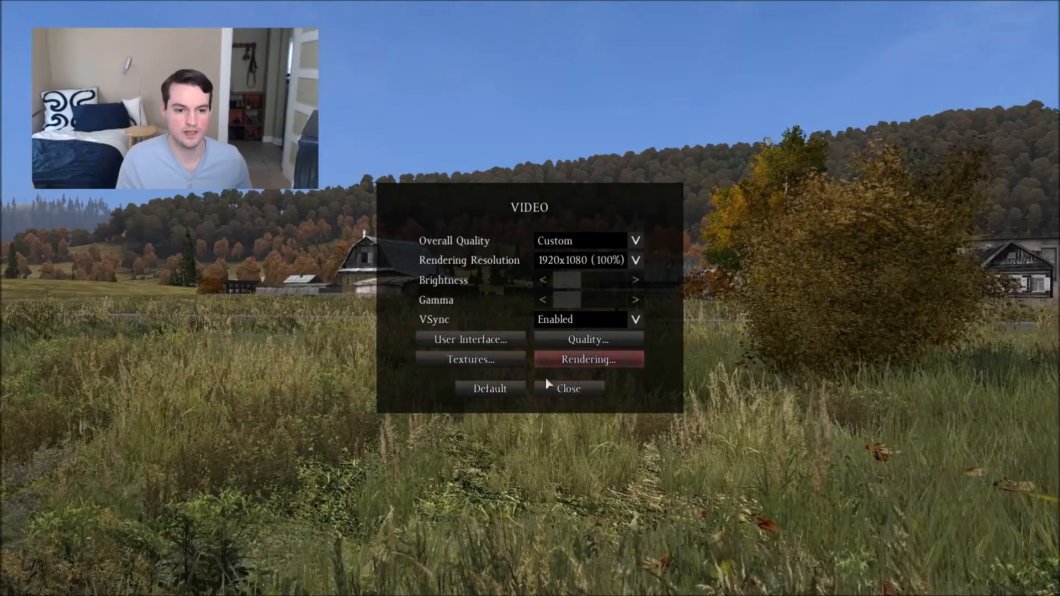
Close the Video settings and reopen the Configure screen
{"action": "left_click", "coordinate": [567, 388]}
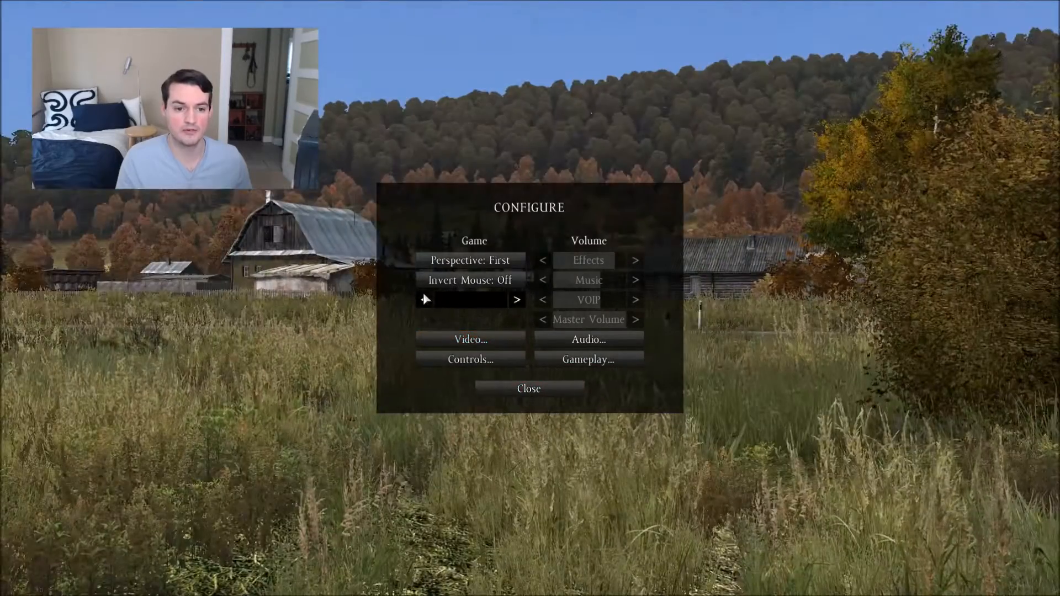
{"action": "mouse_move", "coordinate": [433, 300]}
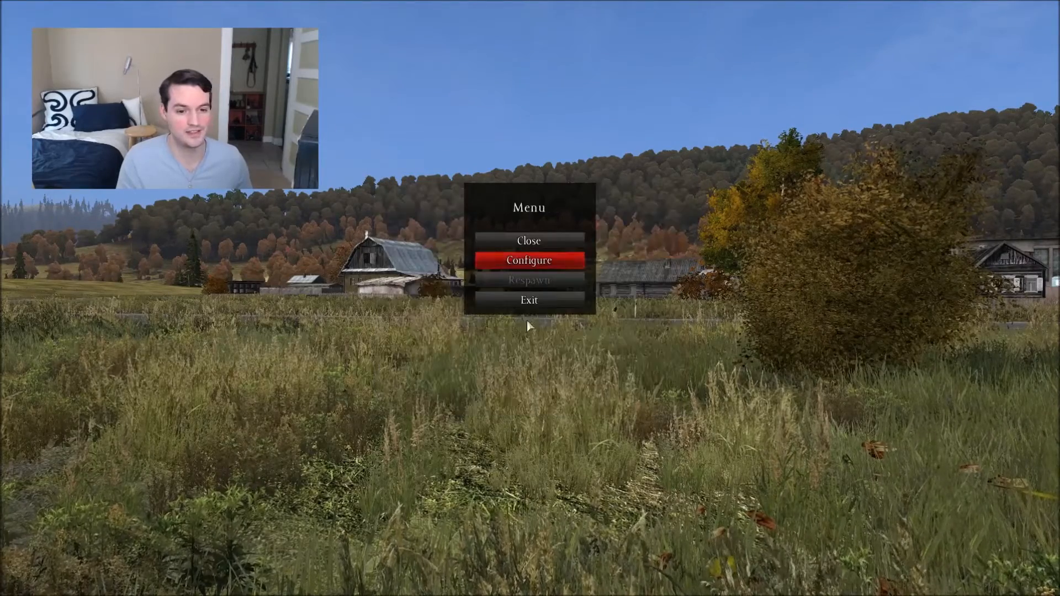
{"action": "left_click", "coordinate": [529, 240]}
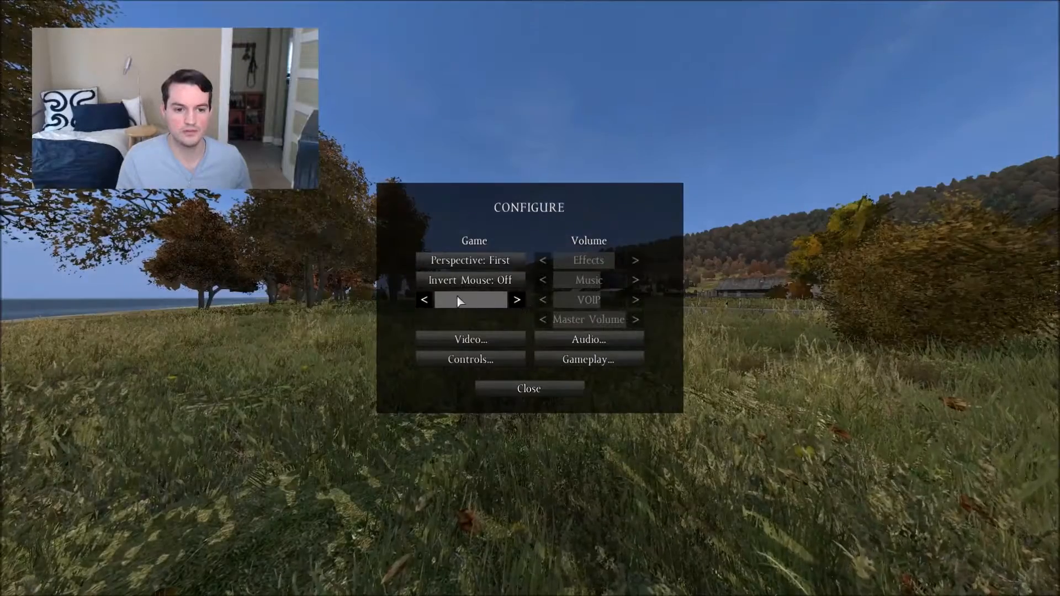
Review the Gameplay options (English, Head Bob), then return to the in-game menu
{"action": "left_click", "coordinate": [528, 388]}
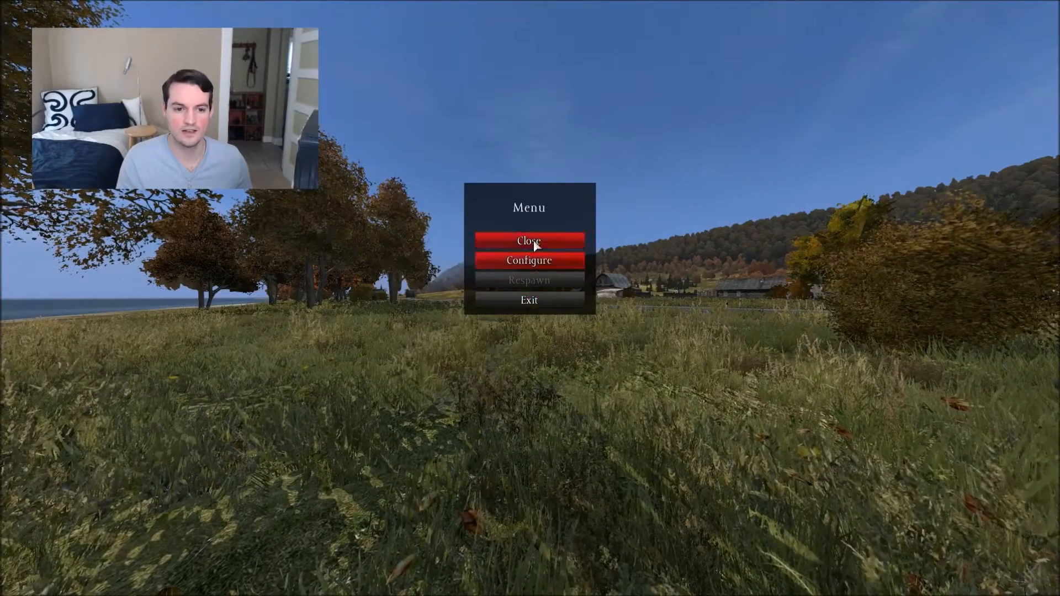
{"action": "left_click", "coordinate": [528, 241]}
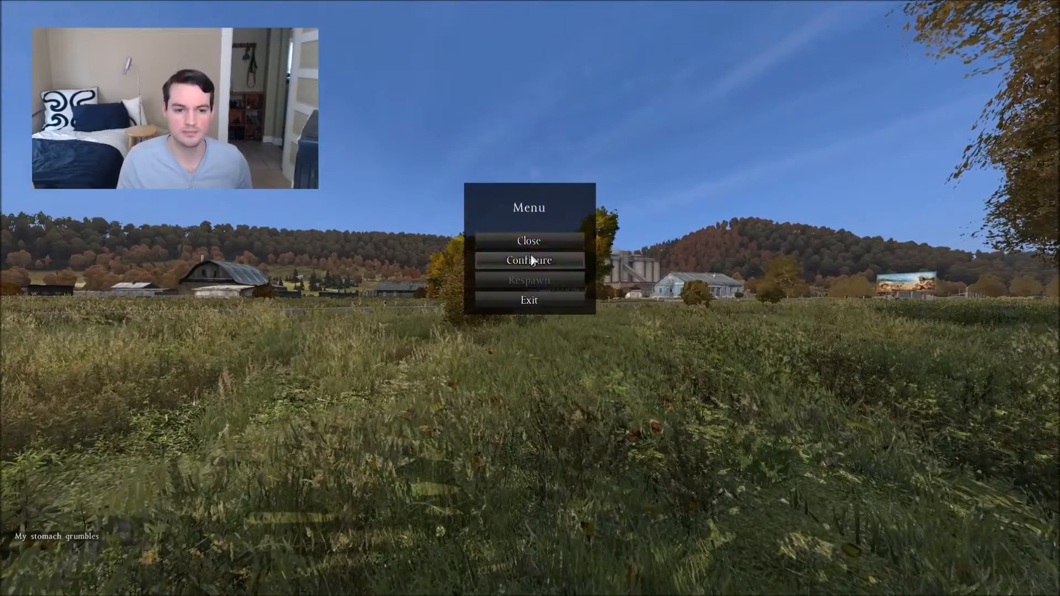
{"action": "left_click", "coordinate": [529, 260]}
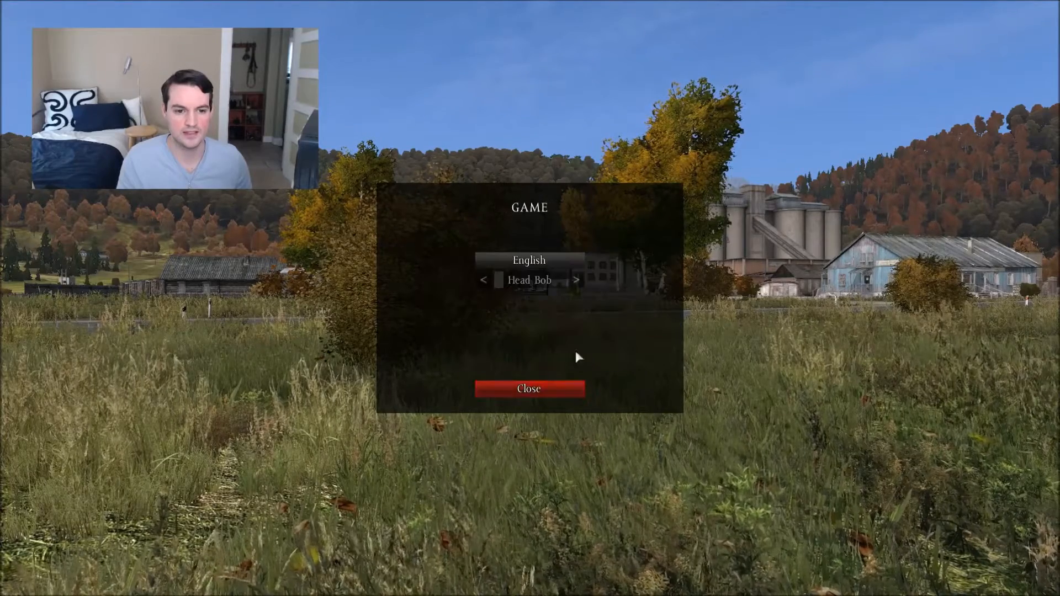
{"action": "left_click", "coordinate": [528, 388]}
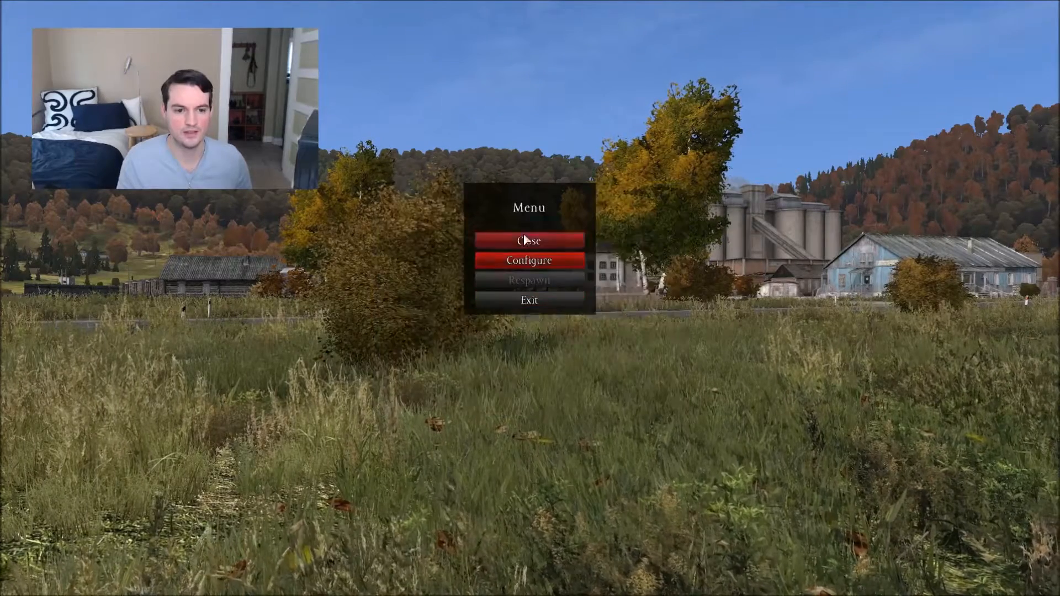
{"action": "left_click", "coordinate": [529, 241]}
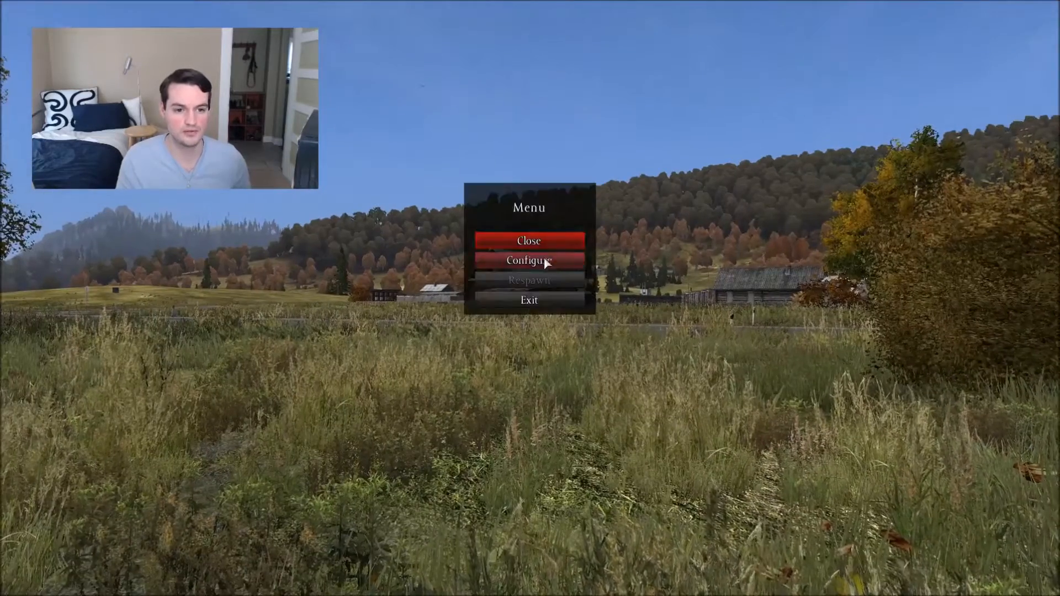
Set the rendering resolution to 2880x1620 (150%) in Video settings
{"action": "left_click", "coordinate": [528, 261]}
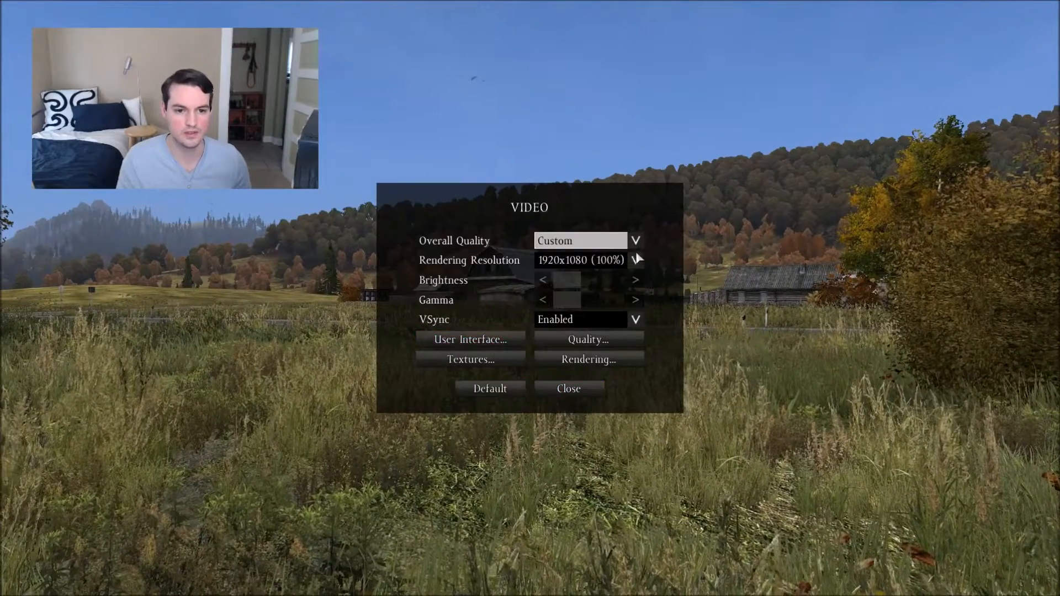
{"action": "left_click", "coordinate": [634, 259]}
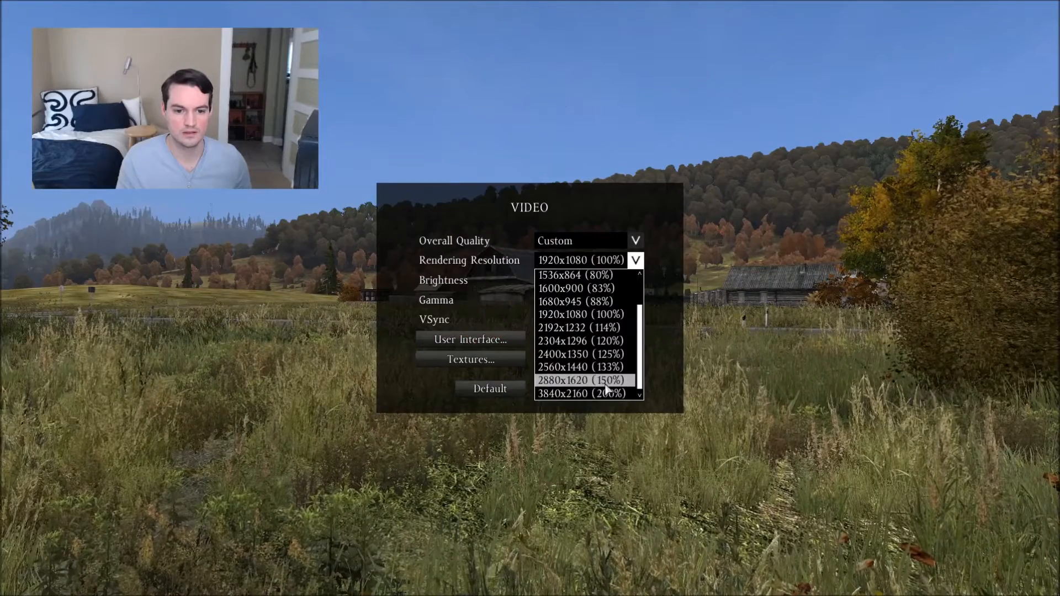
{"action": "left_click", "coordinate": [583, 379]}
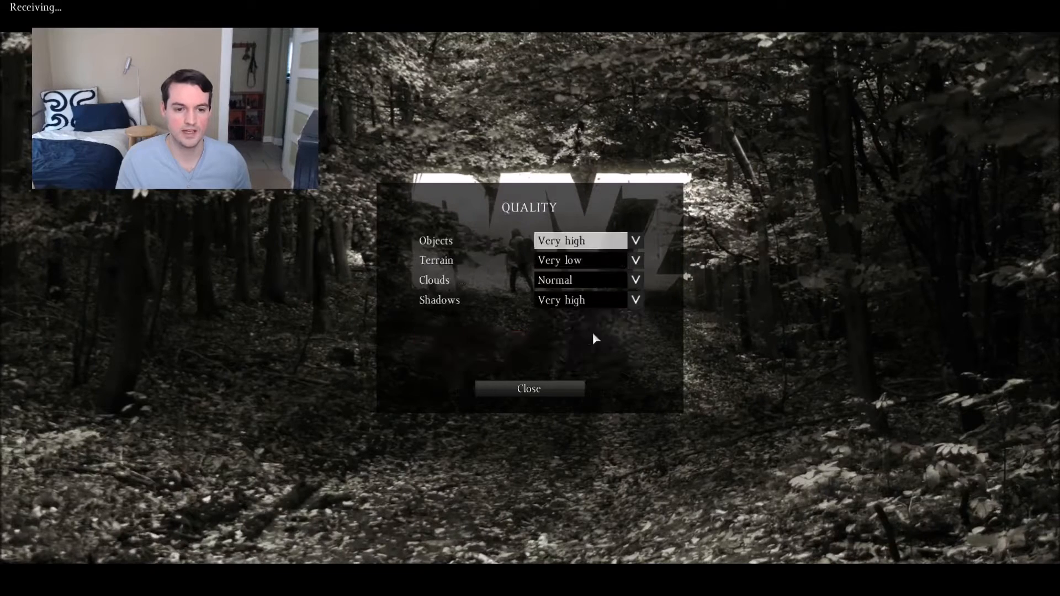
Enable ambient occlusion, set Postprocess Quality to Very high, and close all menus
{"action": "left_click", "coordinate": [634, 280]}
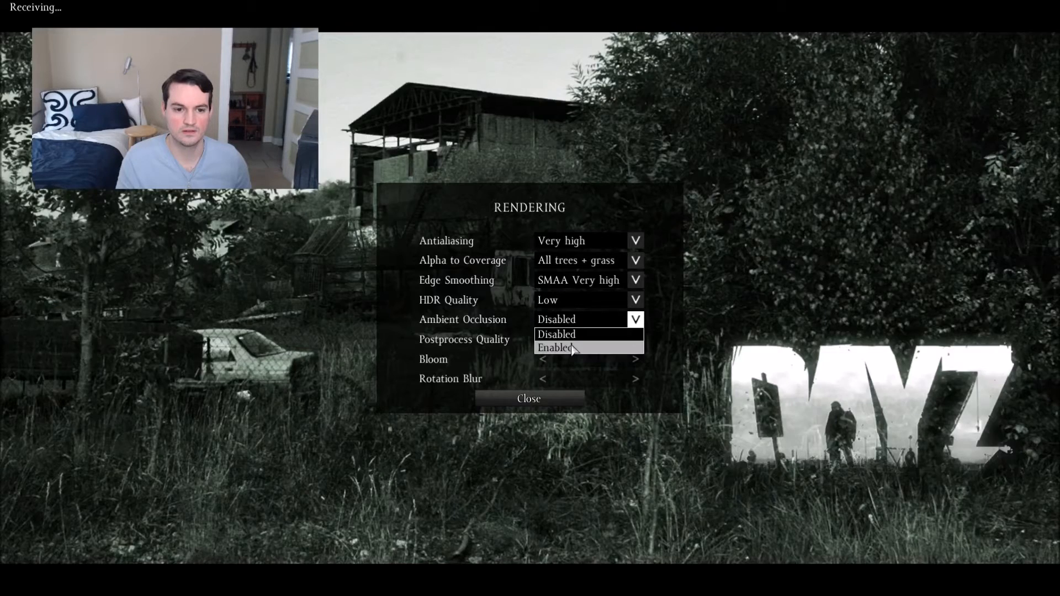
{"action": "left_click", "coordinate": [554, 347]}
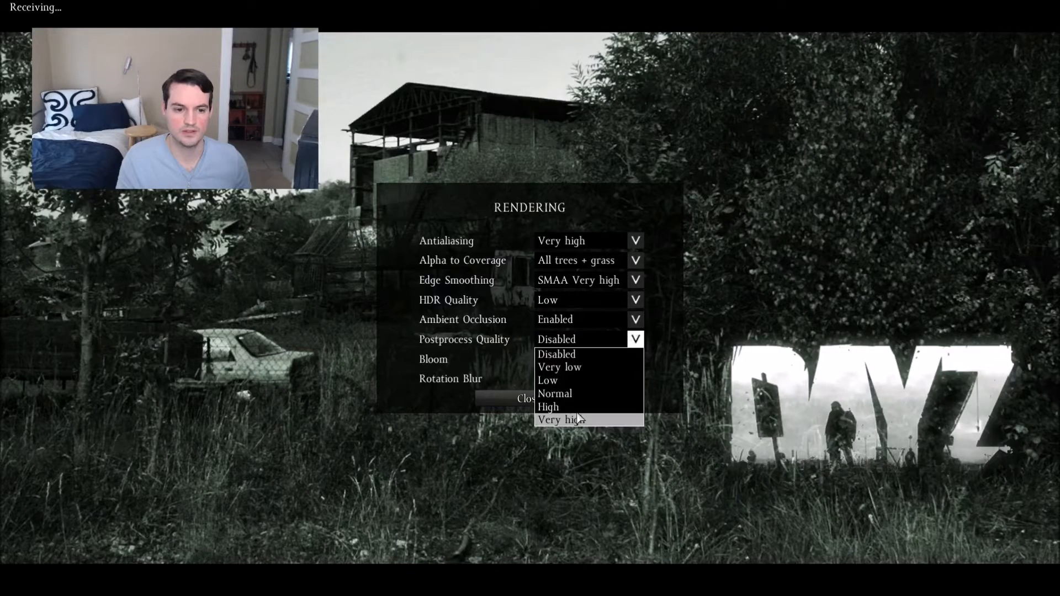
{"action": "left_click", "coordinate": [559, 419]}
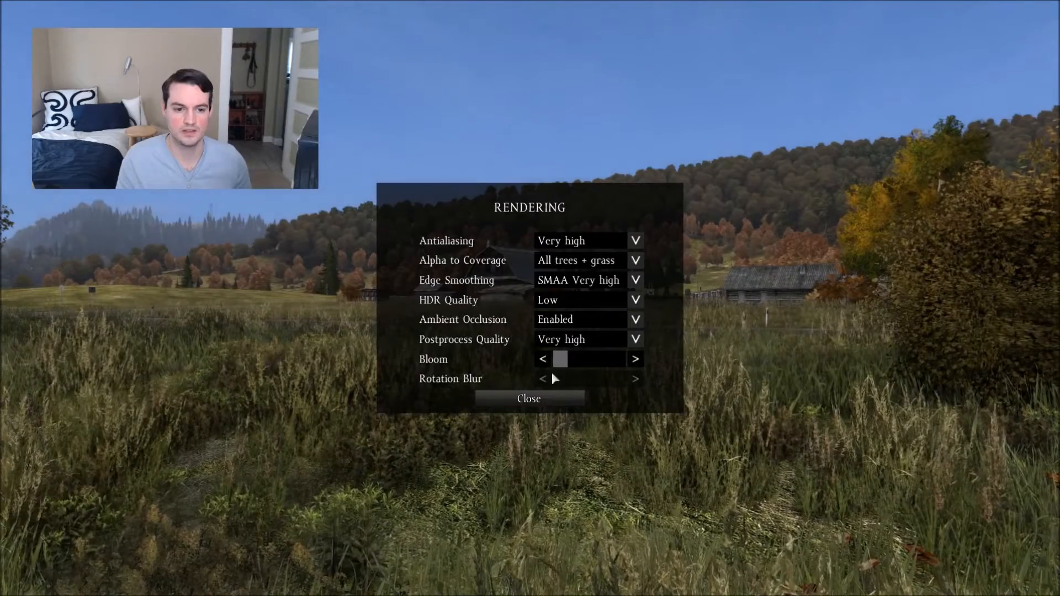
{"action": "left_click", "coordinate": [529, 398]}
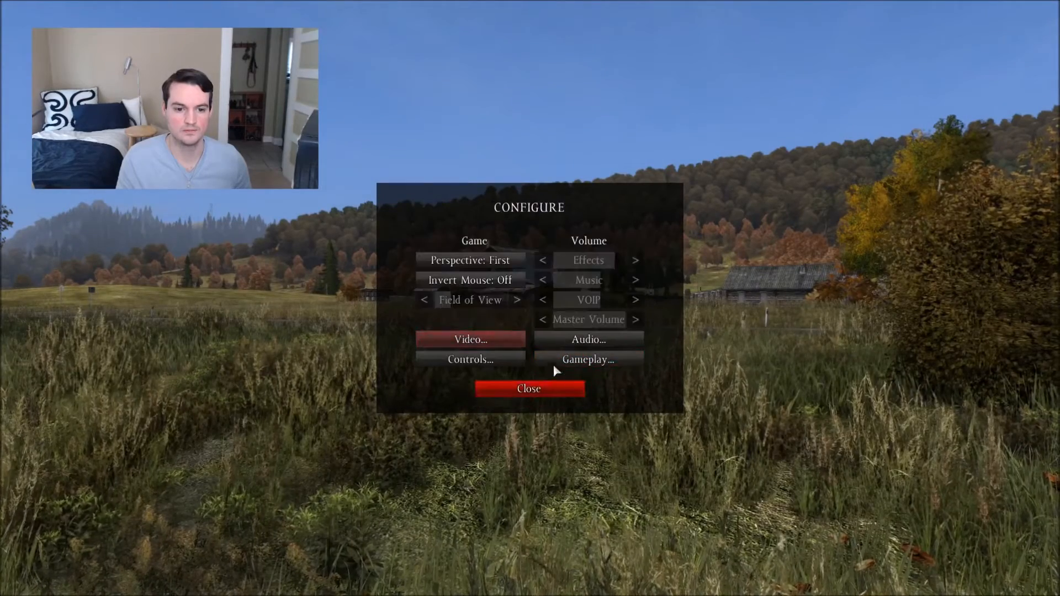
{"action": "left_click", "coordinate": [528, 388]}
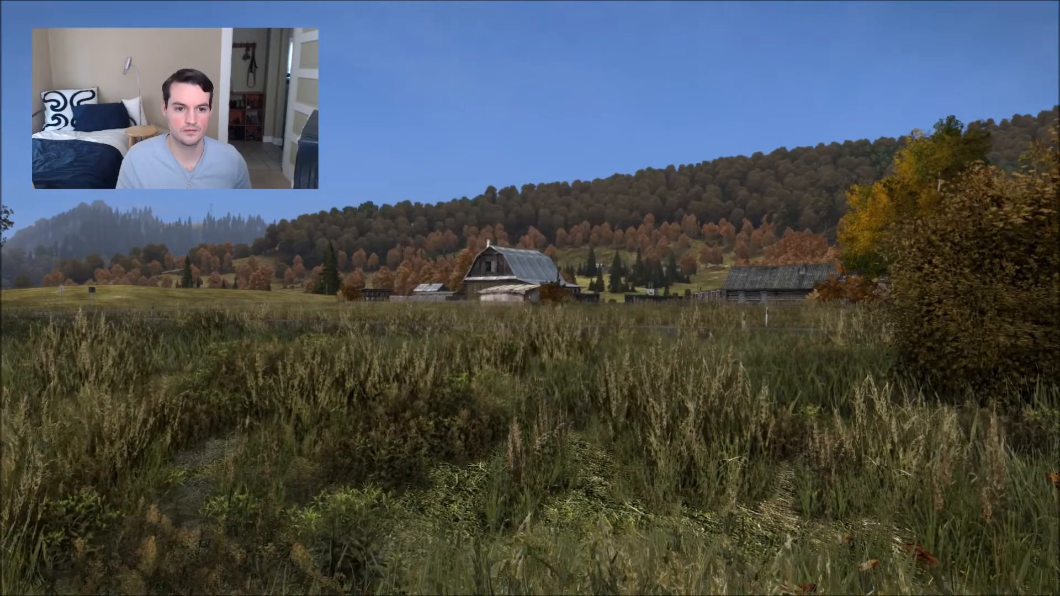